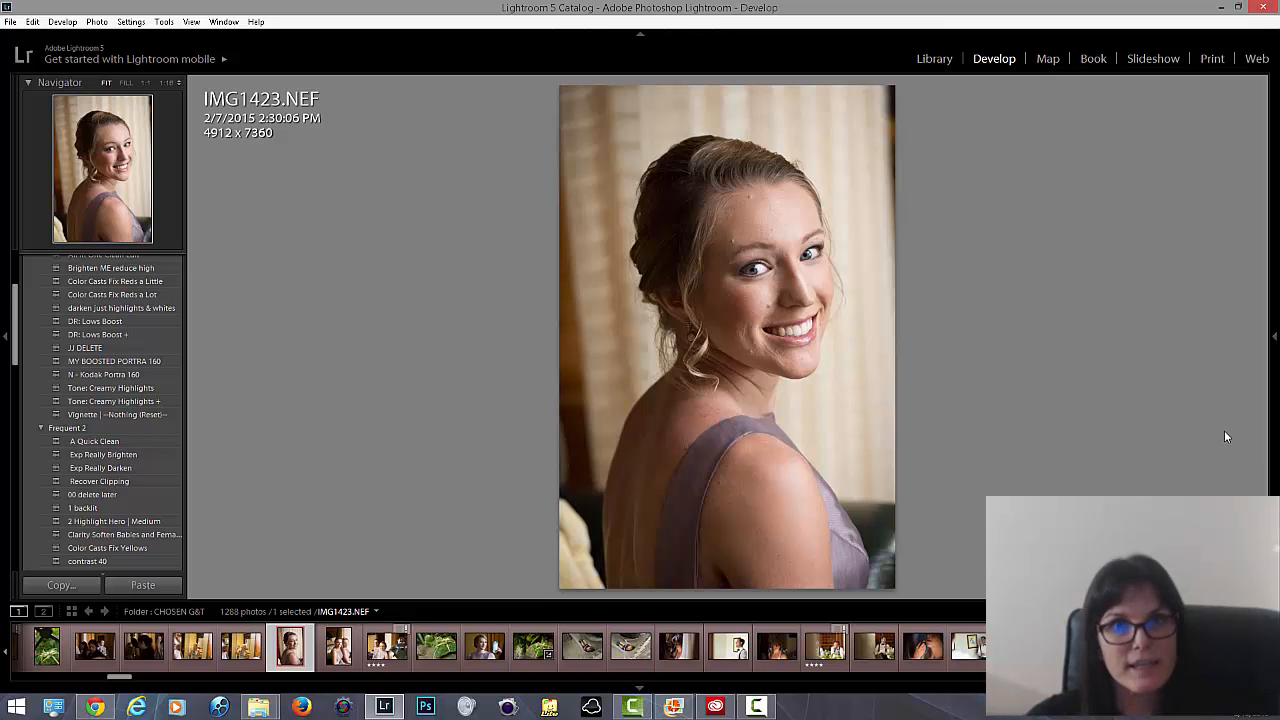
pyautogui.moveTo(1226, 431)
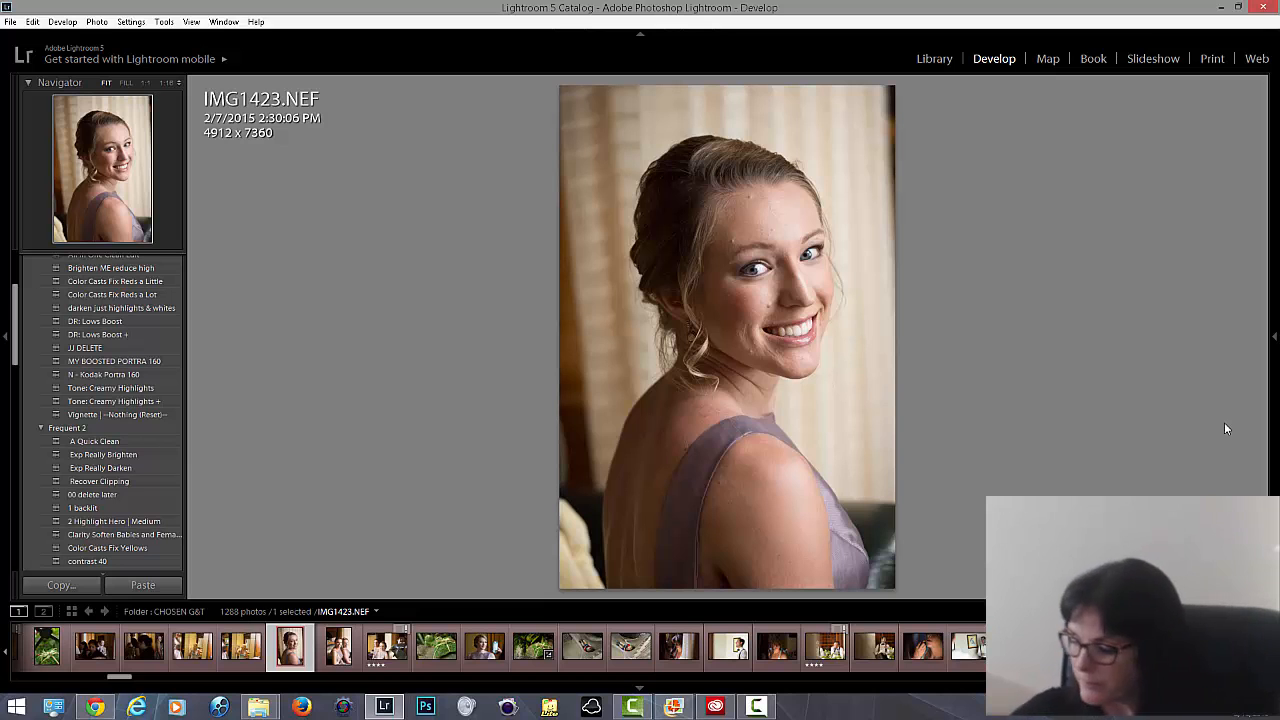
pyautogui.moveTo(3, 320)
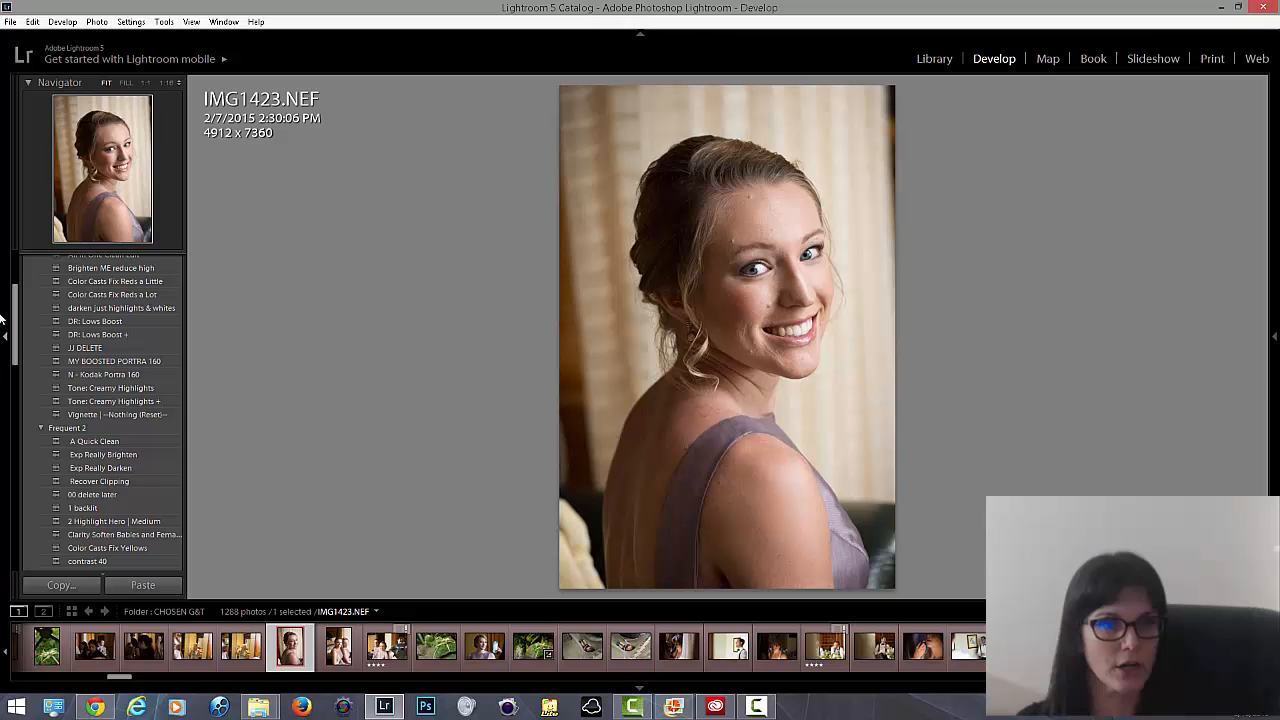
# Browse the Presets list, then reveal the Histogram and Basic panels beside the portrait.
pyautogui.scroll(-3)
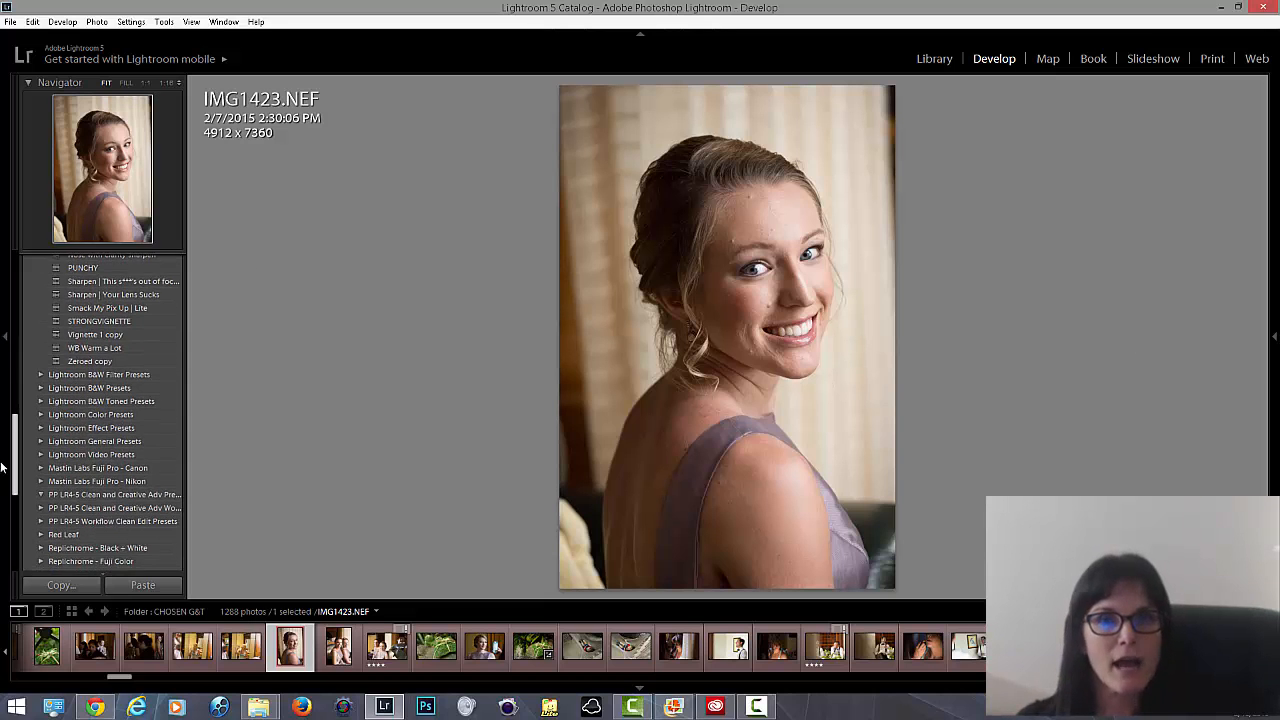
pyautogui.scroll(-3)
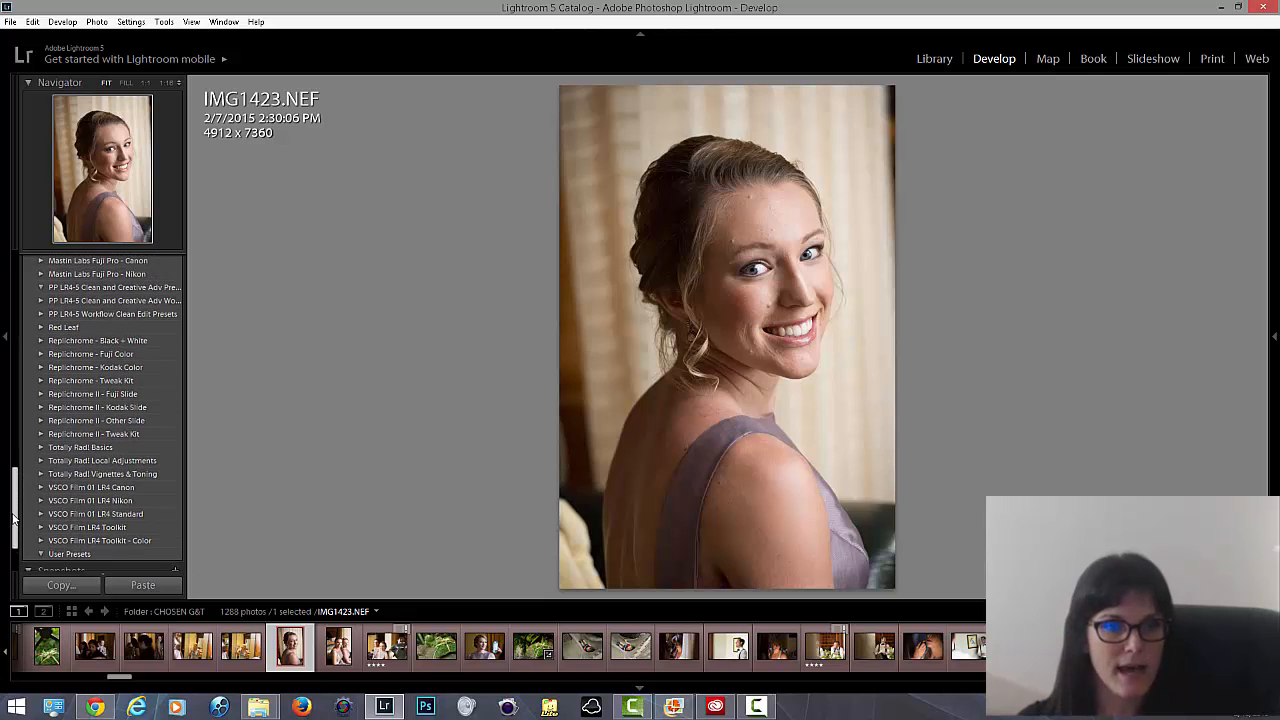
pyautogui.scroll(3)
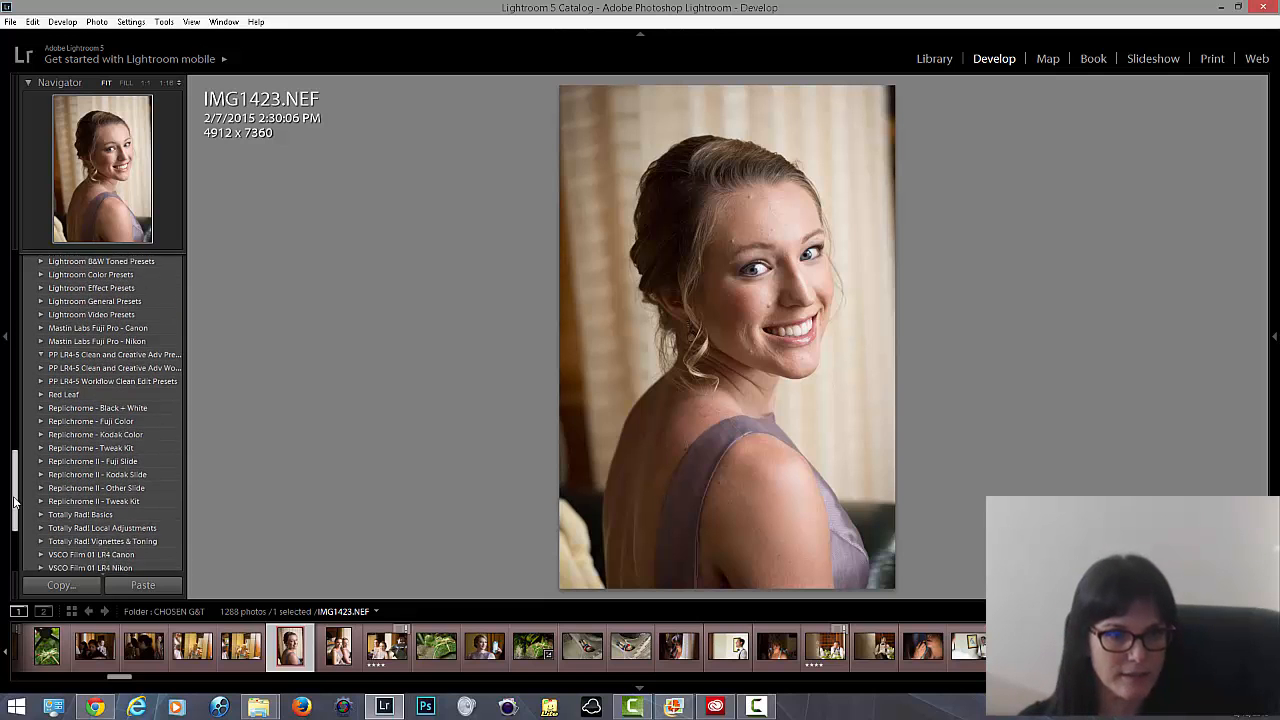
pyautogui.scroll(3)
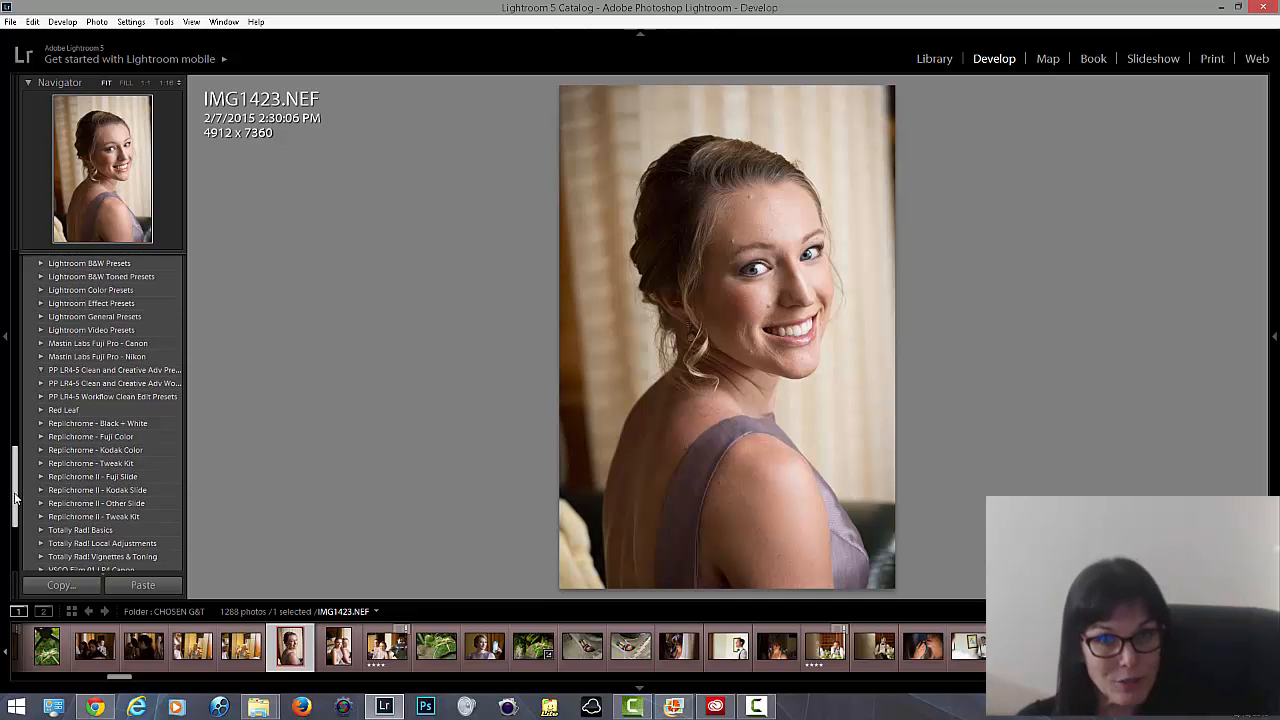
pyautogui.scroll(3)
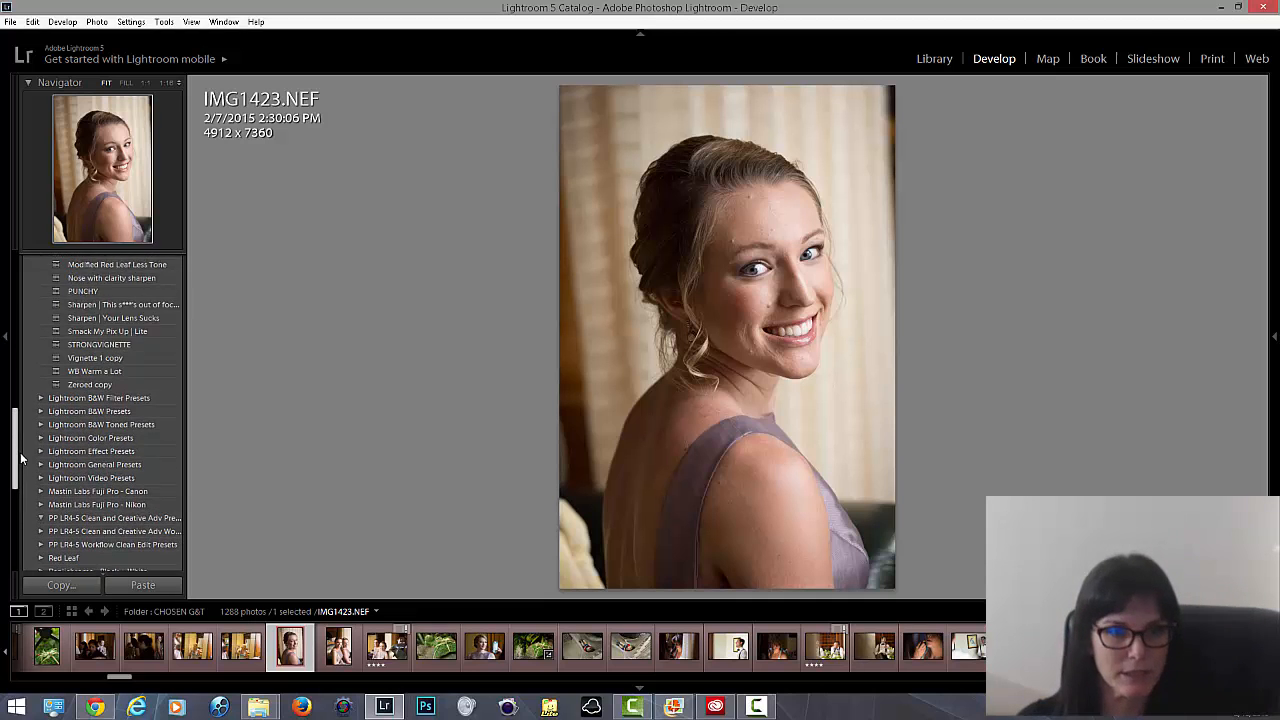
pyautogui.scroll(3)
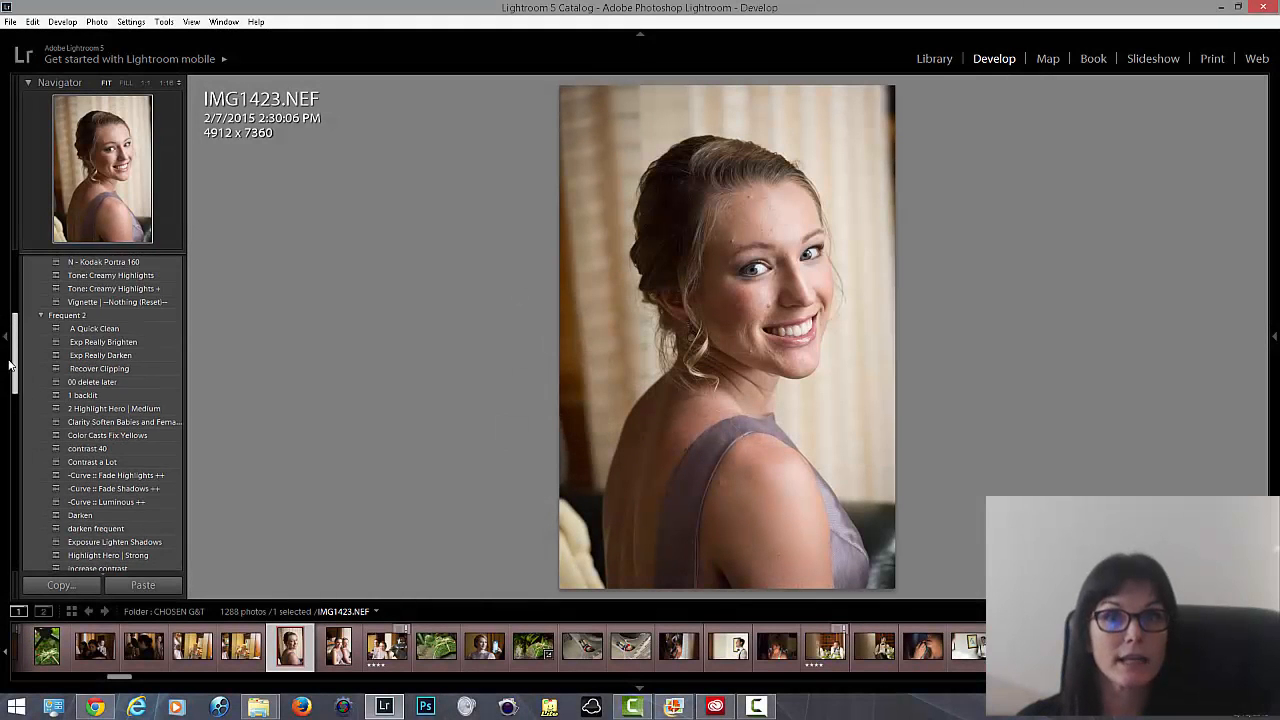
pyautogui.scroll(3)
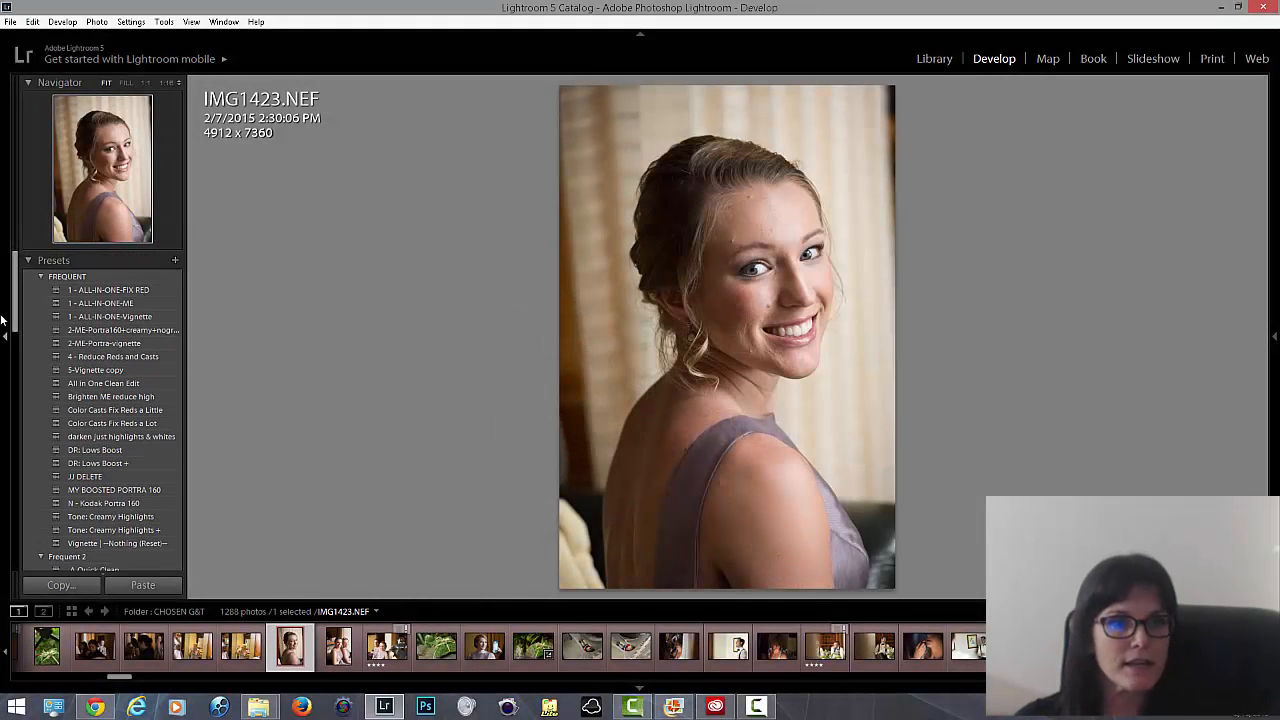
pyautogui.scroll(-3)
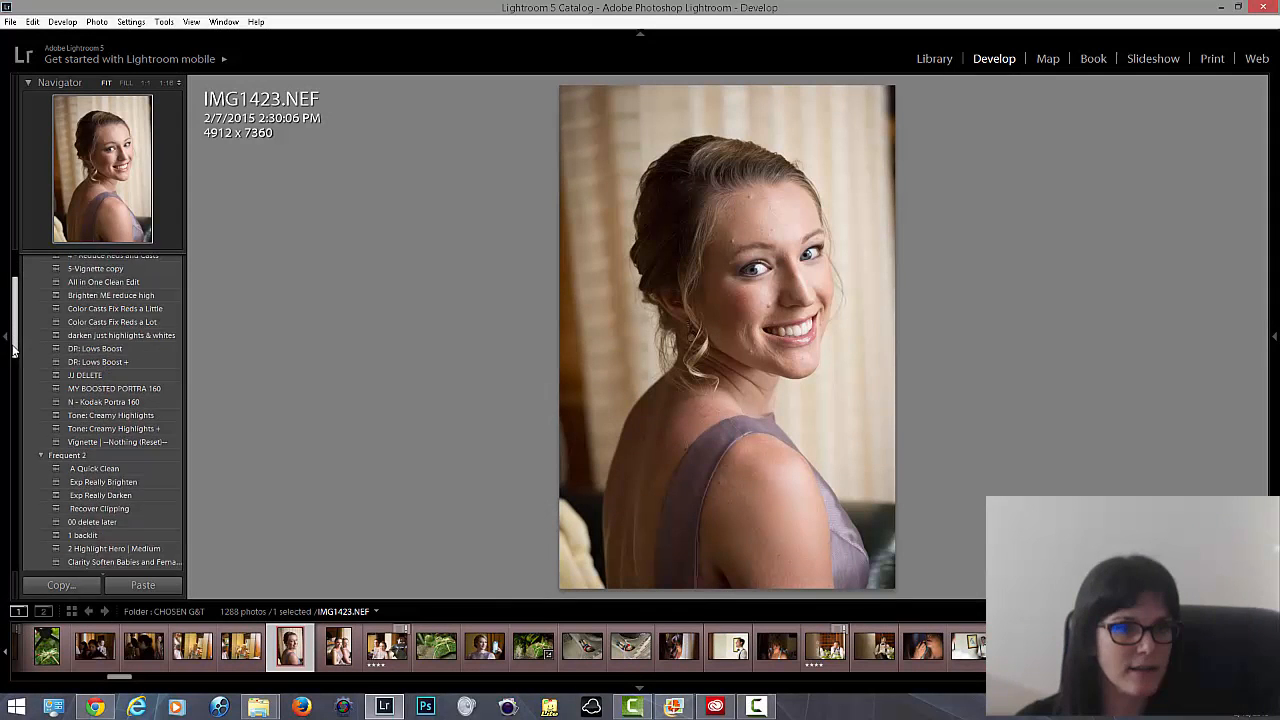
pyautogui.scroll(3)
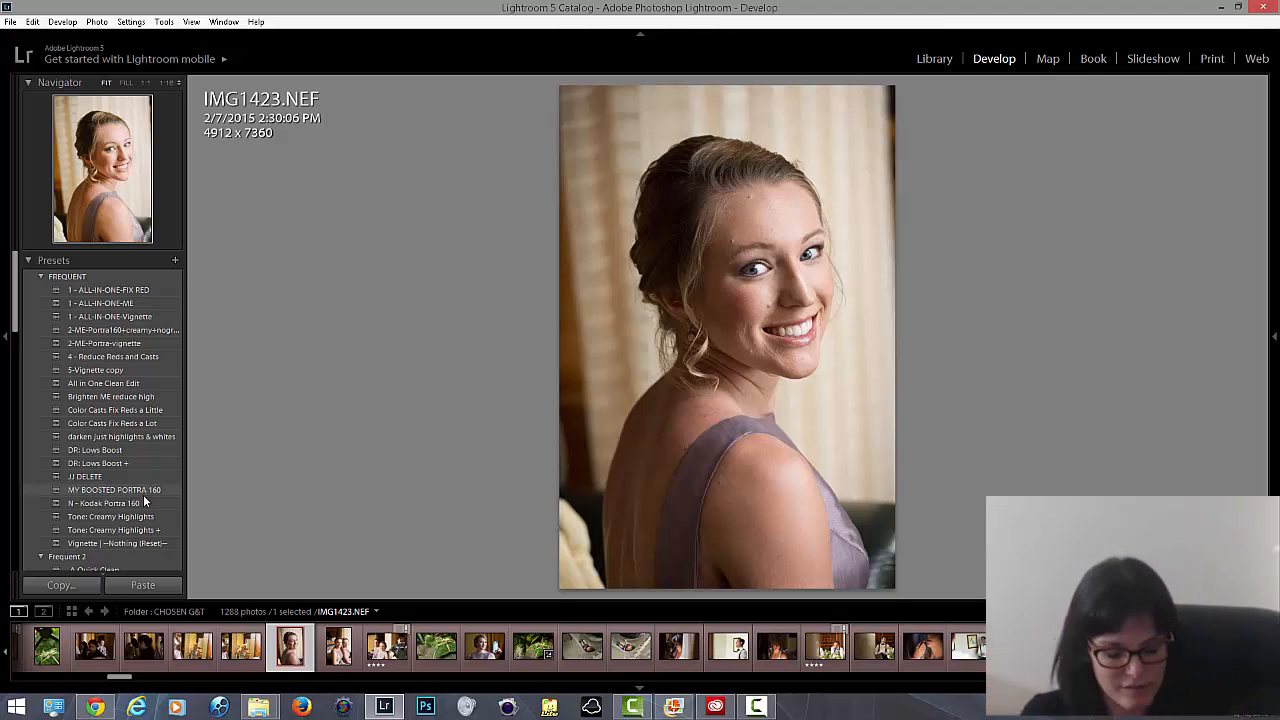
pyautogui.moveTo(430, 490)
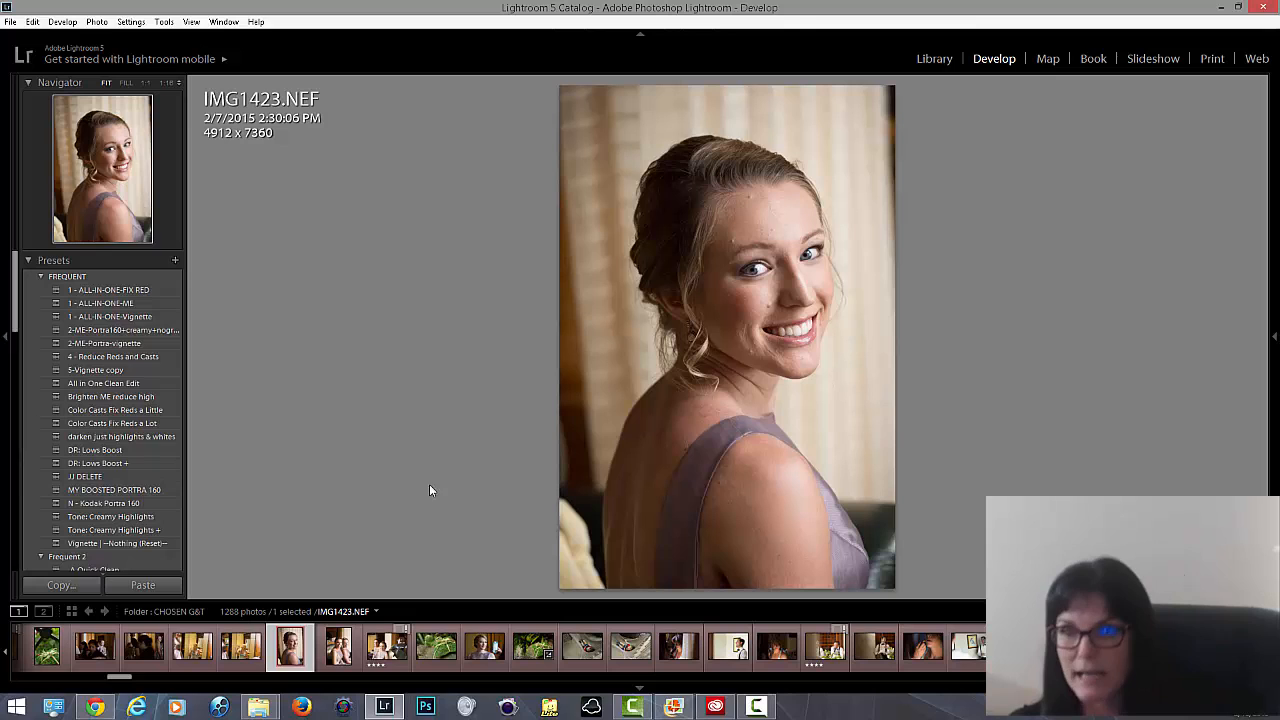
pyautogui.click(1274, 336)
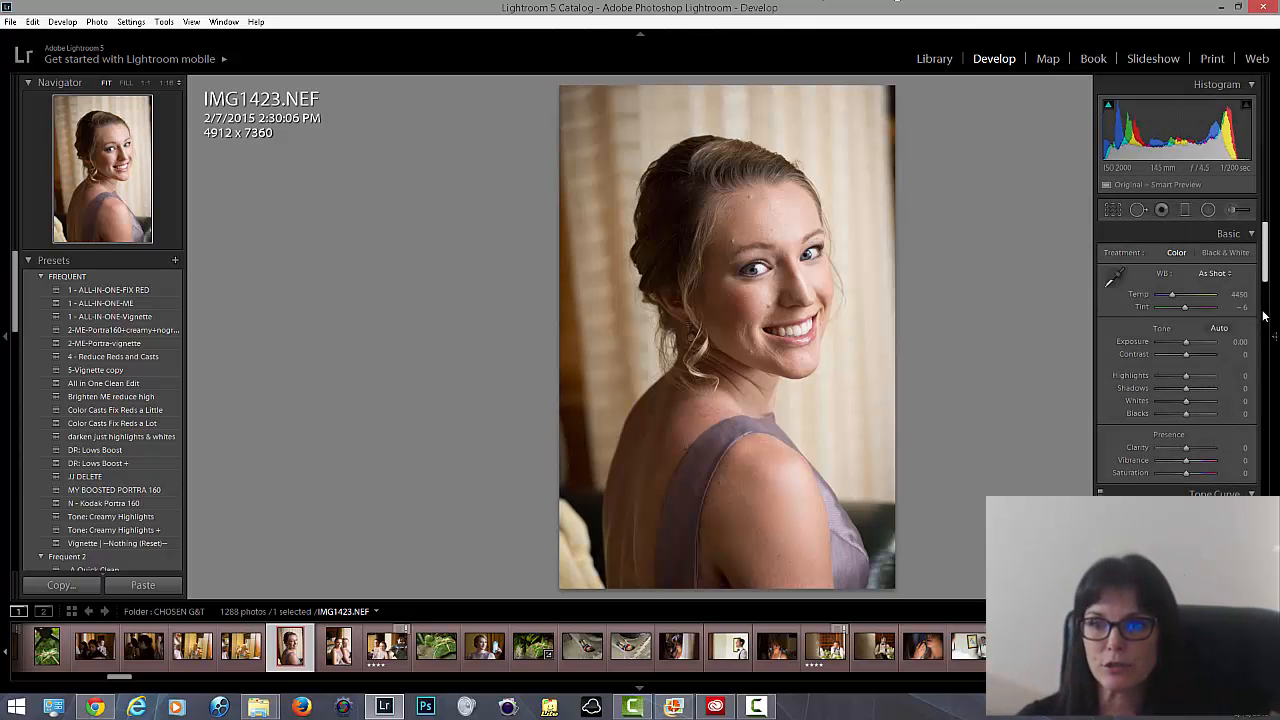
pyautogui.moveTo(507, 315)
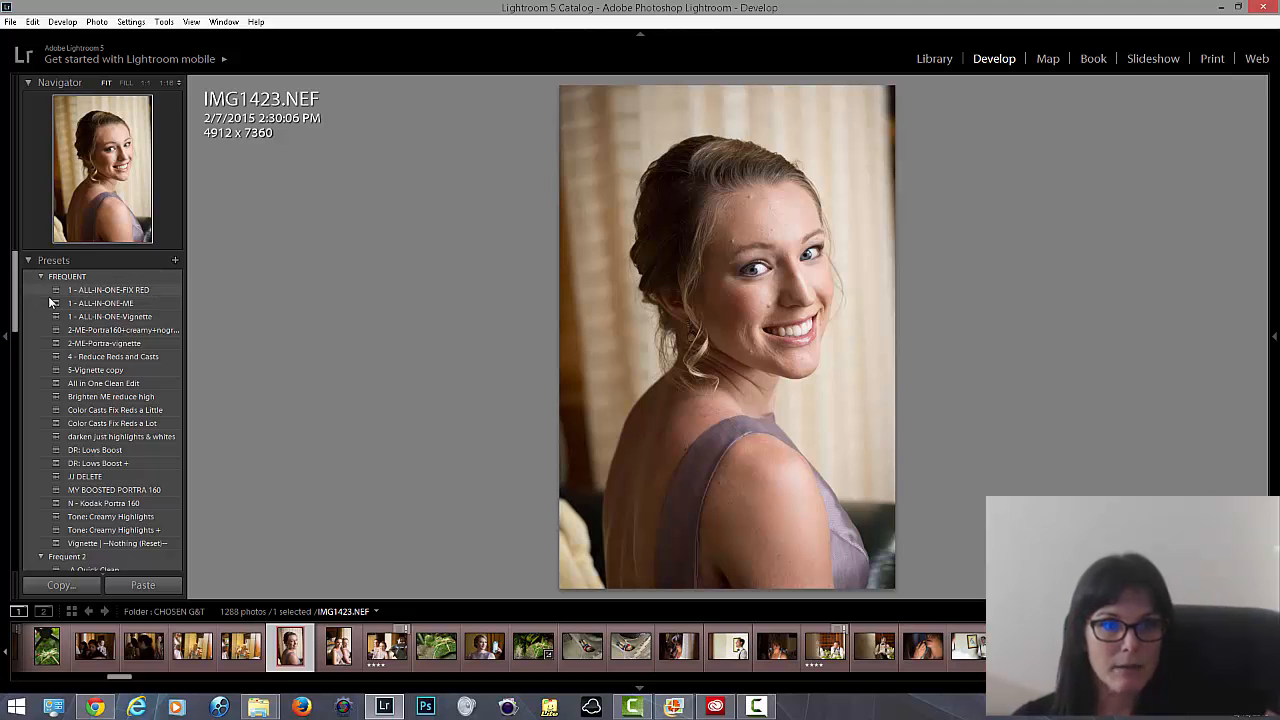
# Scroll the Presets list and expand the PP LR4-5 Clean and Creative Adv Workflow folder.
pyautogui.scroll(-3)
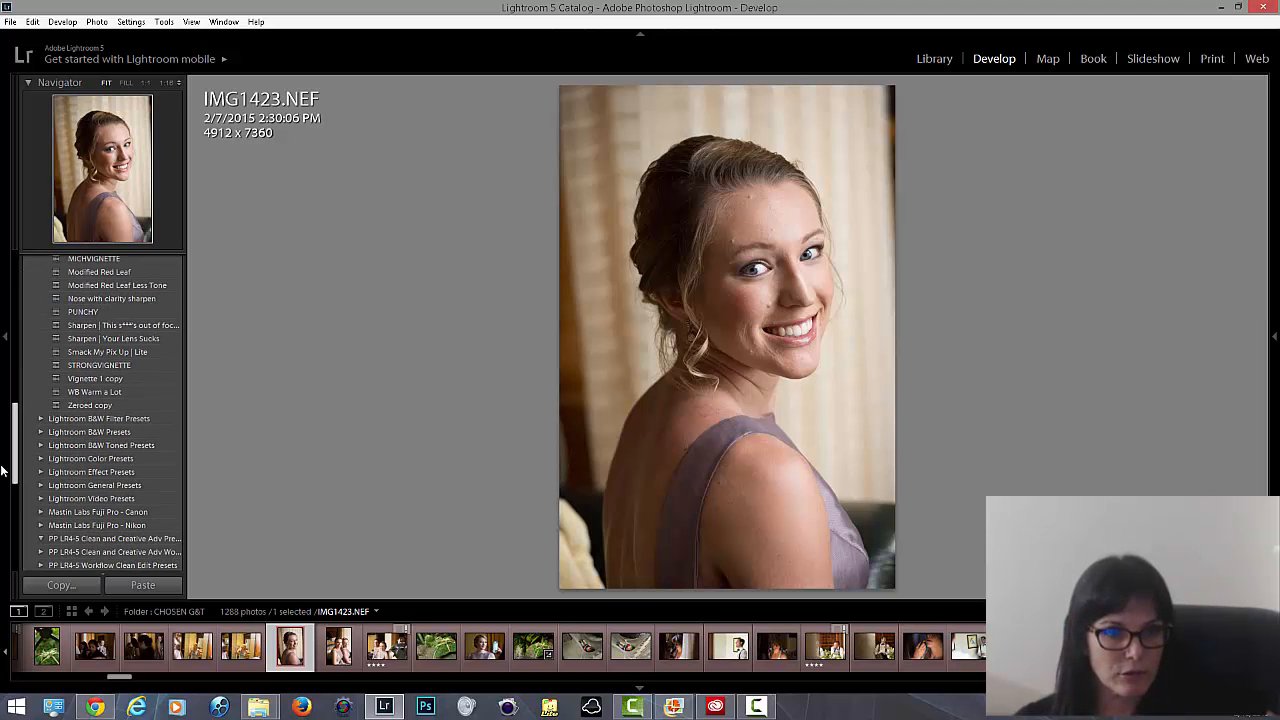
pyautogui.scroll(-3)
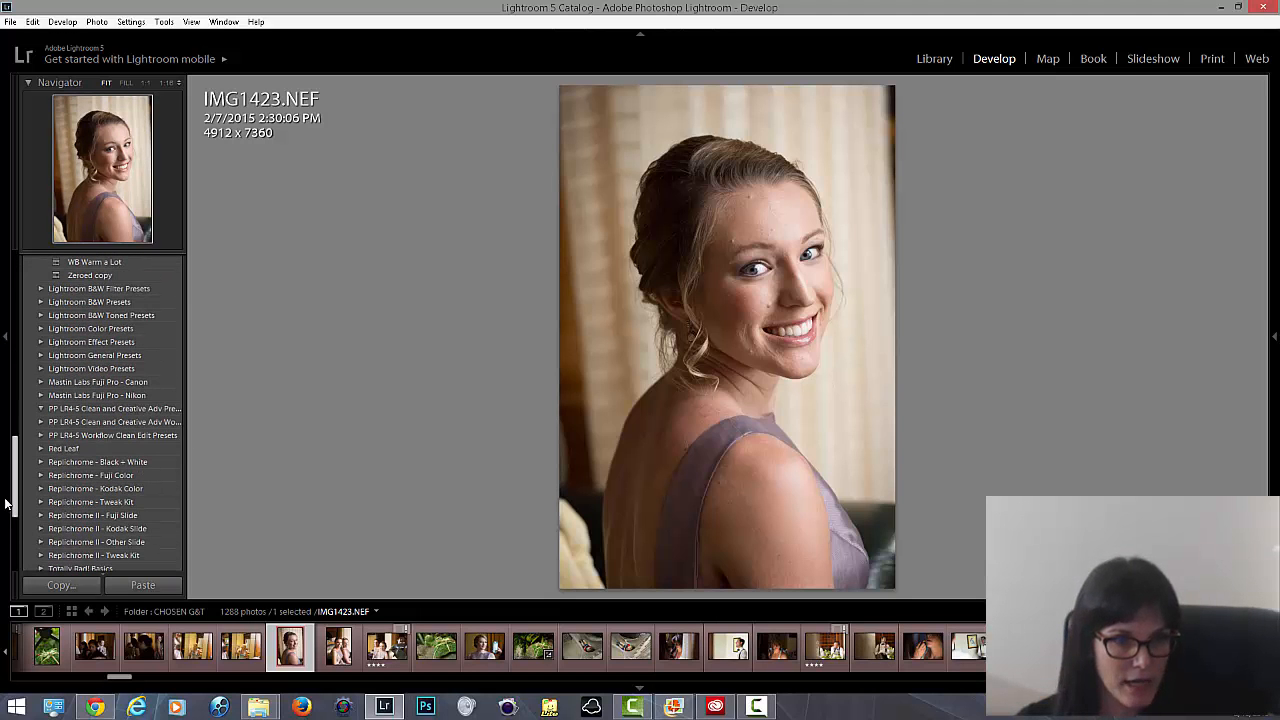
pyautogui.scroll(3)
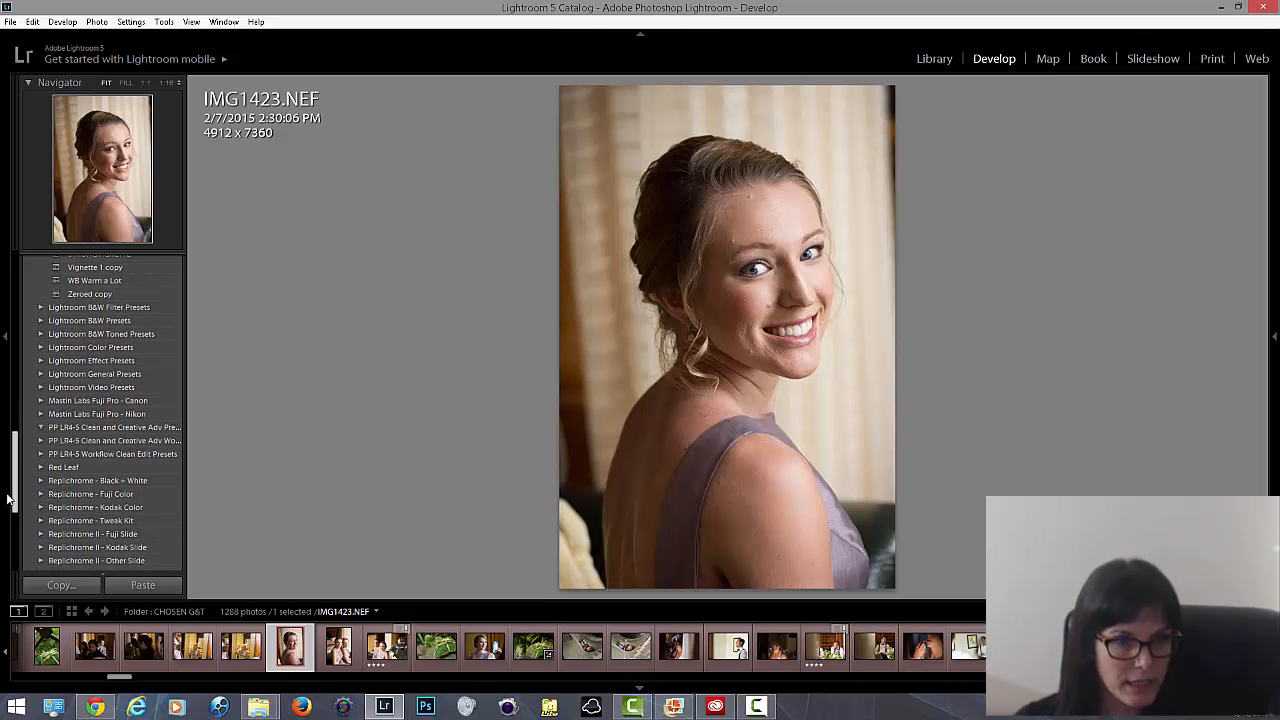
pyautogui.scroll(-3)
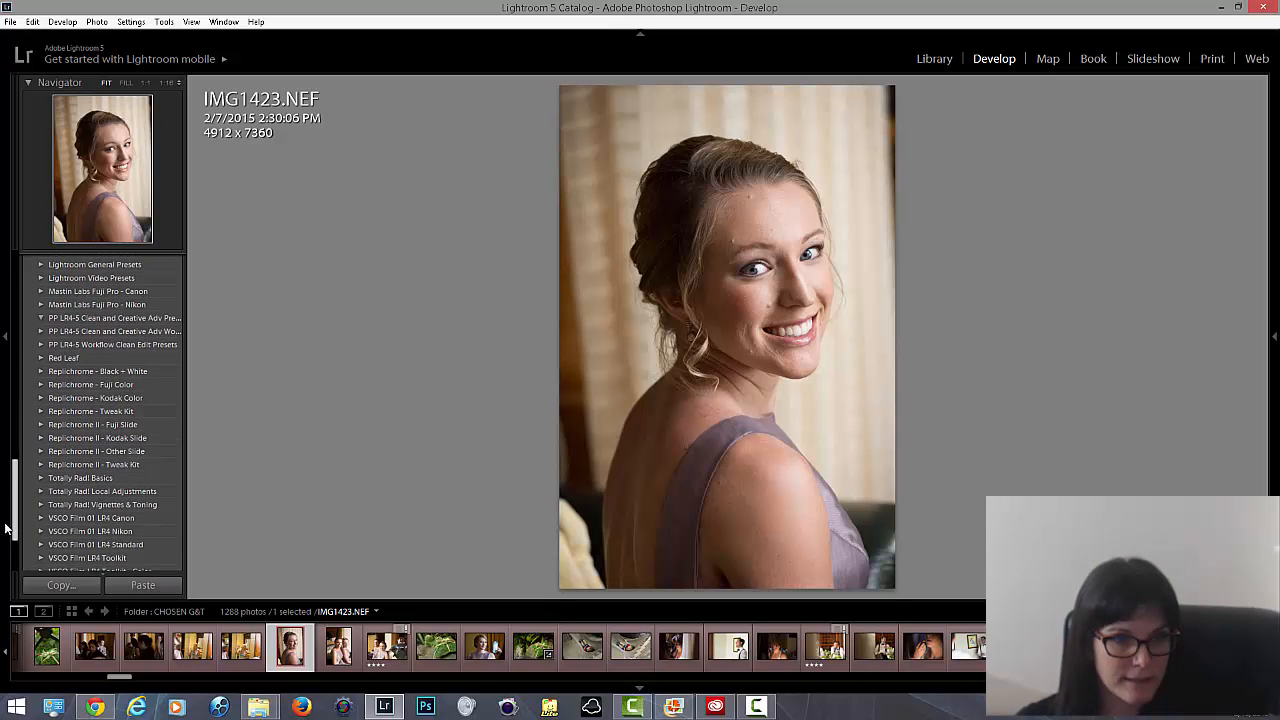
pyautogui.scroll(3)
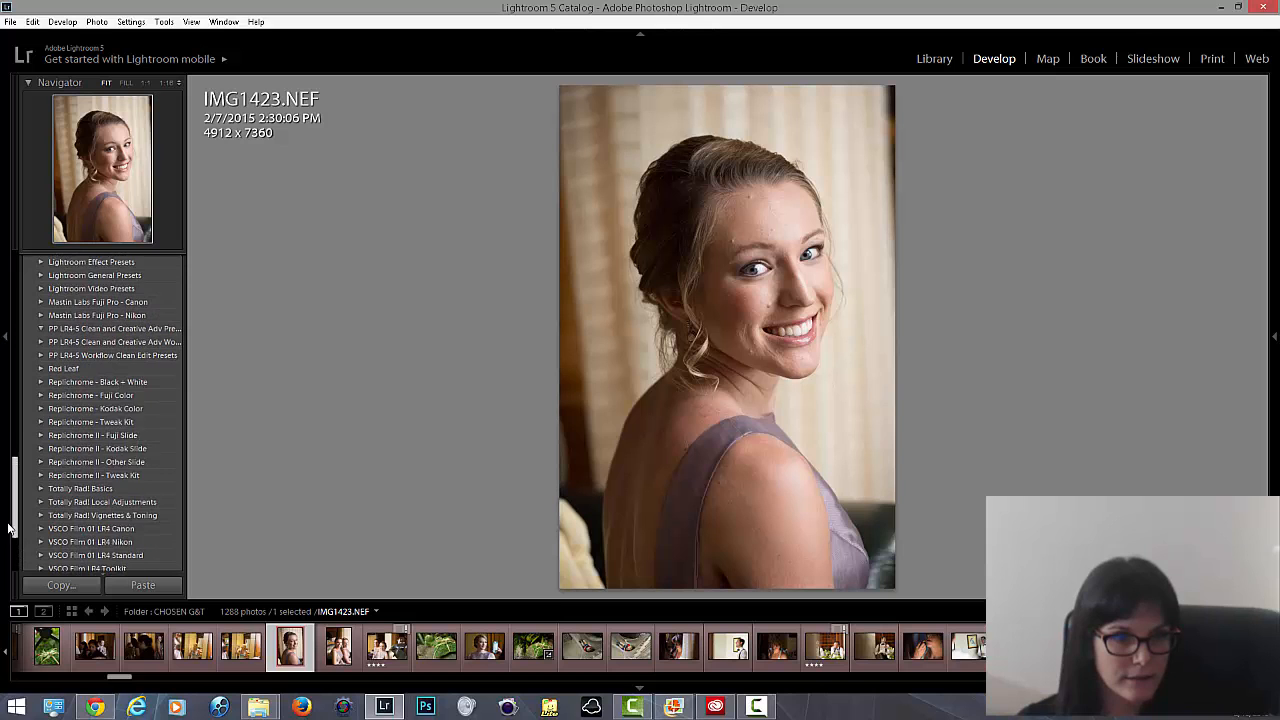
pyautogui.scroll(-3)
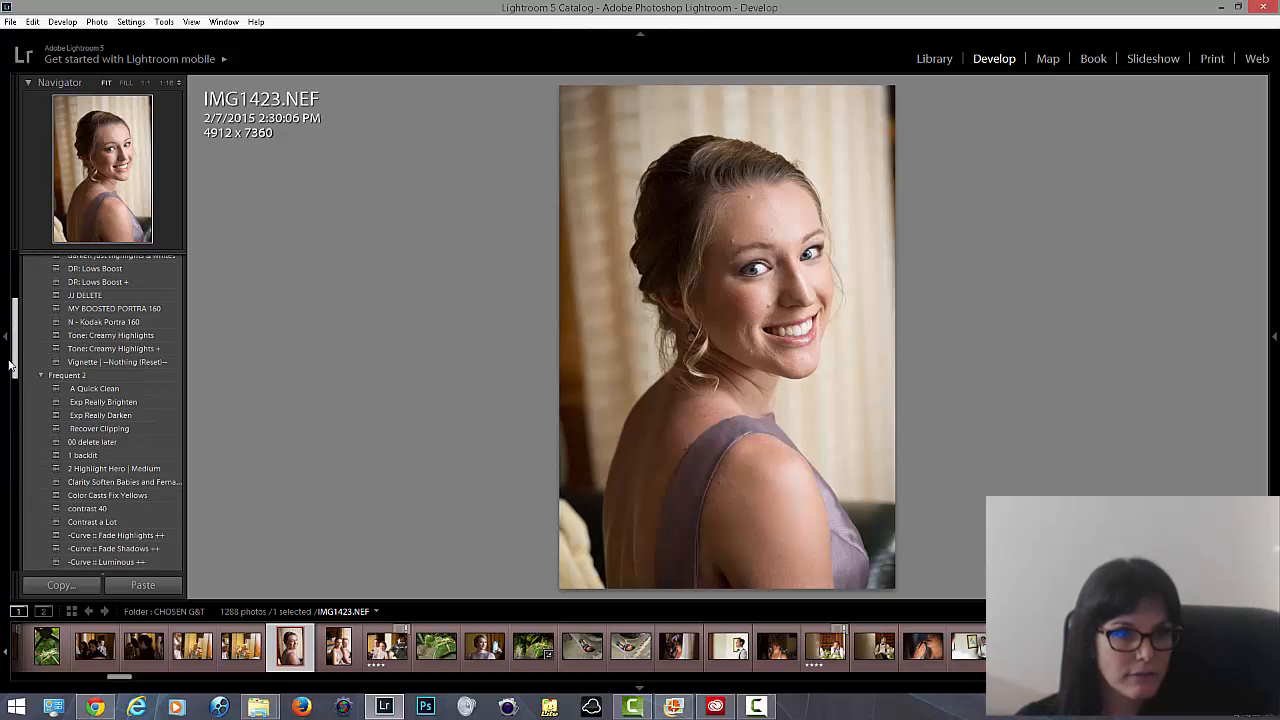
pyautogui.scroll(-3)
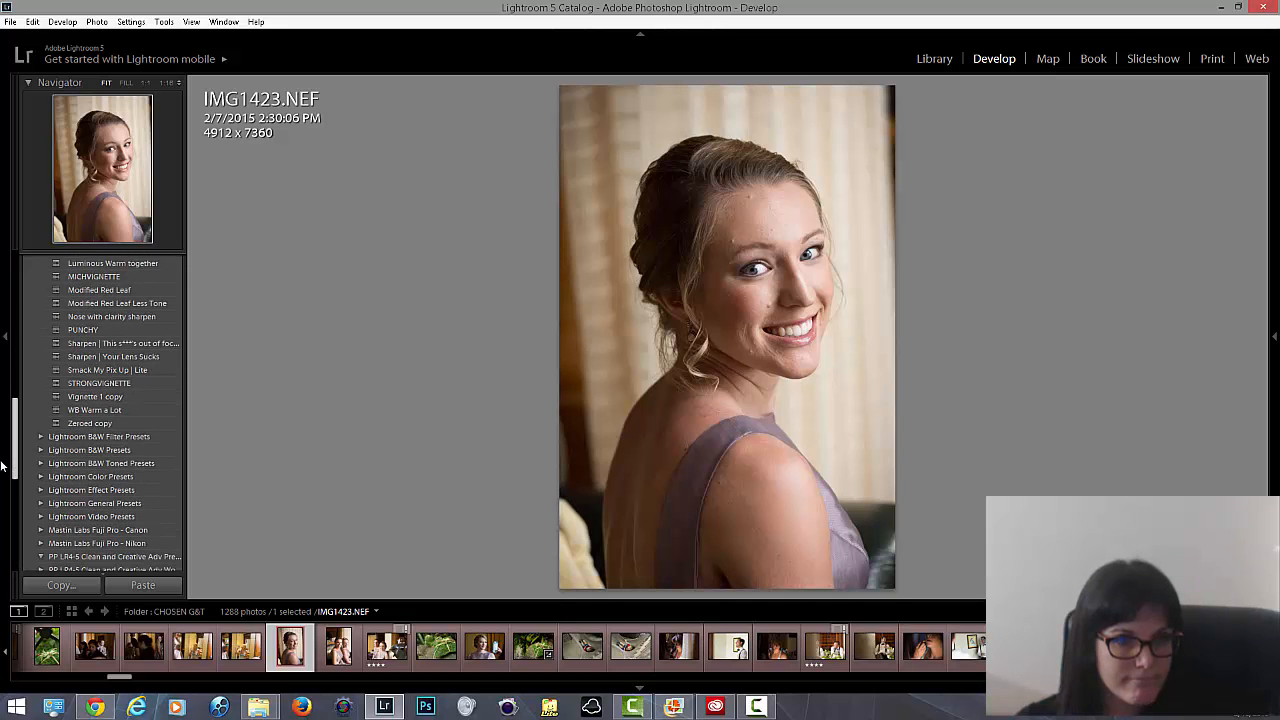
pyautogui.scroll(-3)
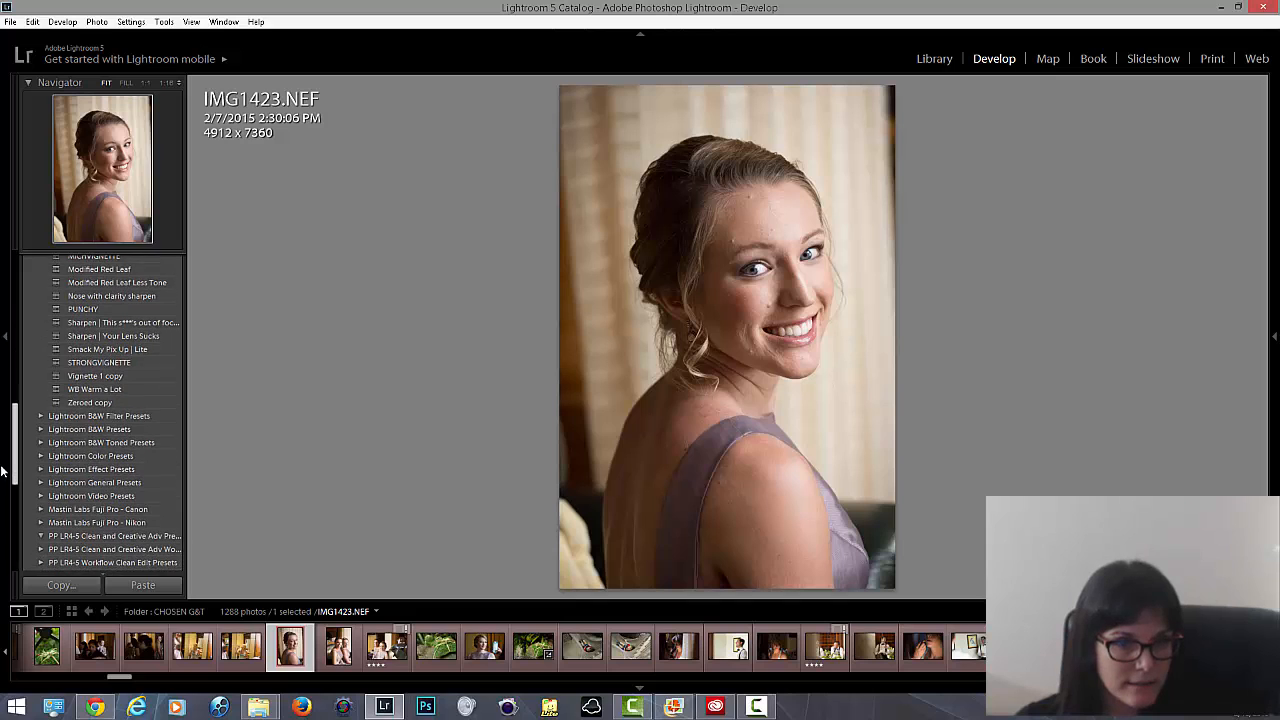
pyautogui.scroll(-3)
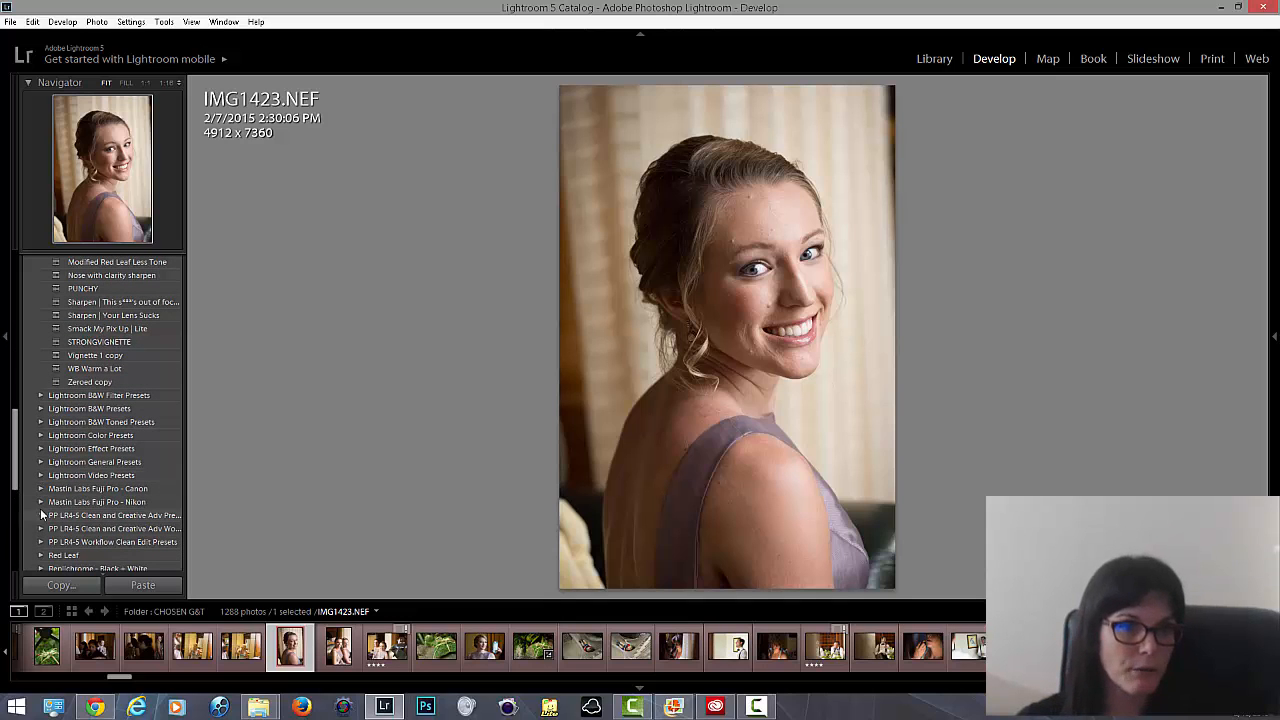
pyautogui.scroll(-3)
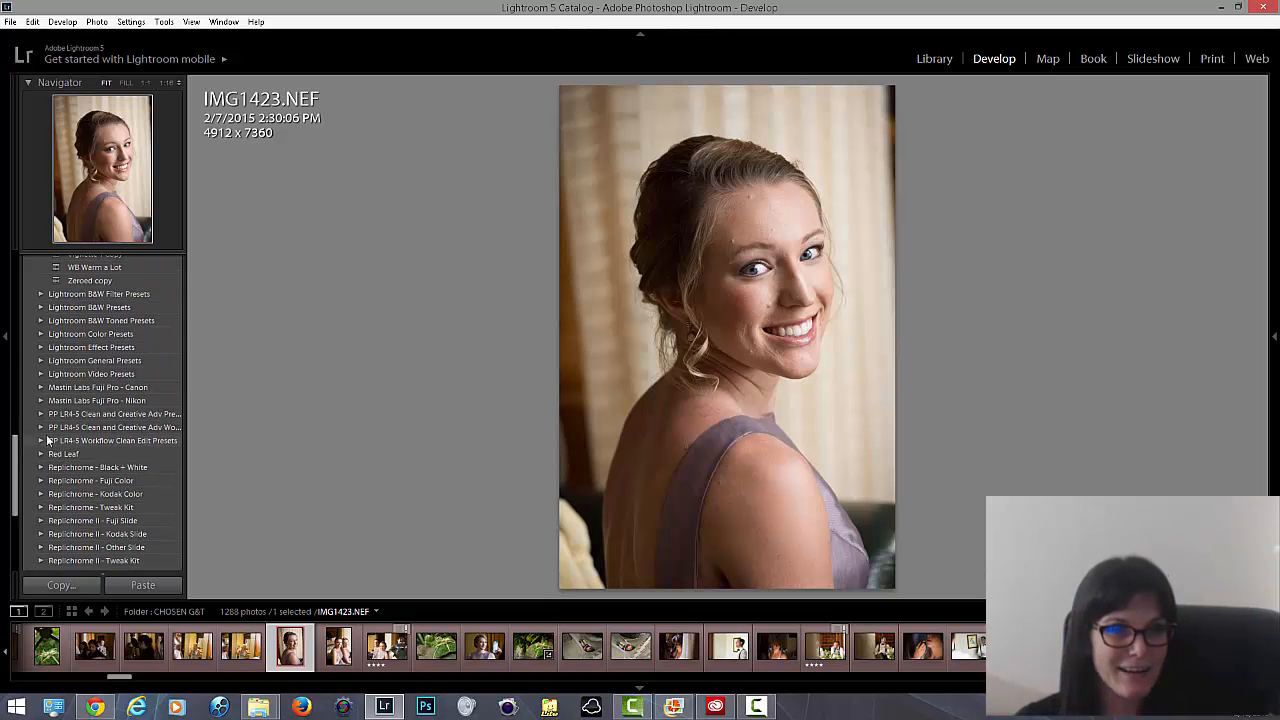
pyautogui.click(42, 427)
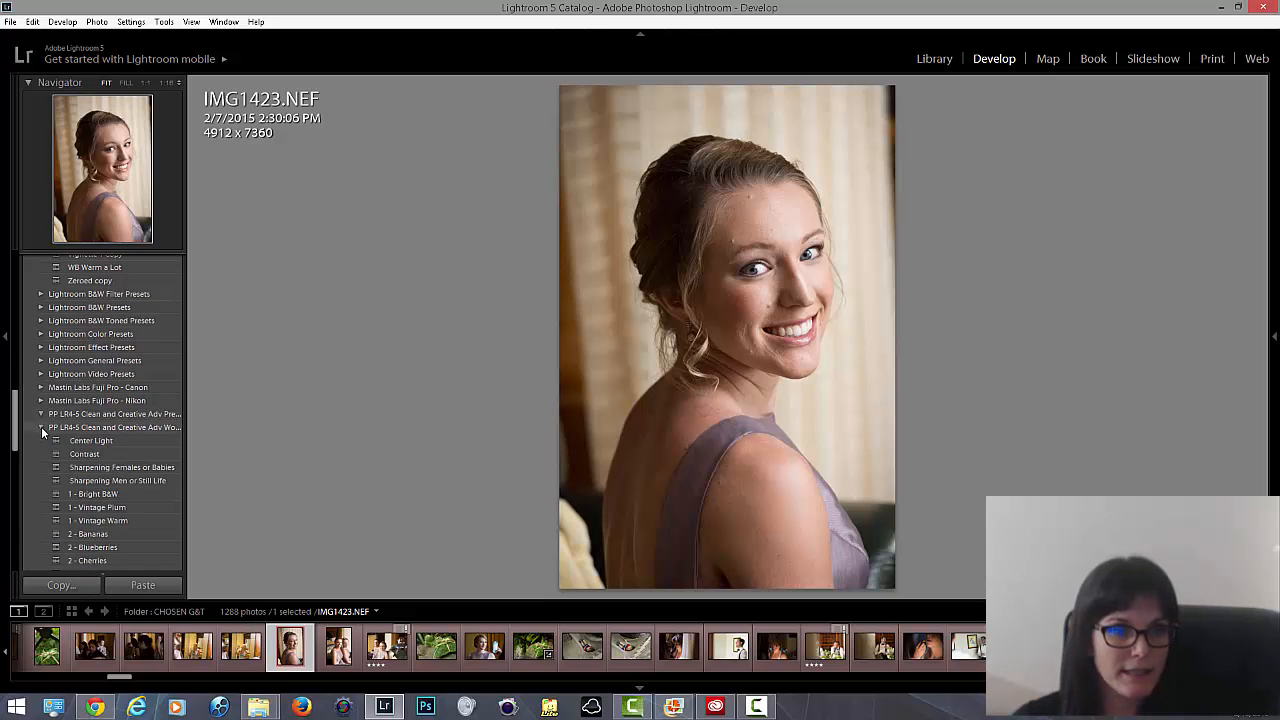
pyautogui.scroll(-3)
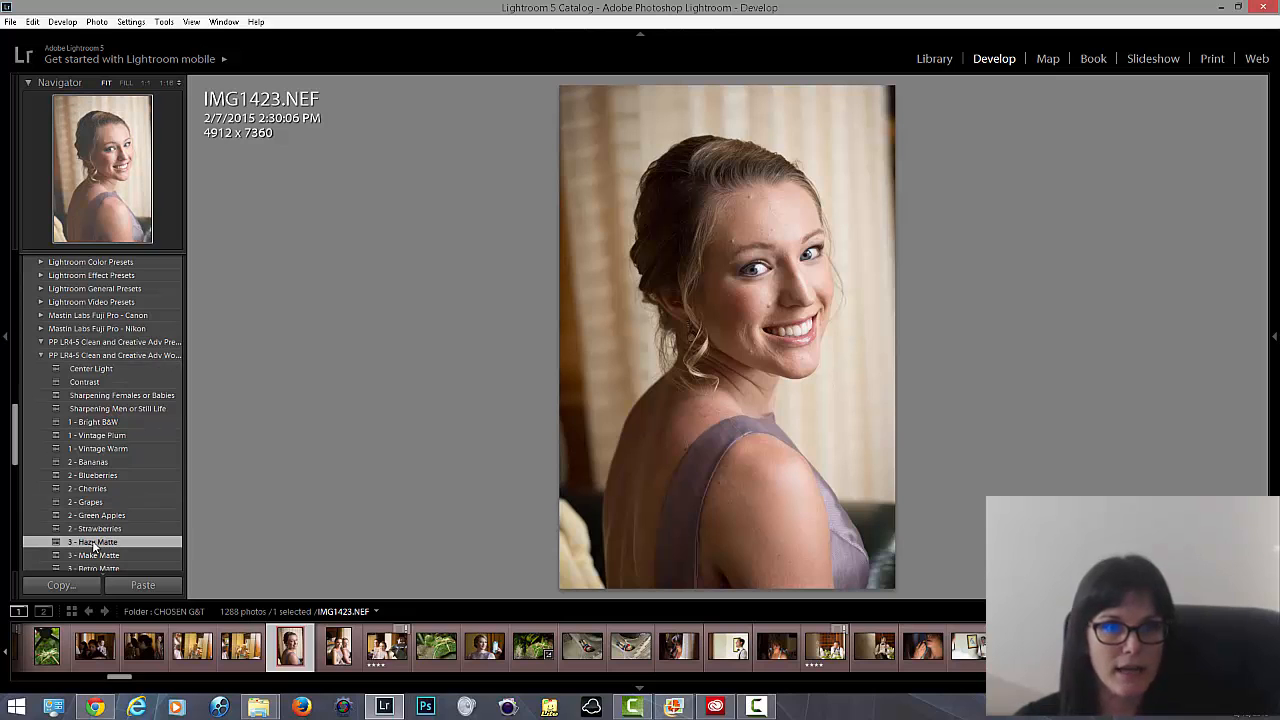
# Preview the Hazy Matte and Make Matte presets, then expand the FREQUENT preset folder.
pyautogui.click(92, 541)
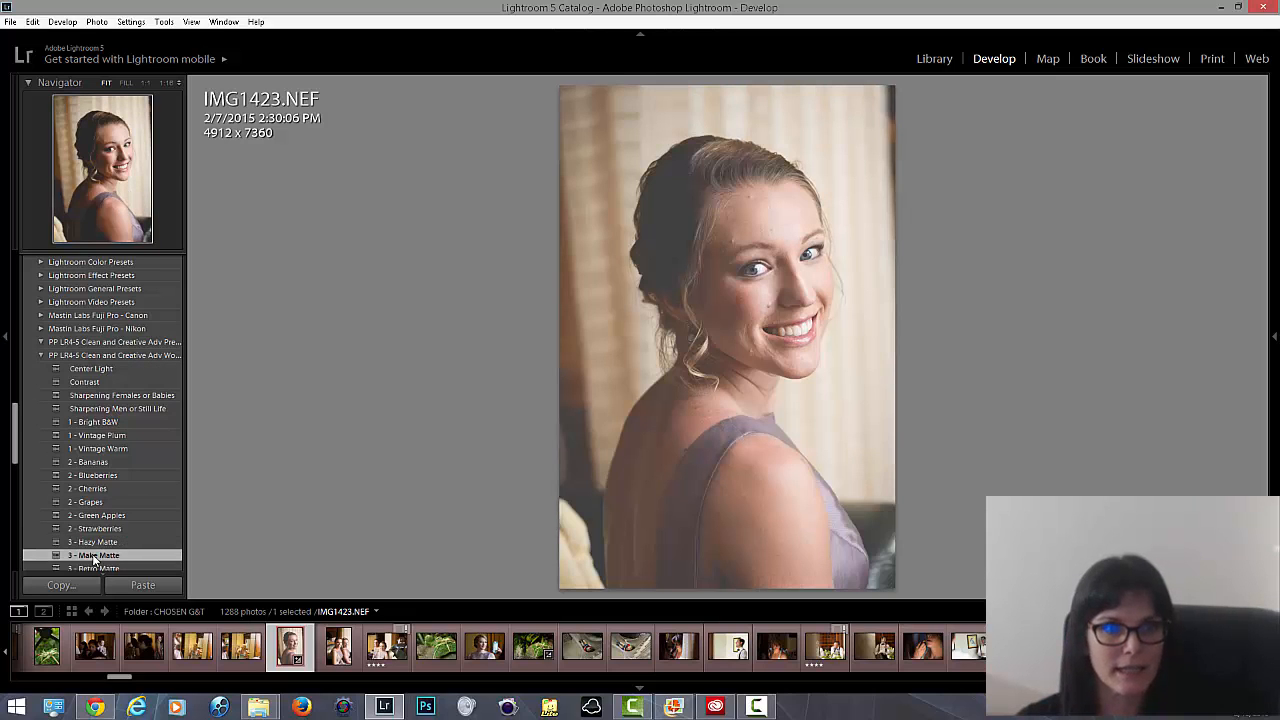
pyautogui.click(95, 568)
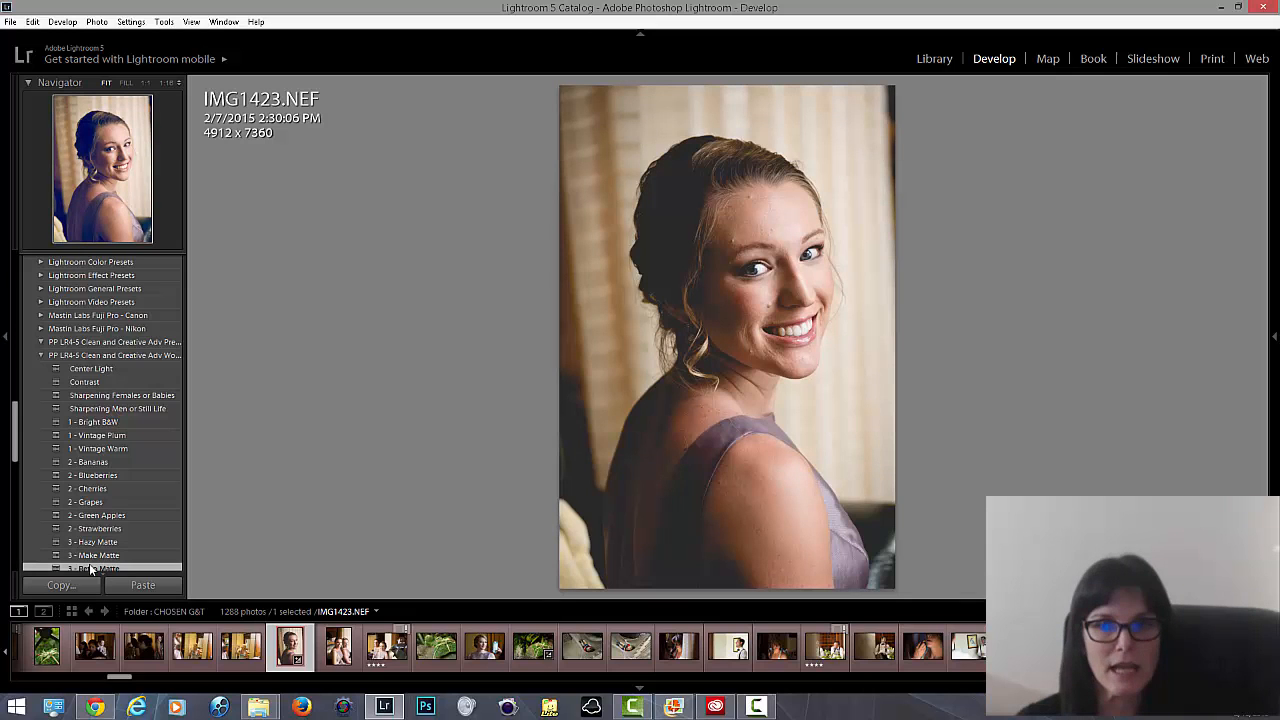
pyautogui.click(95, 568)
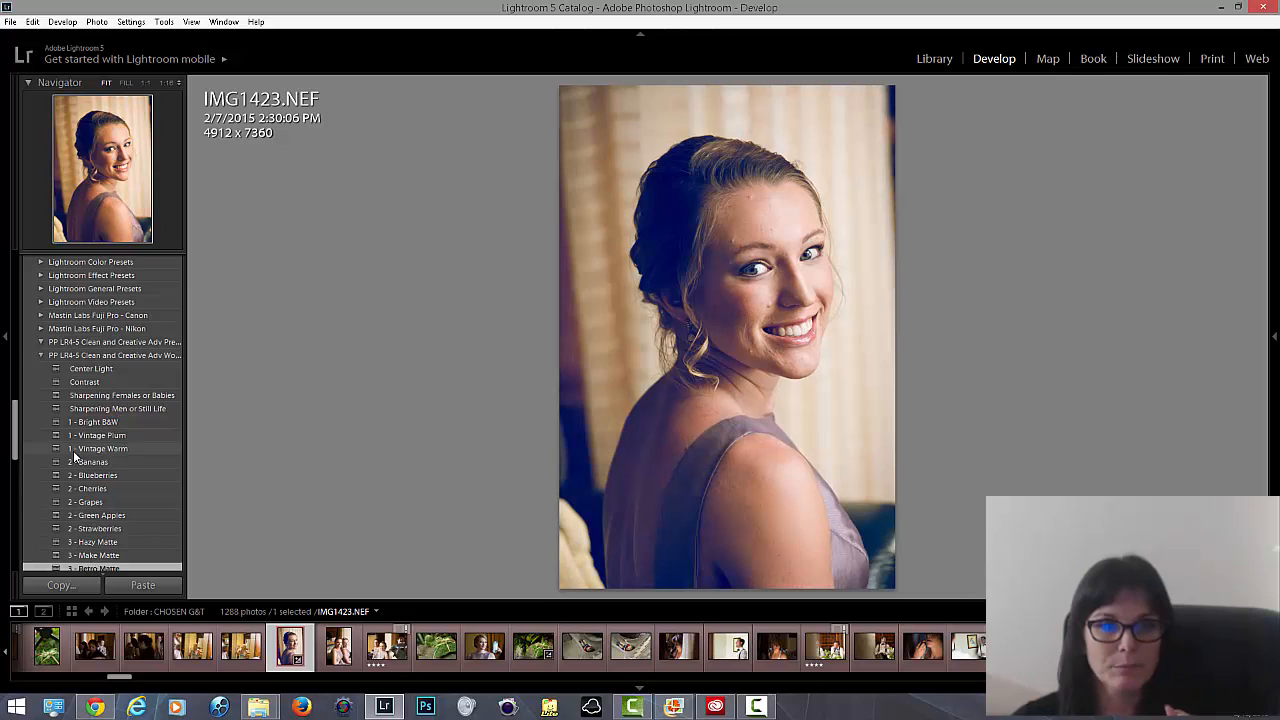
pyautogui.click(100, 448)
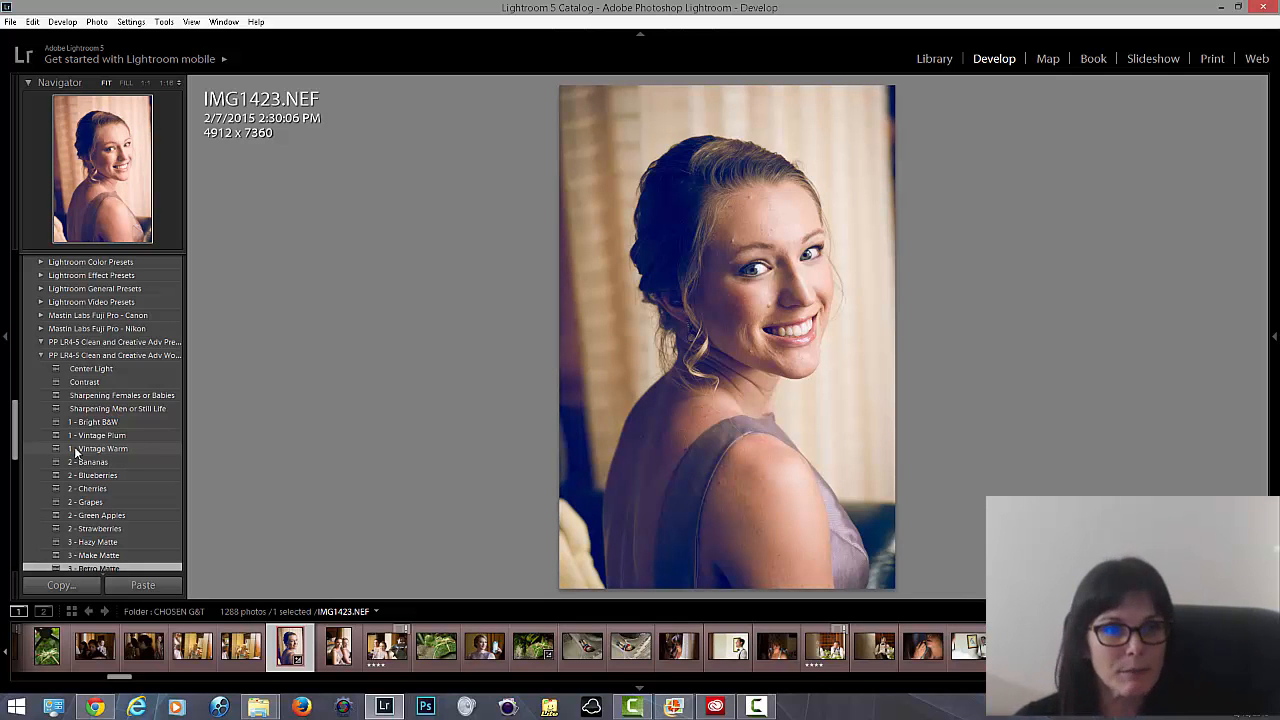
pyautogui.click(91, 368)
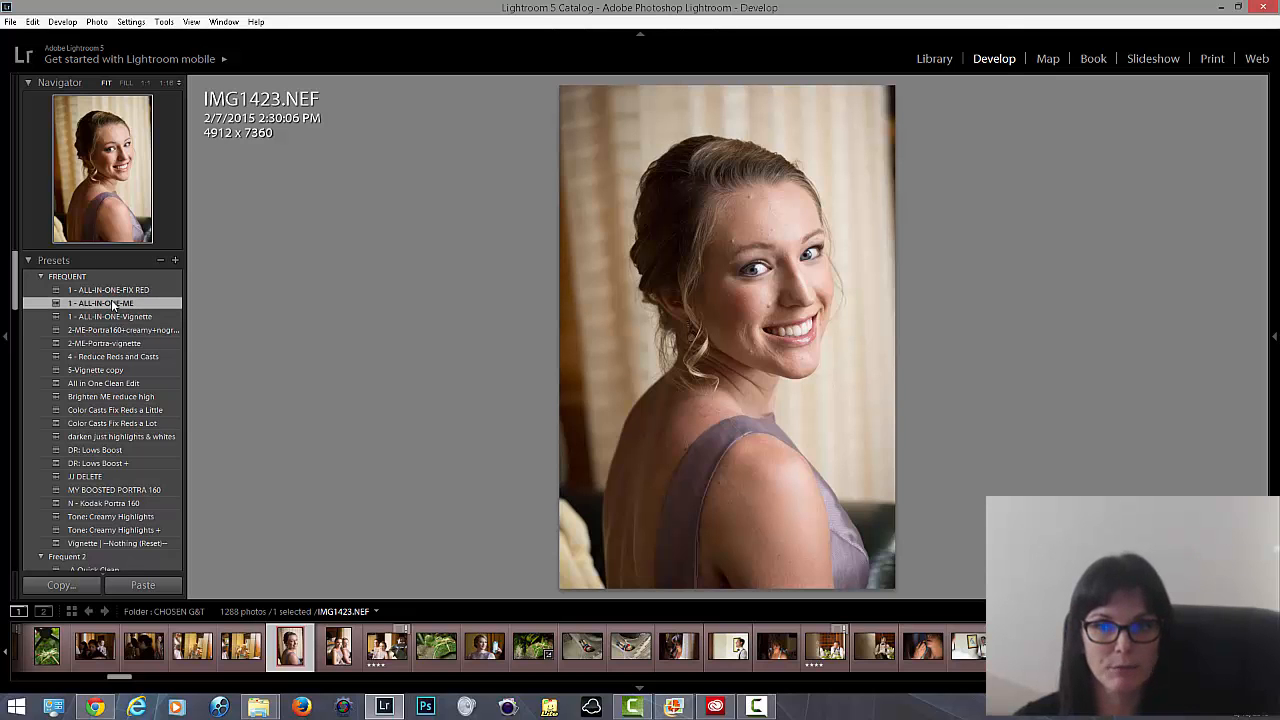
# Apply the 1 - ALL-IN-ONE-ME preset and lower Exposure slightly from +0.24.
pyautogui.click(100, 303)
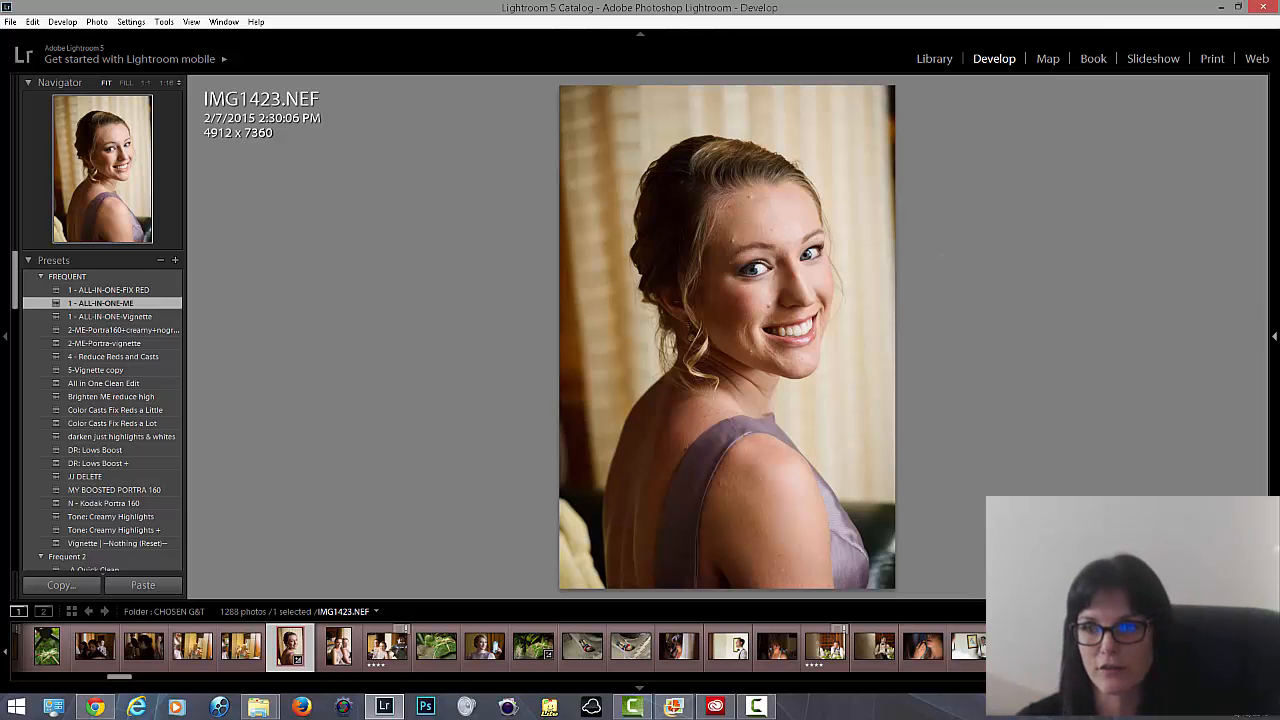
pyautogui.click(1274, 336)
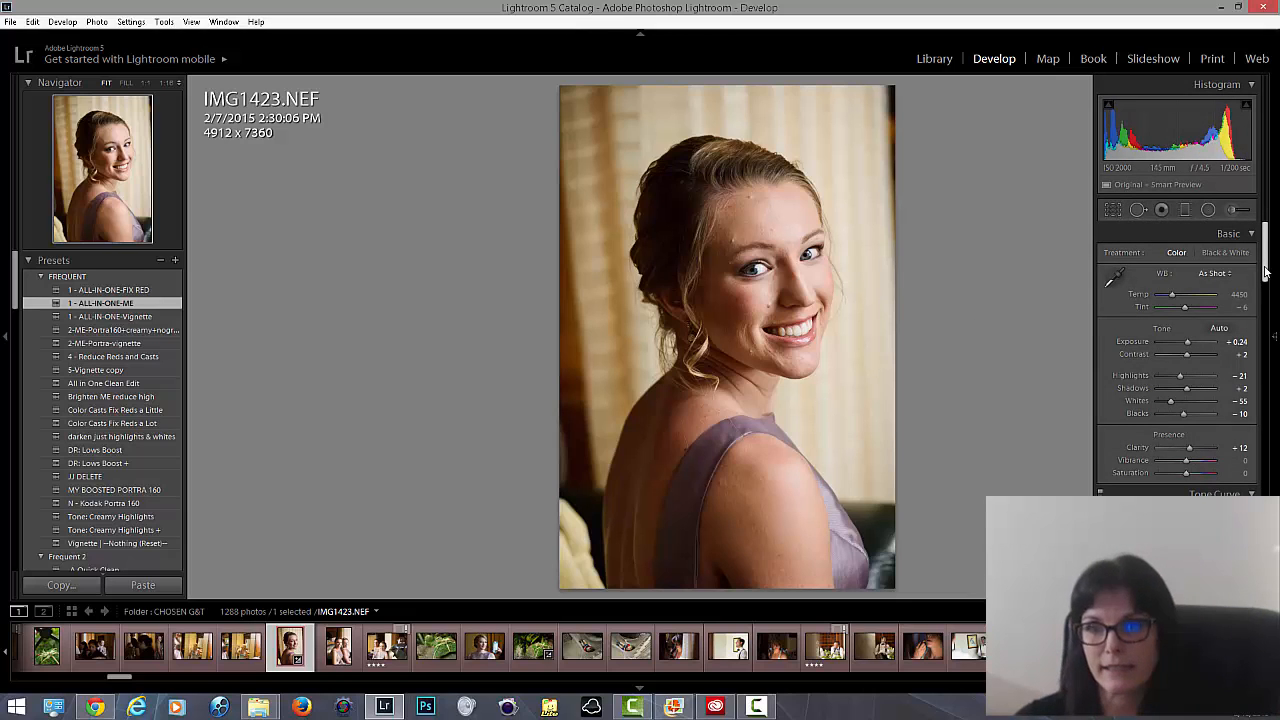
pyautogui.click(1210, 273)
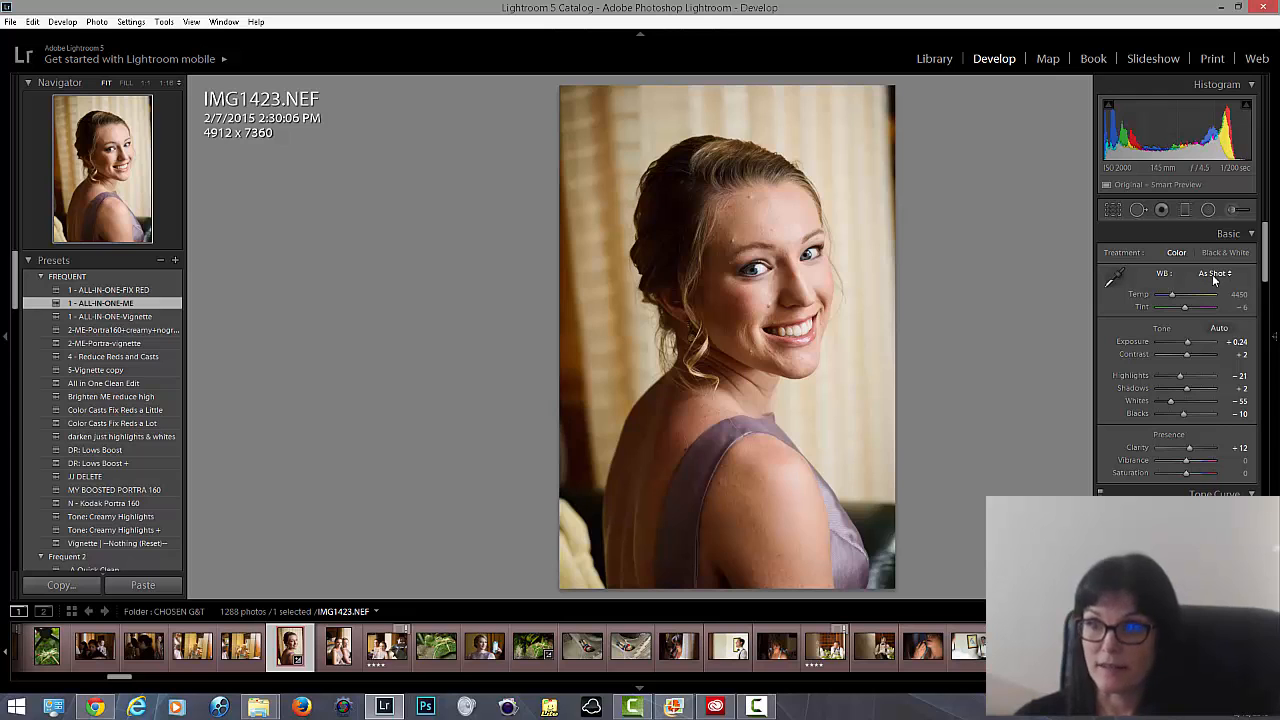
pyautogui.moveTo(1213, 282)
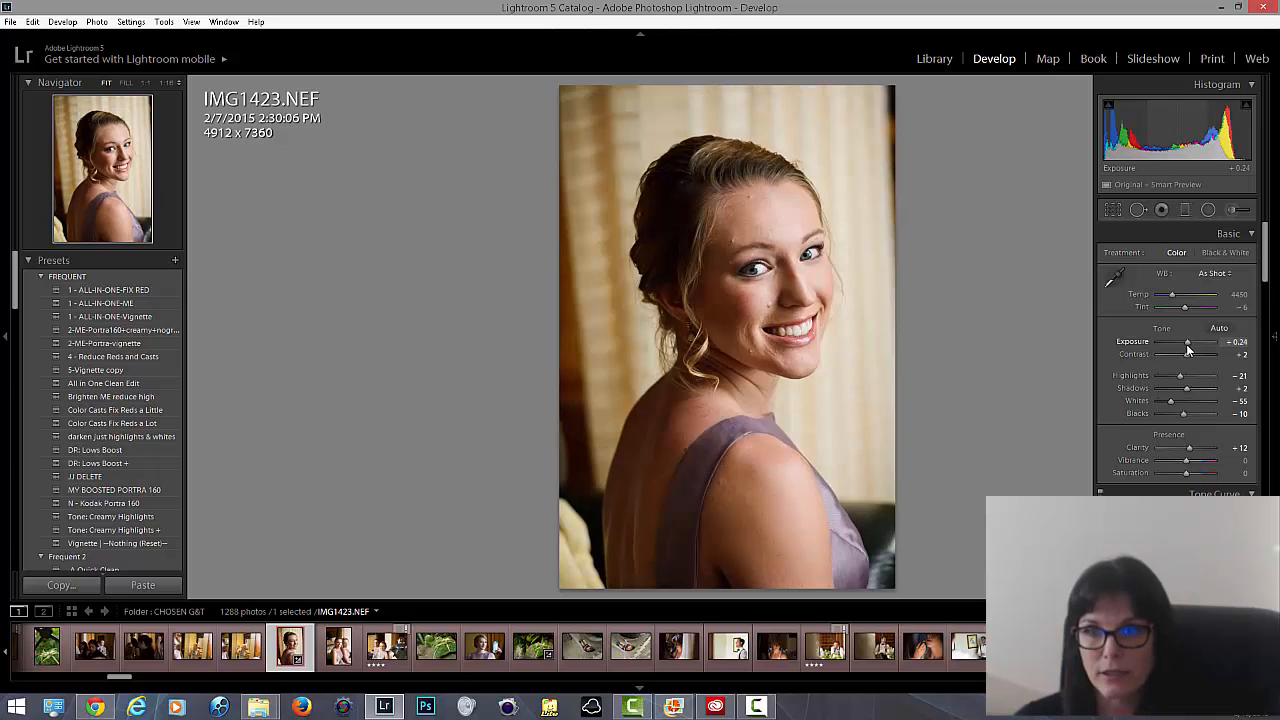
pyautogui.moveTo(1190, 342); pyautogui.dragTo(1180, 342)
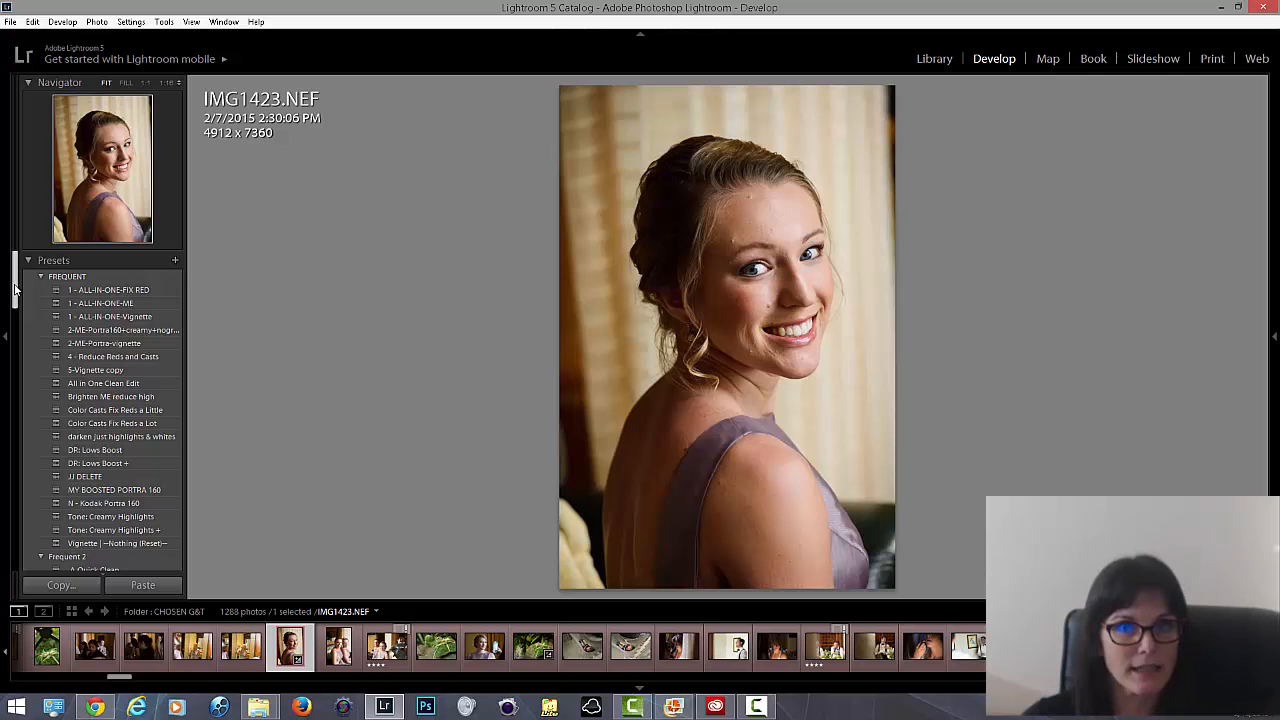
pyautogui.scroll(-3)
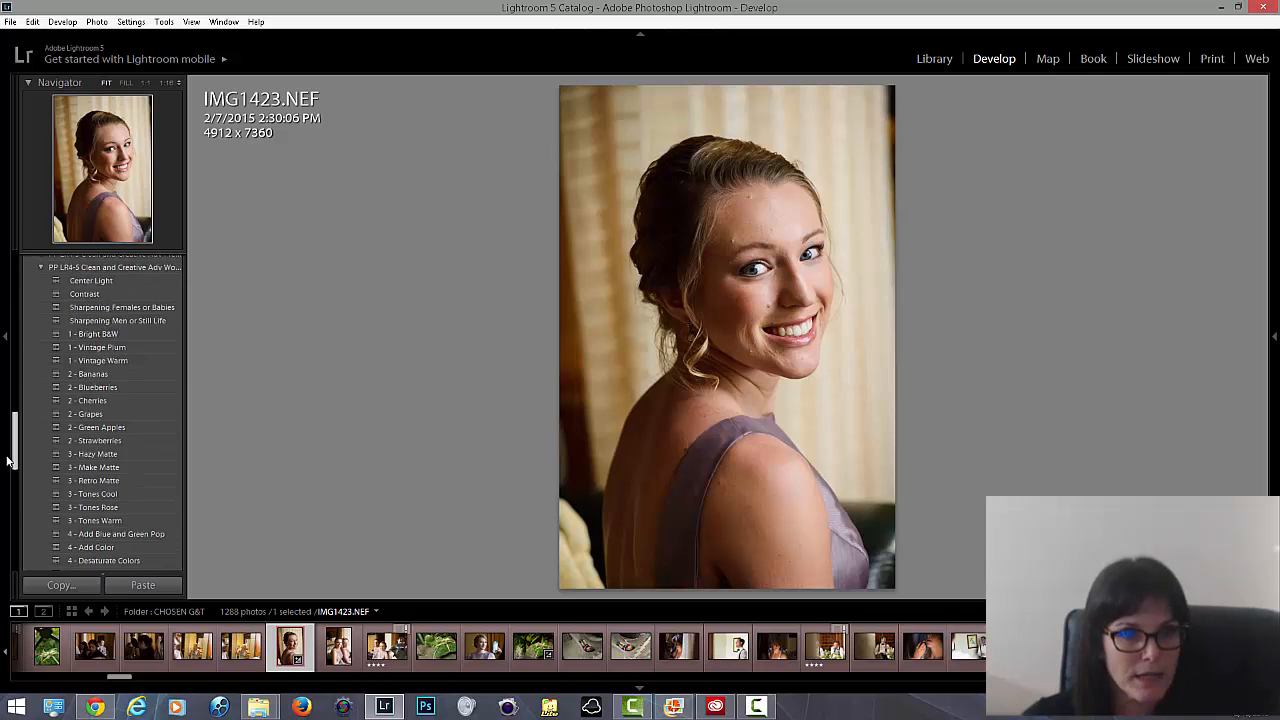
pyautogui.scroll(-3)
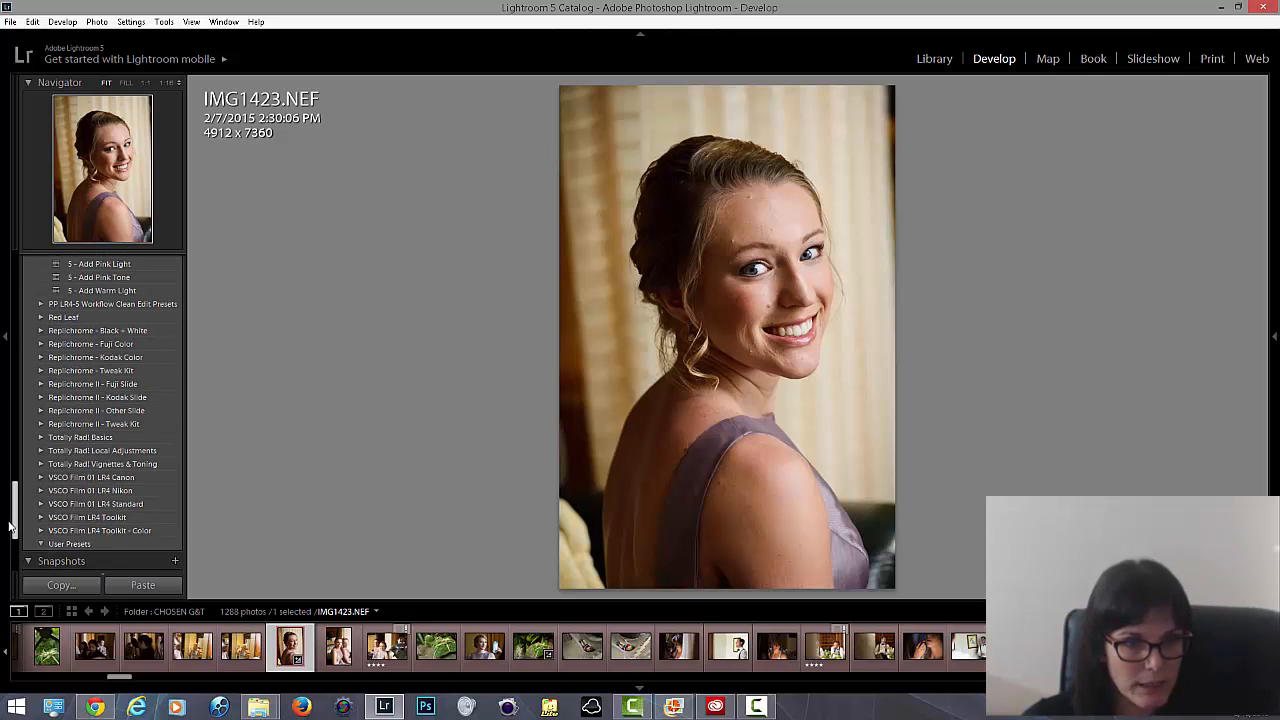
pyautogui.click(40, 517)
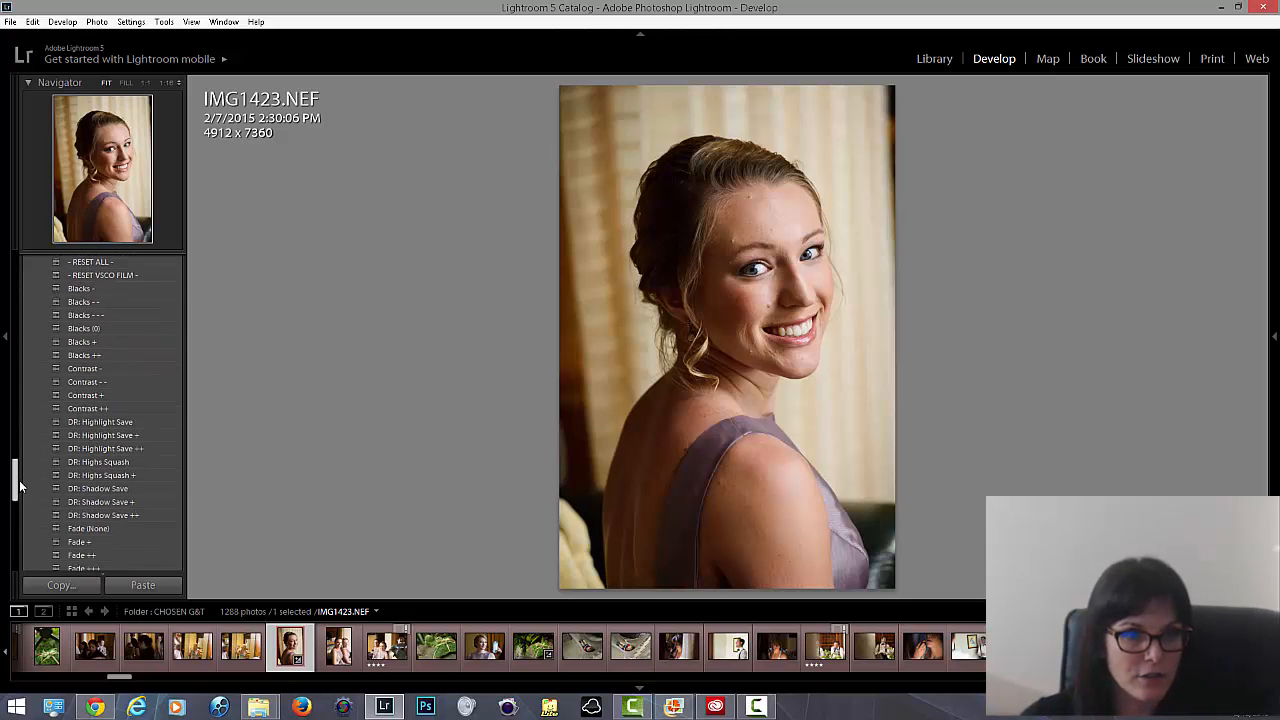
pyautogui.scroll(-3)
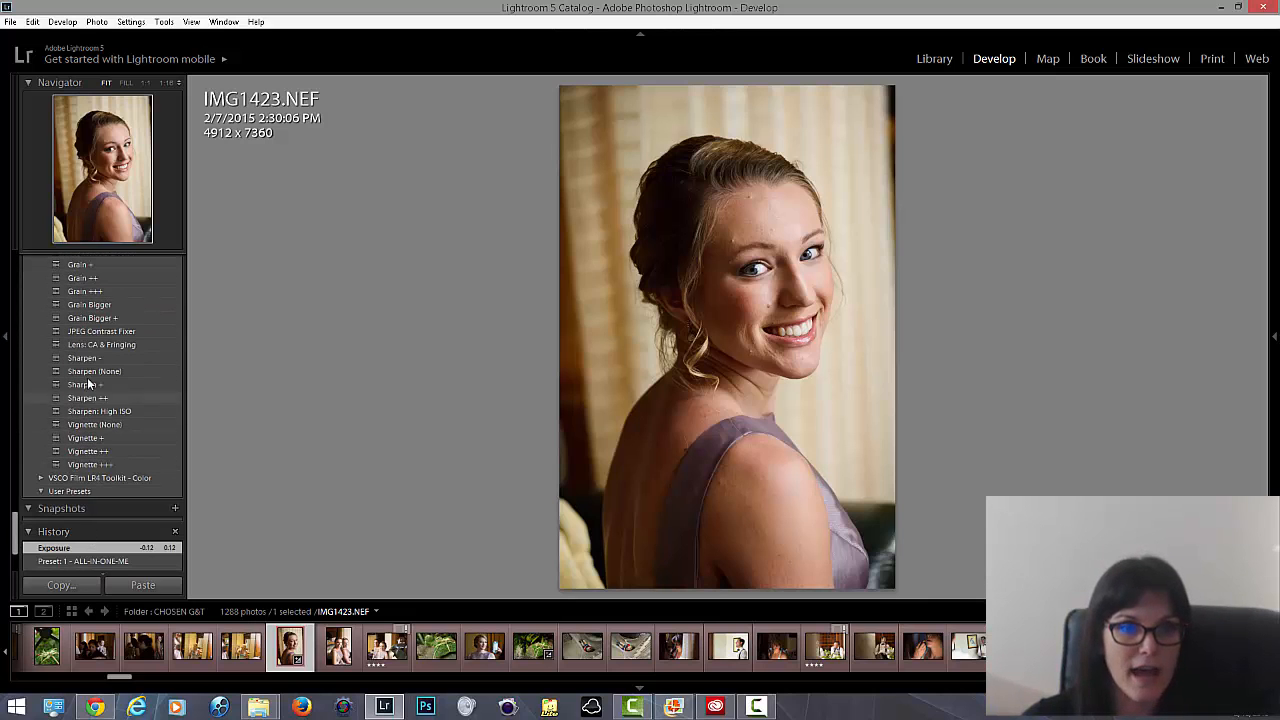
pyautogui.scroll(3)
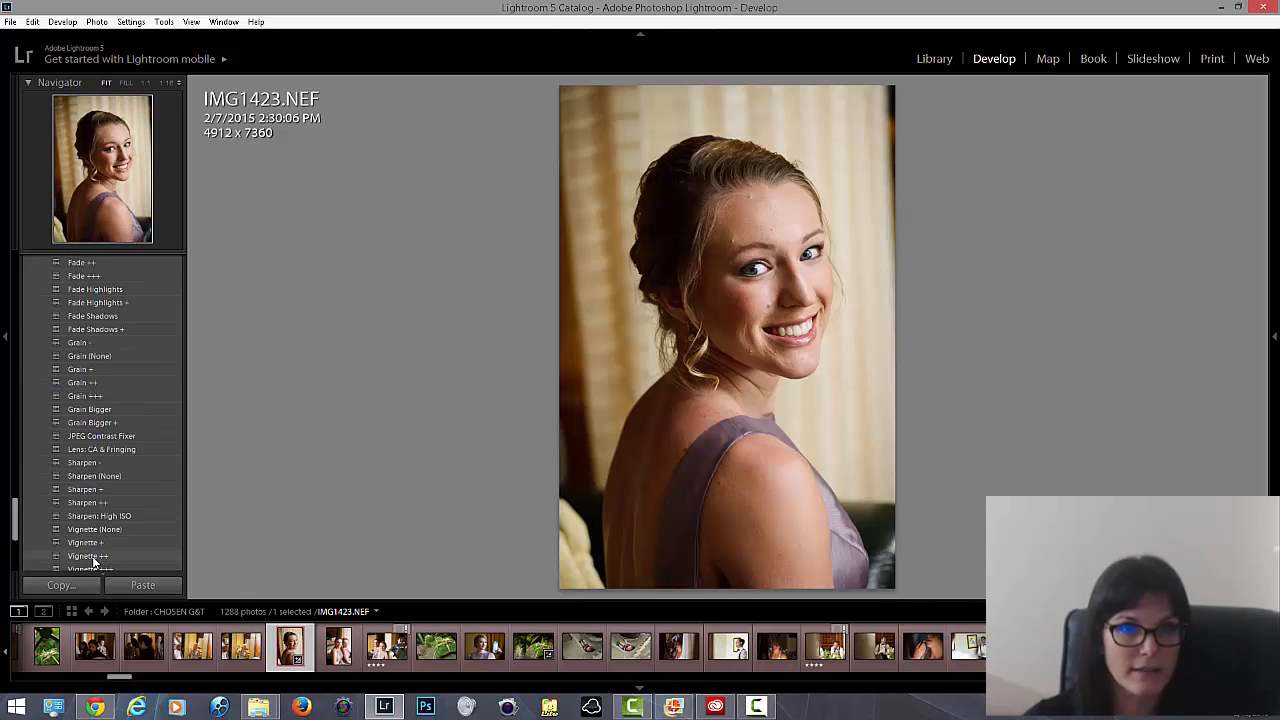
pyautogui.scroll(3)
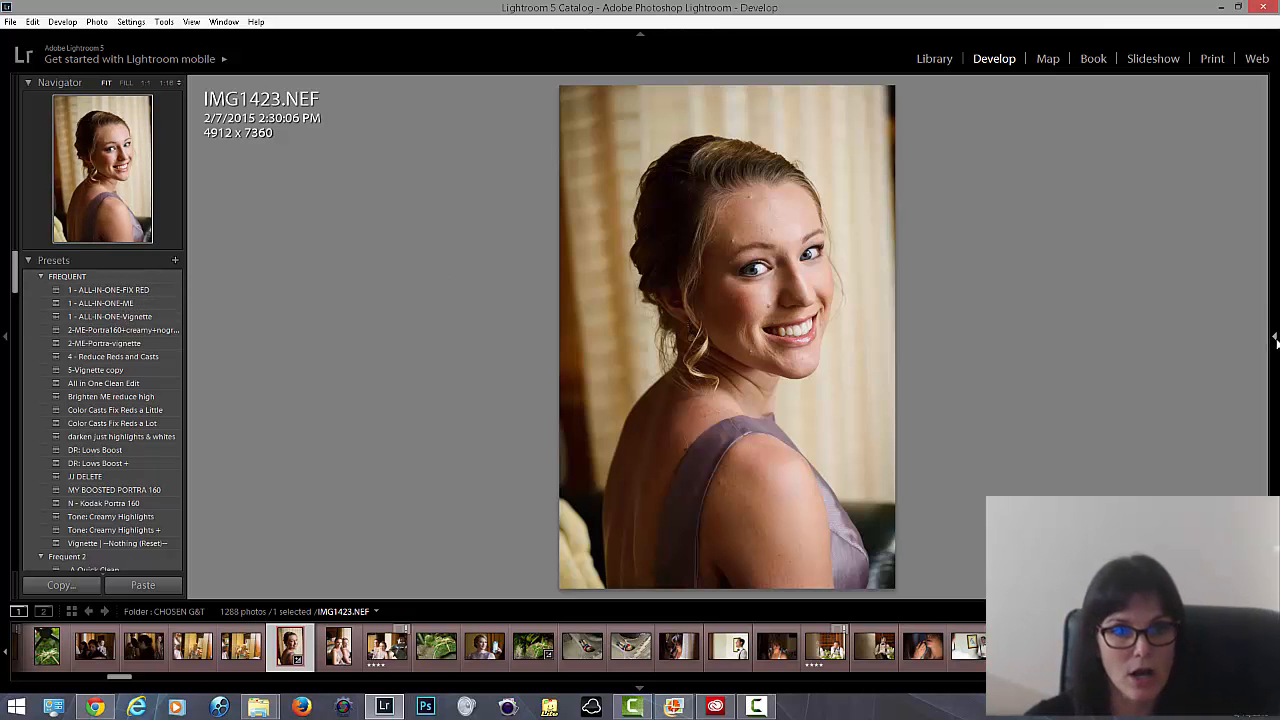
# Zoom to 1:1 on the face and pick up the white balance eyedropper.
pyautogui.click(1274, 337)
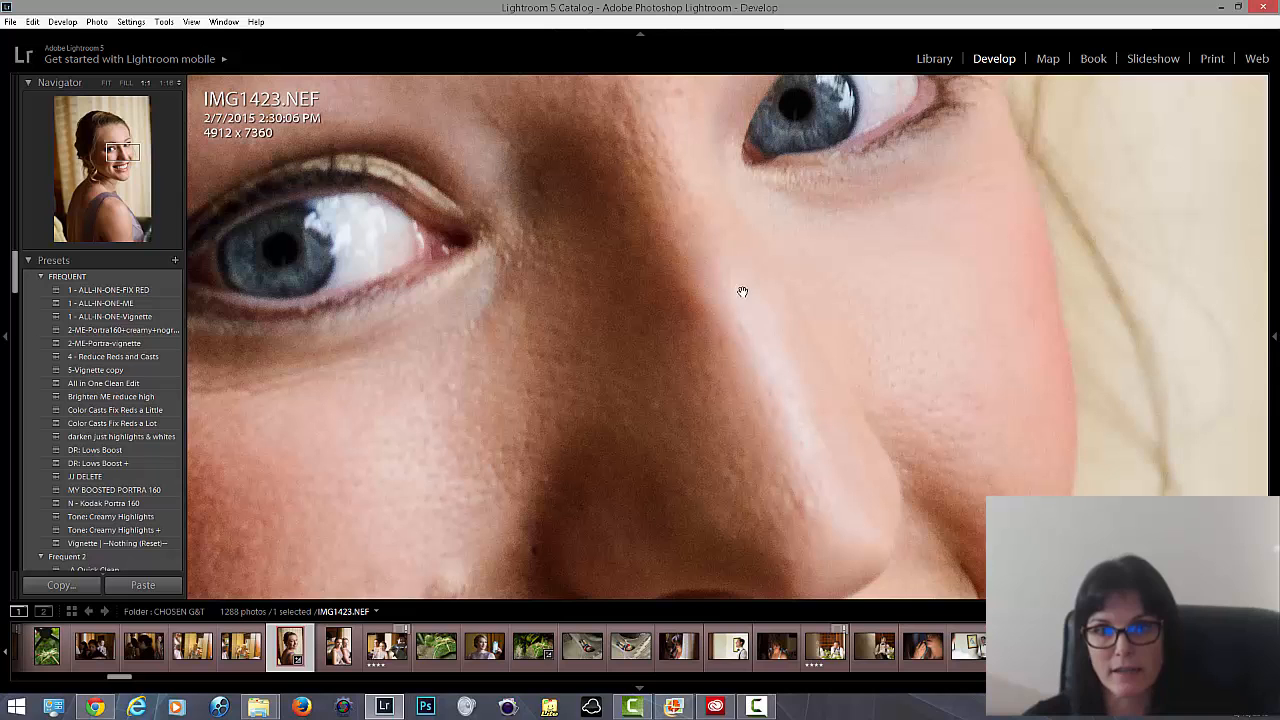
pyautogui.click(1274, 337)
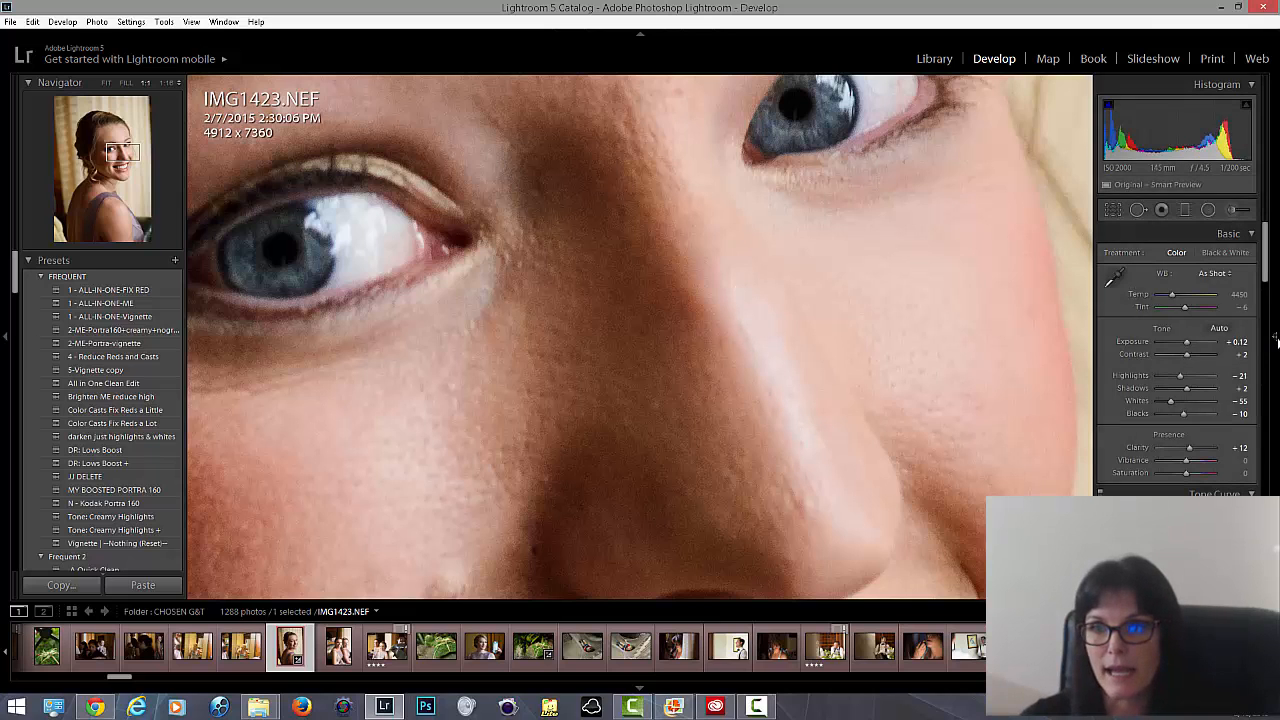
pyautogui.click(1275, 338)
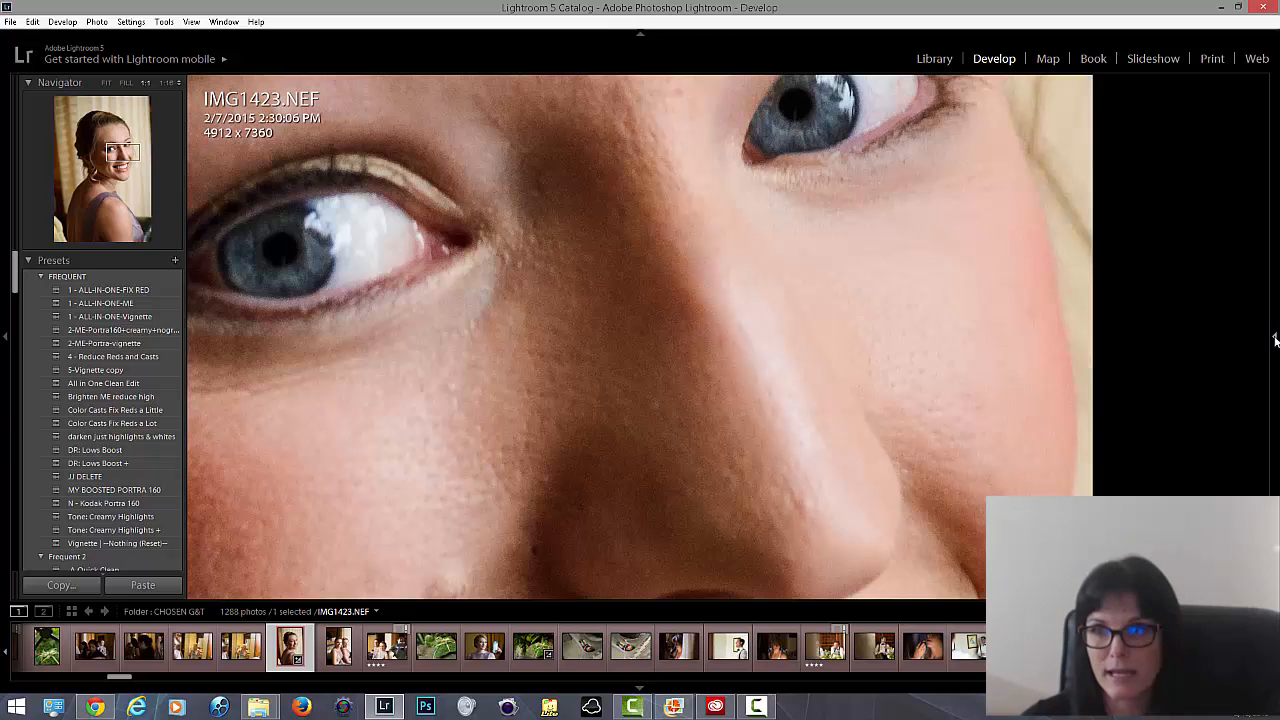
pyautogui.click(1275, 340)
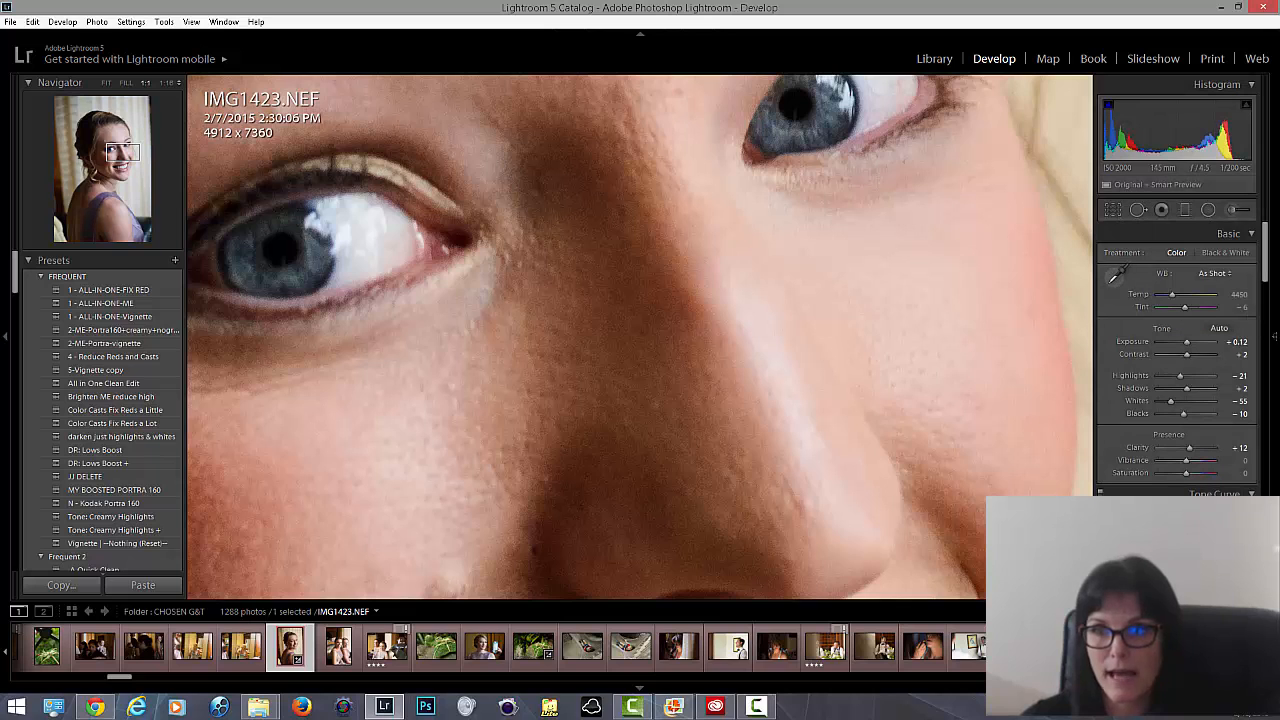
pyautogui.click(1119, 274)
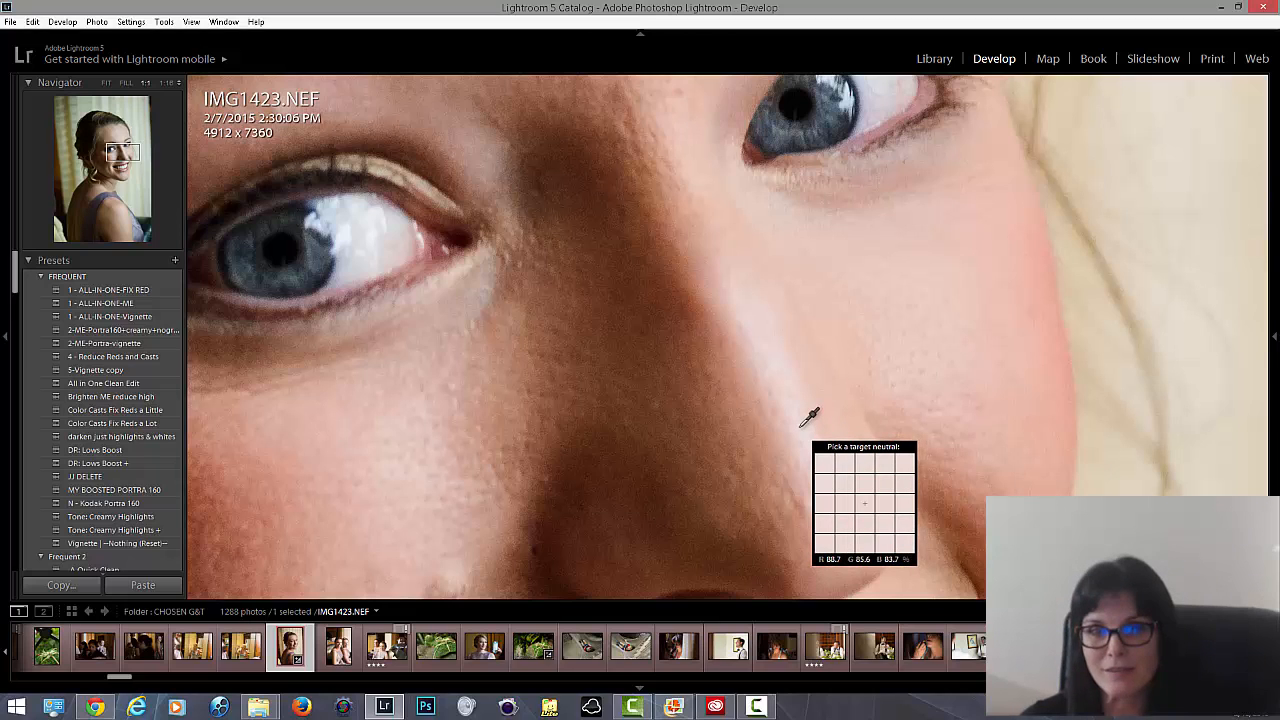
pyautogui.moveTo(945, 510)
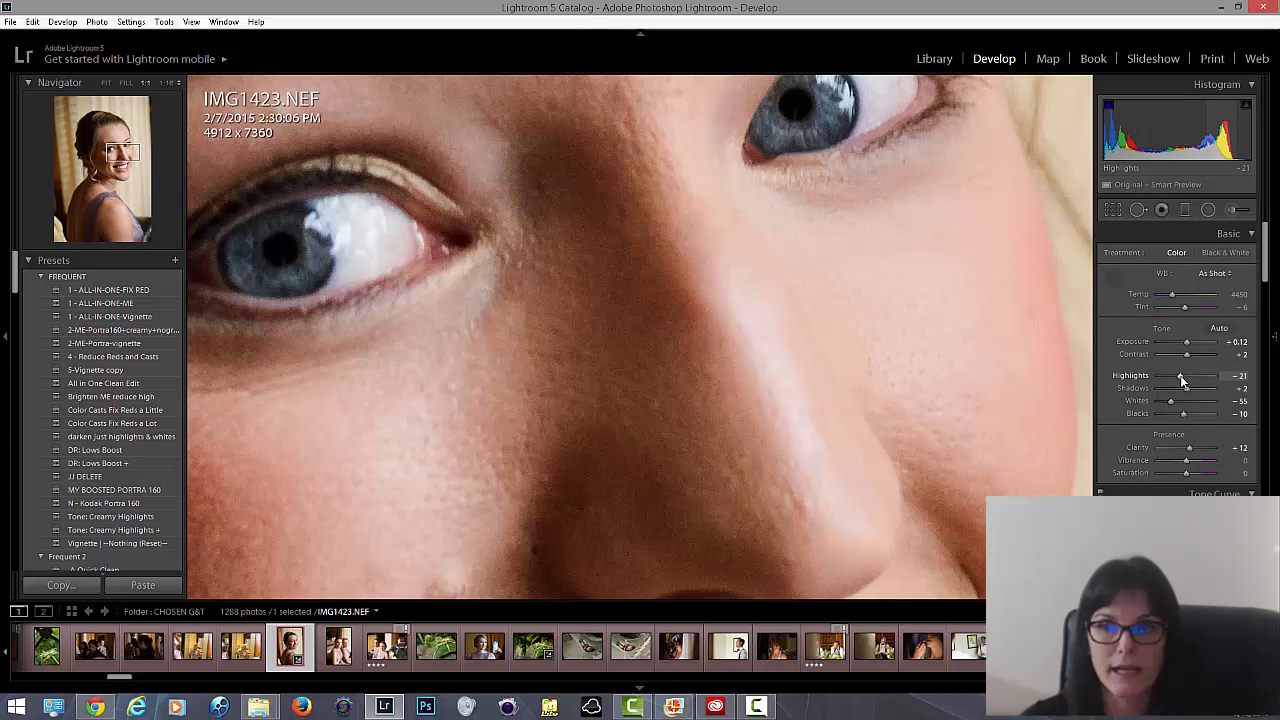
# Pull Highlights down to -38 and Whites down to -79.
pyautogui.moveTo(1185, 380); pyautogui.dragTo(1178, 380)
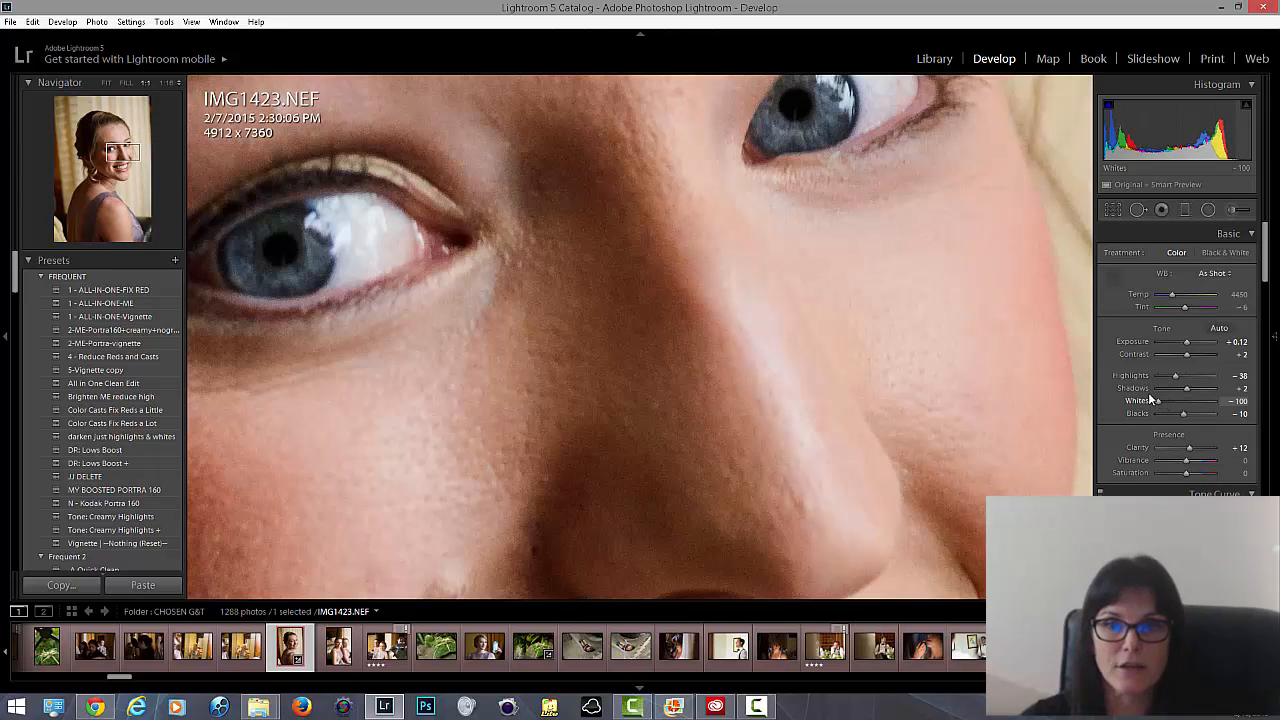
pyautogui.moveTo(1175, 401); pyautogui.dragTo(1188, 401)
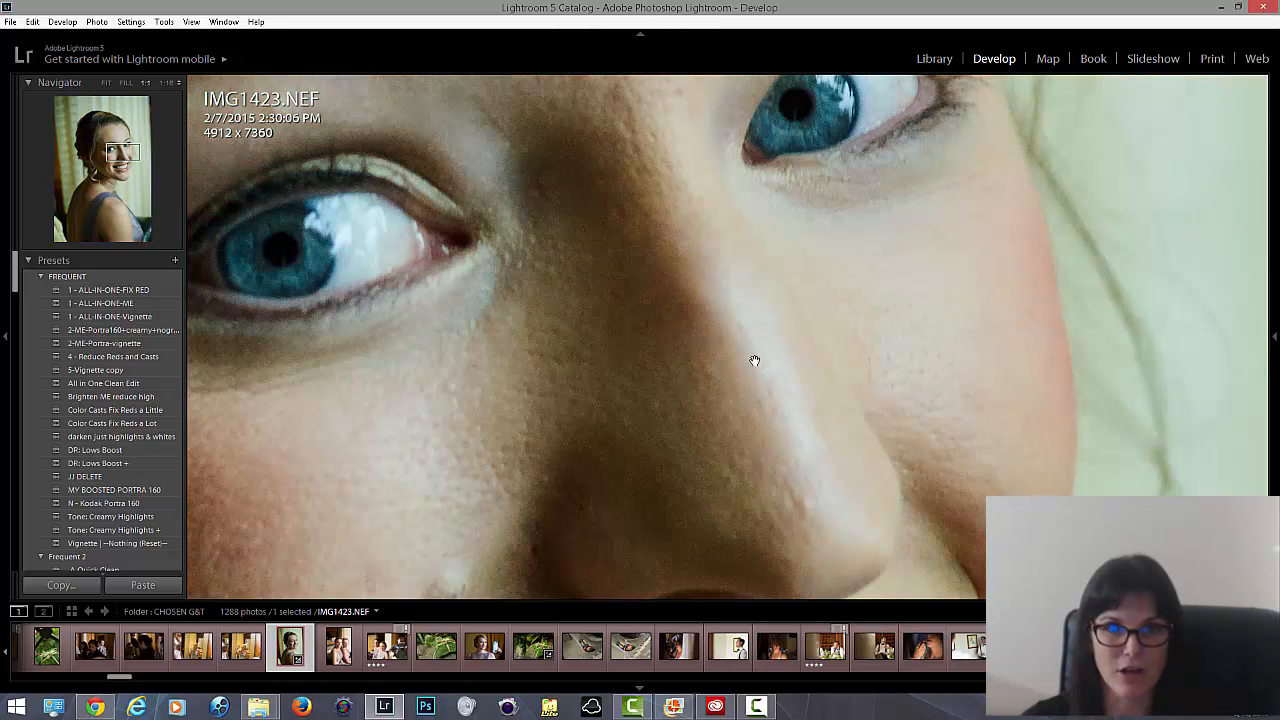
pyautogui.click(32, 22)
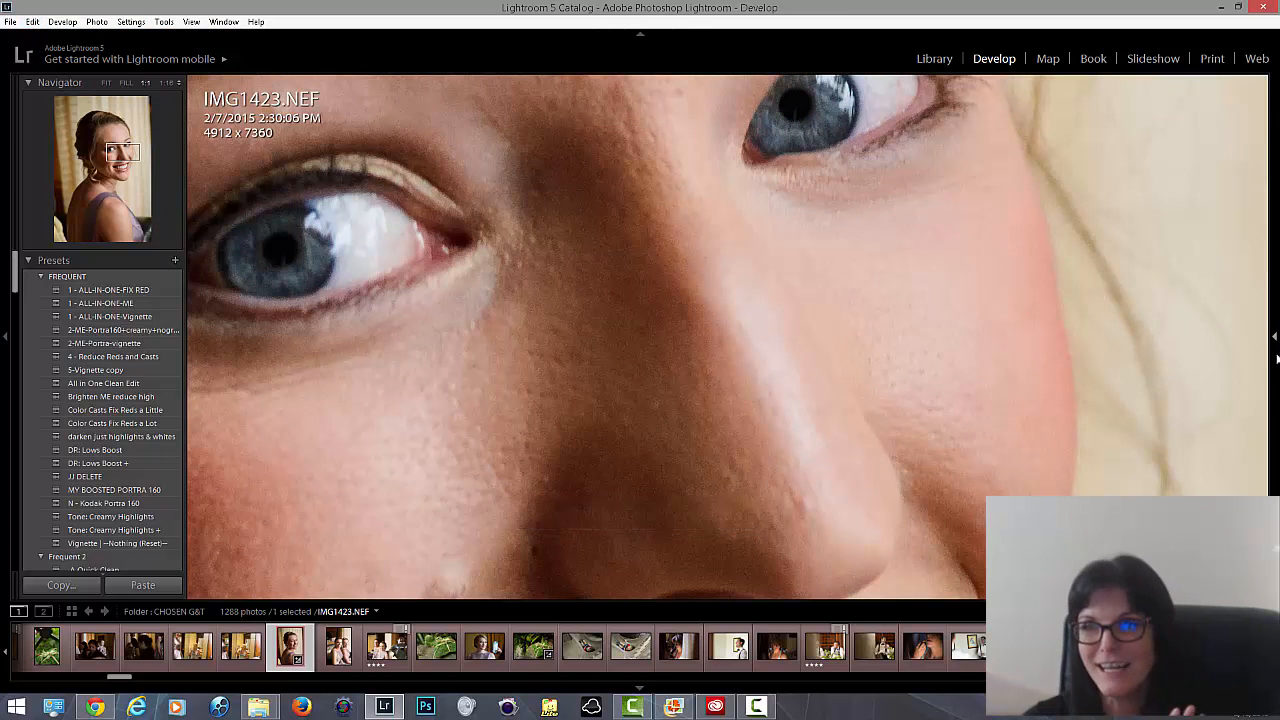
pyautogui.click(1274, 337)
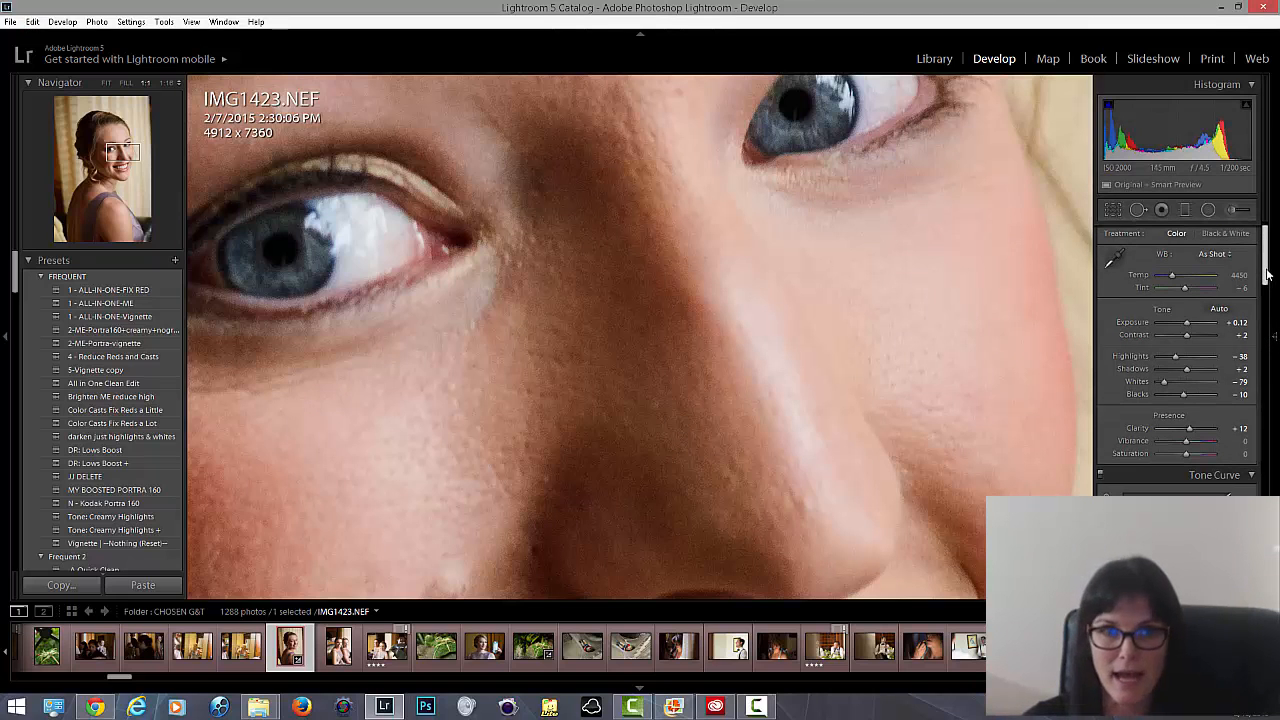
pyautogui.scroll(-3)
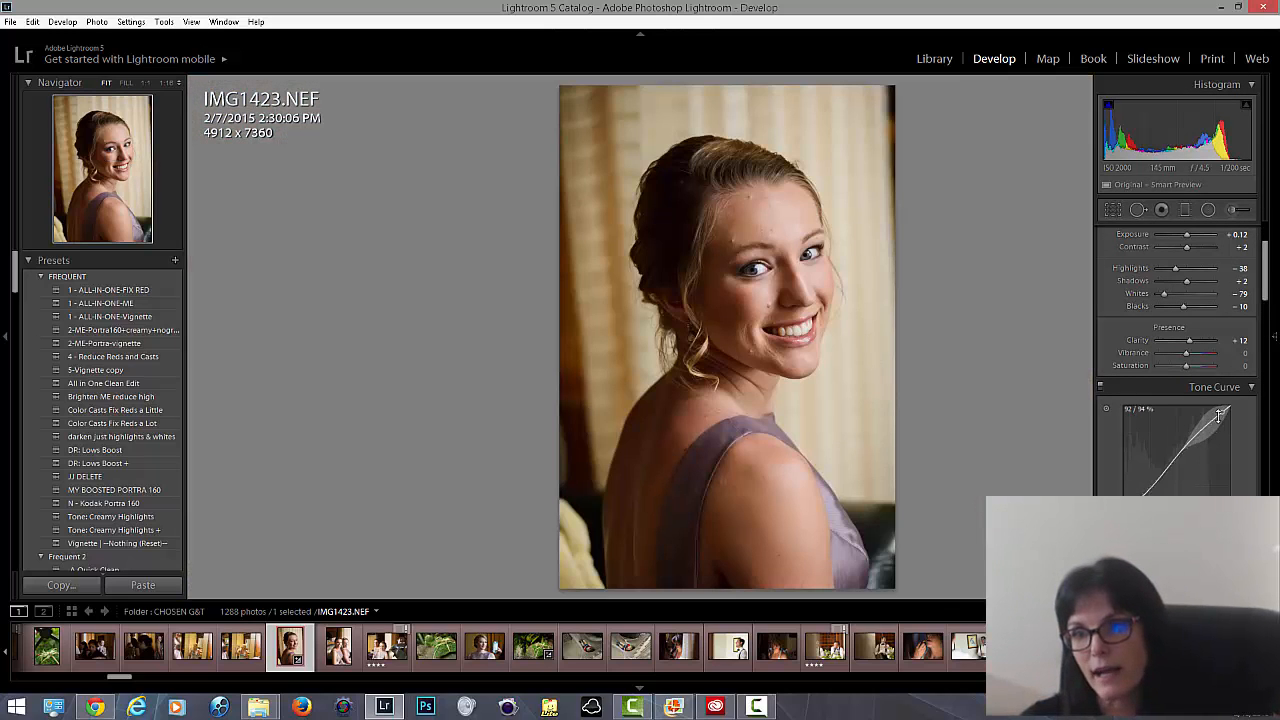
# Lift the upper point of the Tone Curve and compare before and after.
pyautogui.moveTo(1218, 414); pyautogui.dragTo(1146, 490)
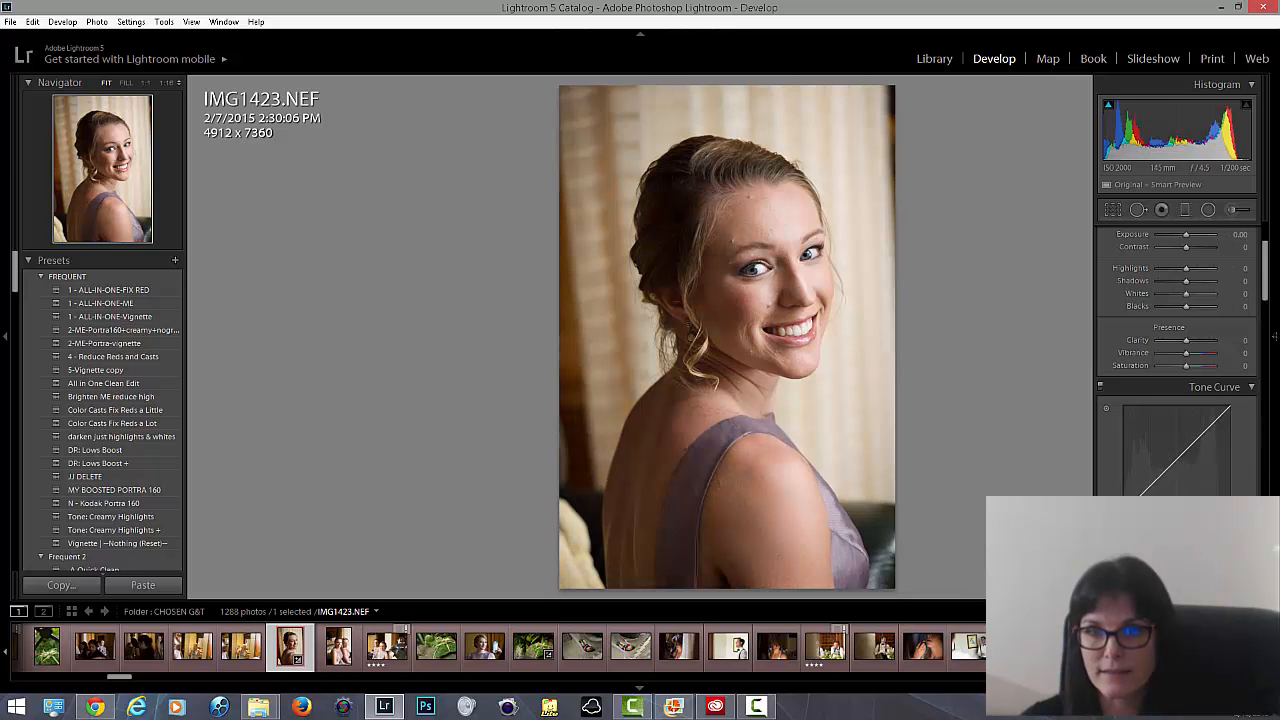
pyautogui.click(33, 21)
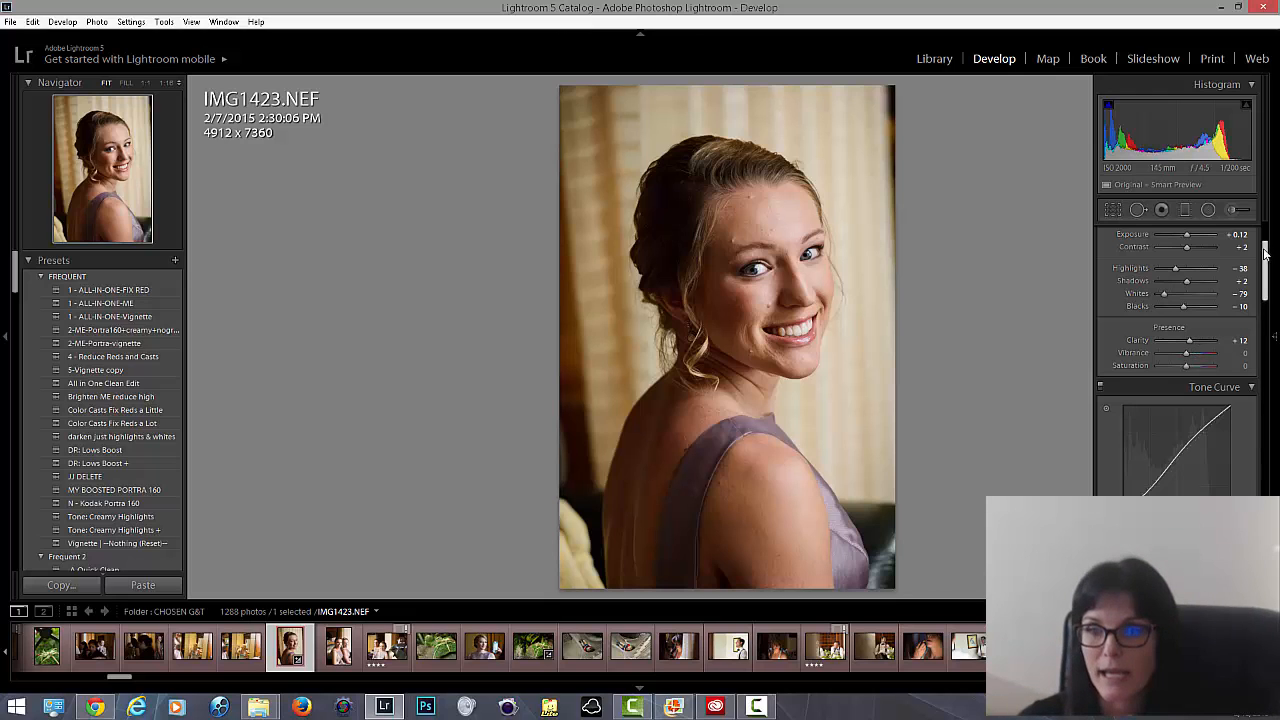
pyautogui.scroll(-3)
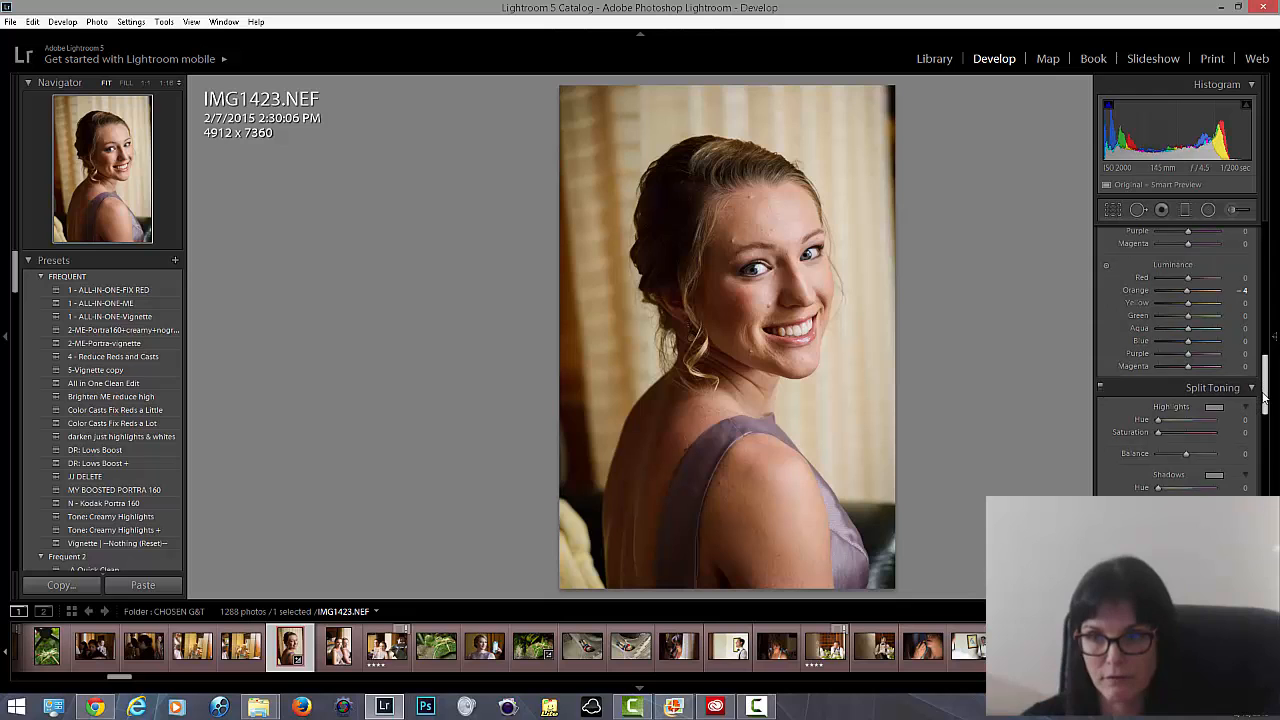
pyautogui.scroll(-3)
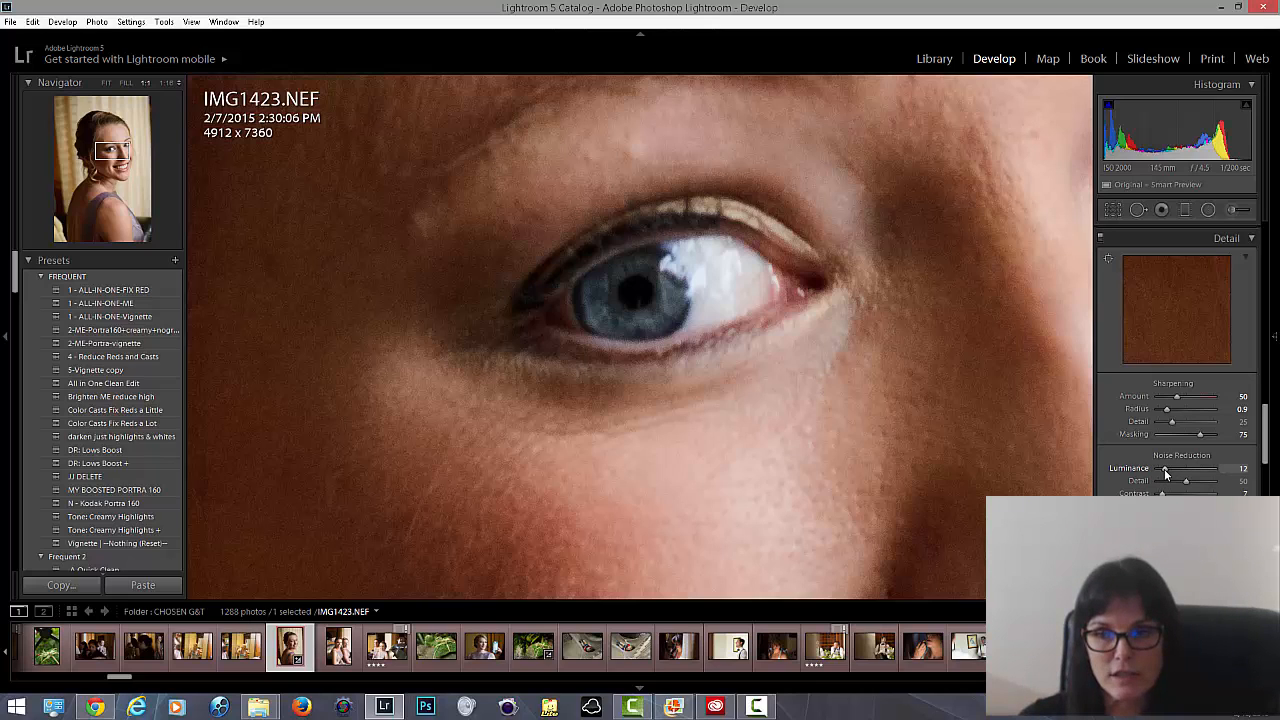
# Raise Luminance noise reduction on the eye close-up from 0 to about 19.
pyautogui.moveTo(1200, 468); pyautogui.dragTo(1158, 468)
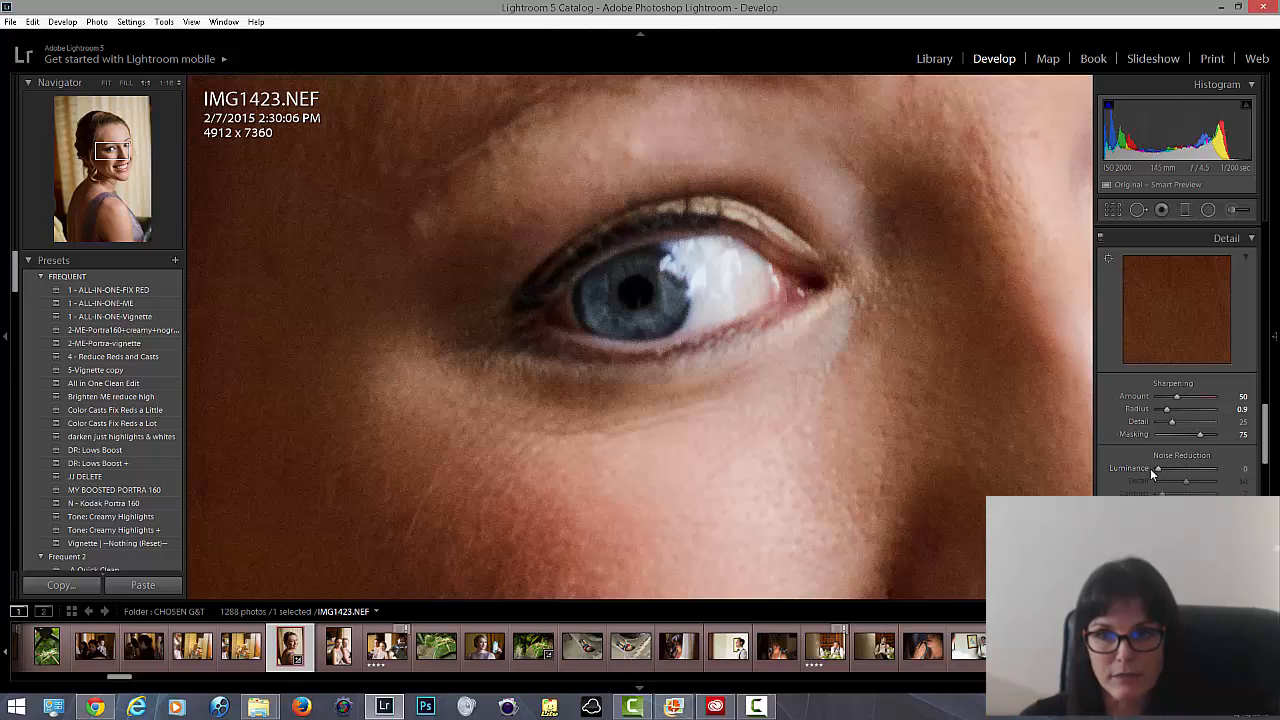
pyautogui.moveTo(1158, 468); pyautogui.dragTo(1170, 468)
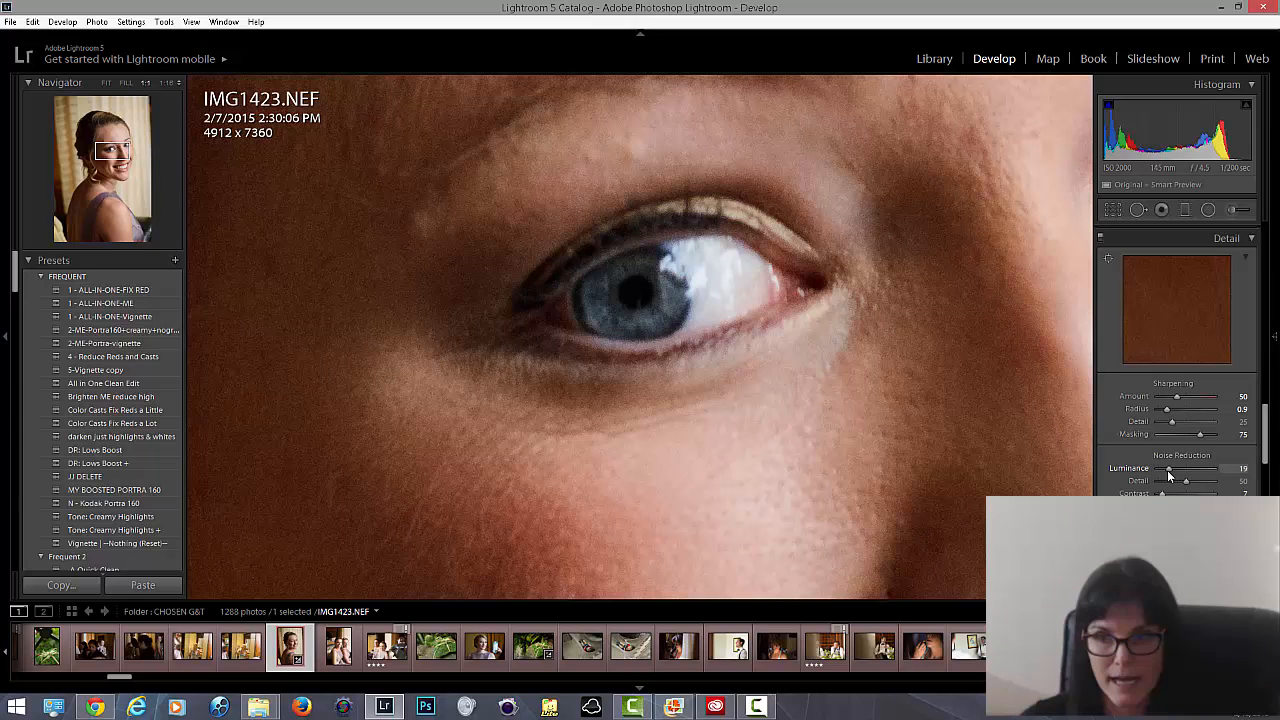
pyautogui.moveTo(1170, 468); pyautogui.dragTo(1168, 468)
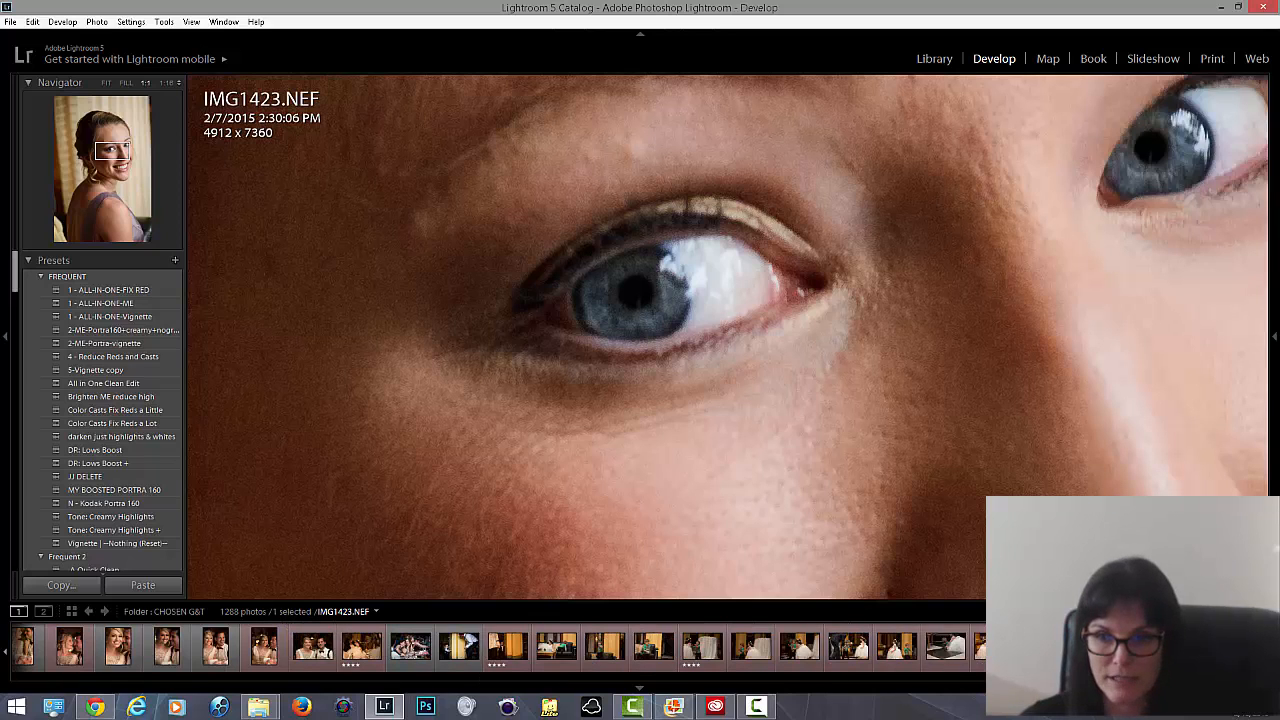
# Open IMG2460, apply the 1 - ALL-IN-ONE-ME preset and paste the copied settings.
pyautogui.hscroll(3)
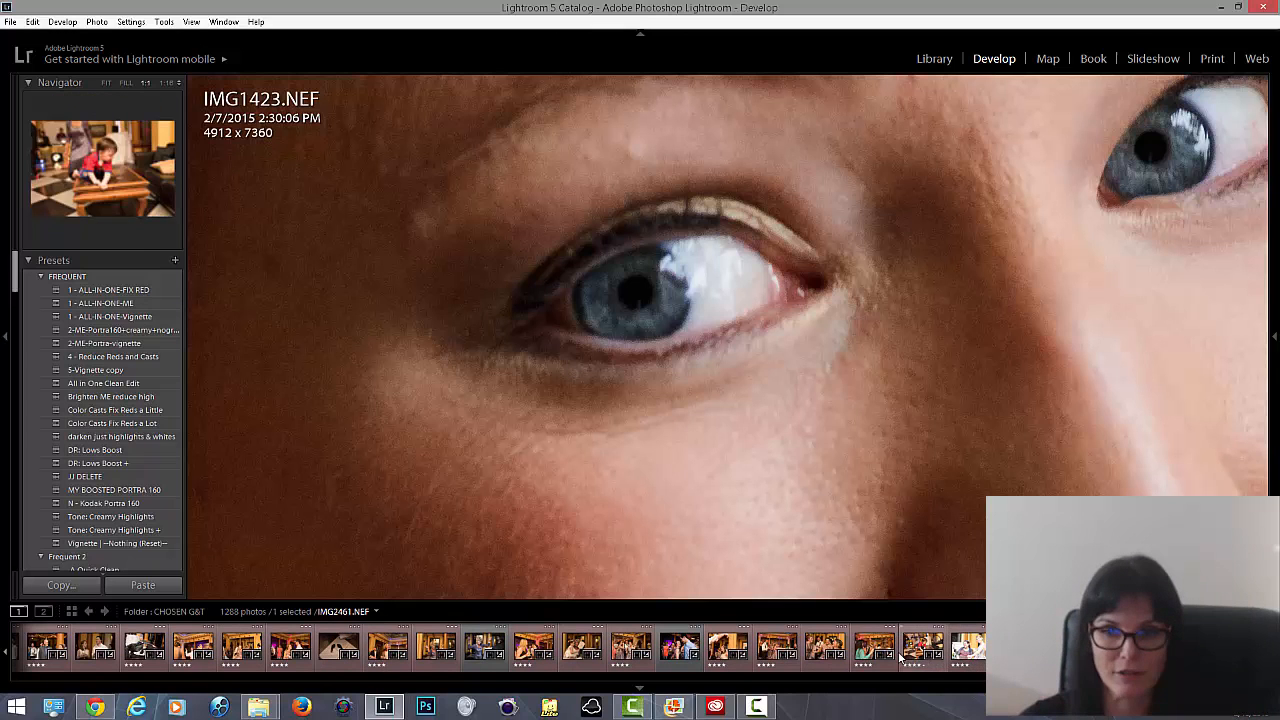
pyautogui.click(875, 647)
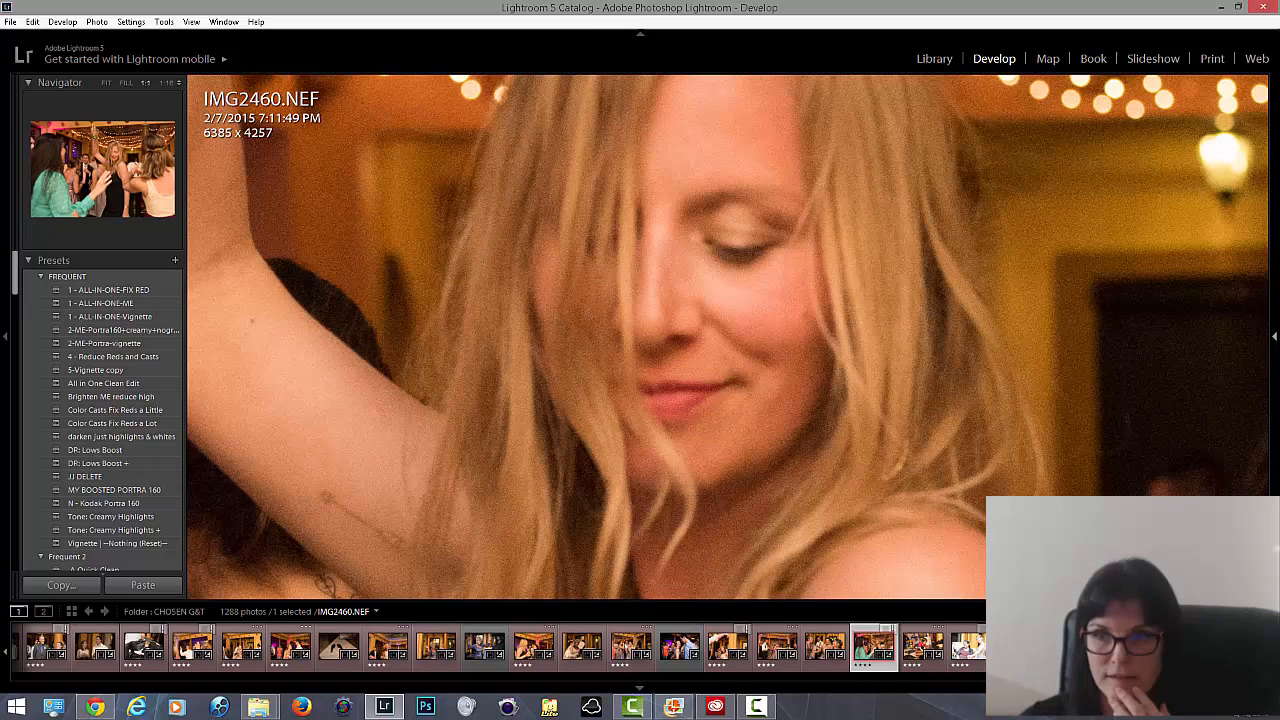
pyautogui.click(1274, 335)
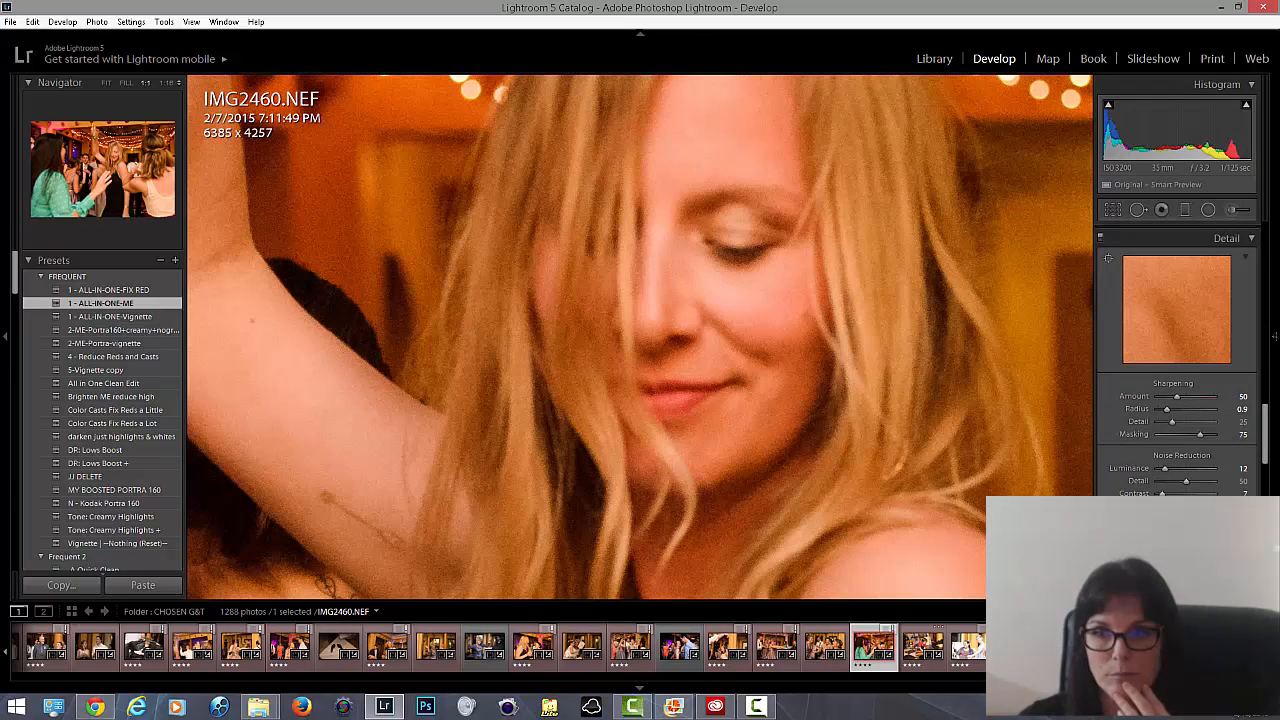
pyautogui.click(142, 585)
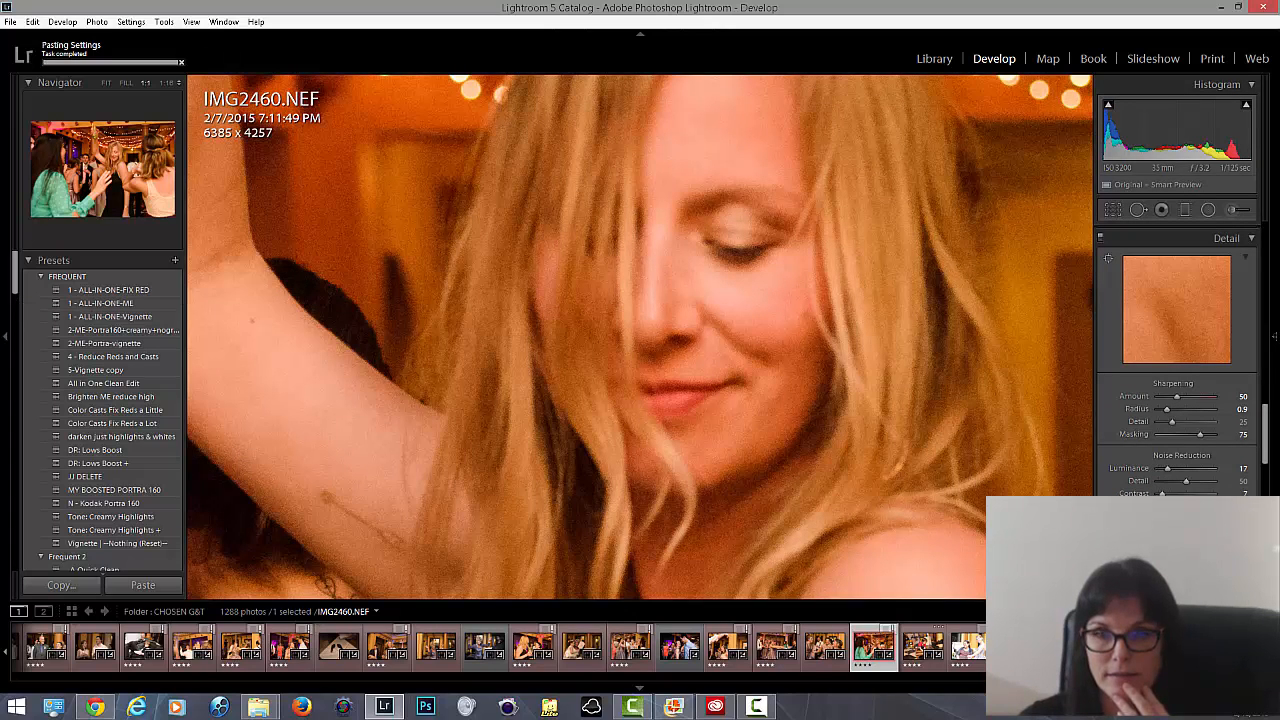
pyautogui.moveTo(22, 48)
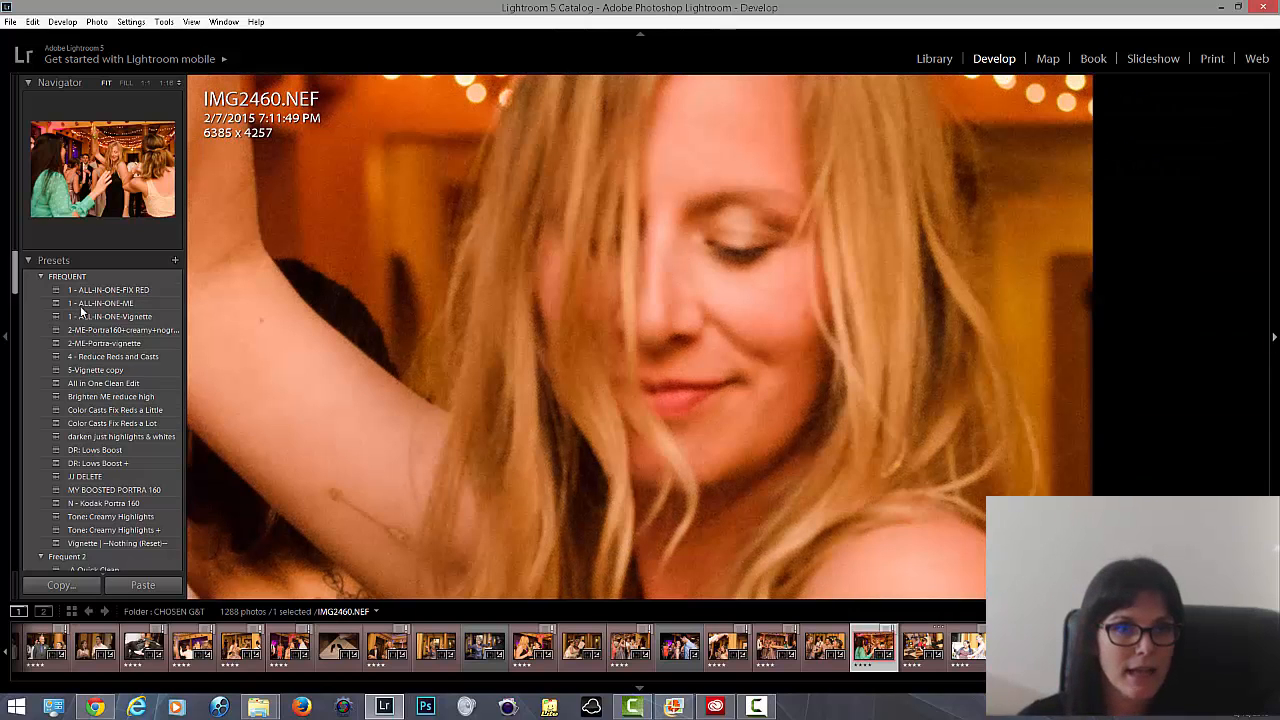
# Reapply ALL-IN-ONE-ME, test Luminance noise reduction at 100, then bring it back to 18.
pyautogui.click(101, 303)
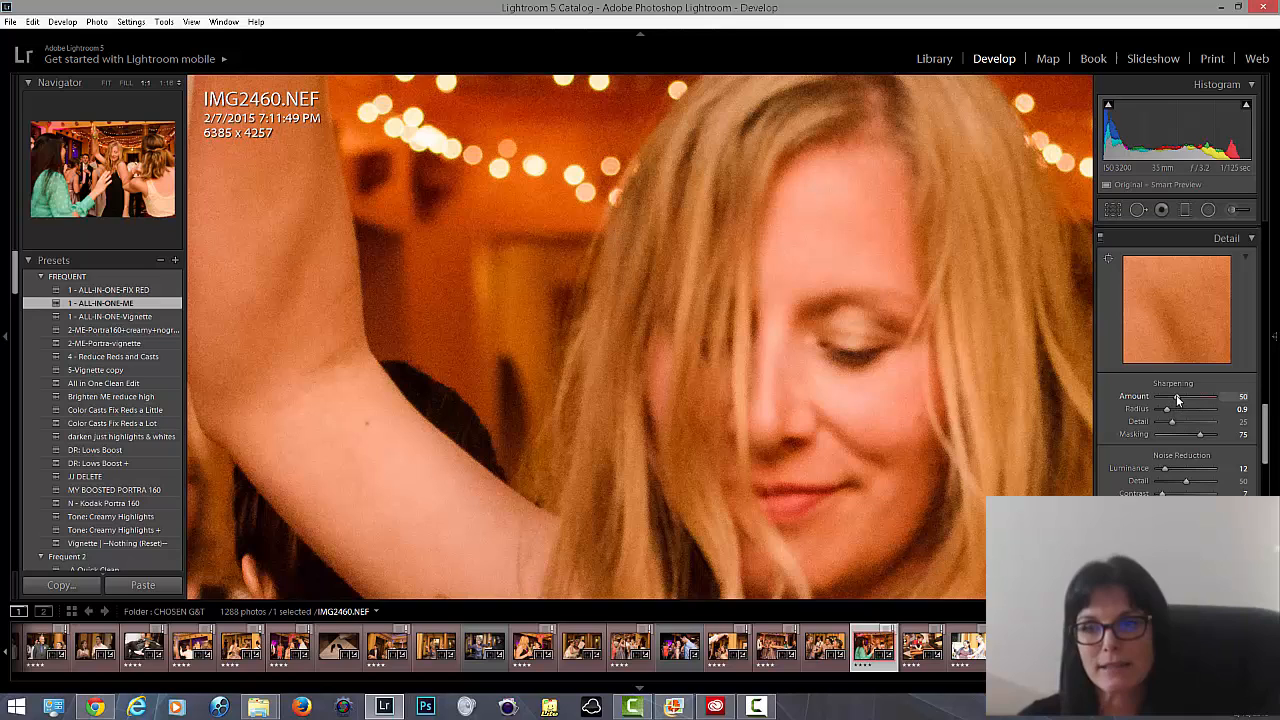
pyautogui.moveTo(1152, 481)
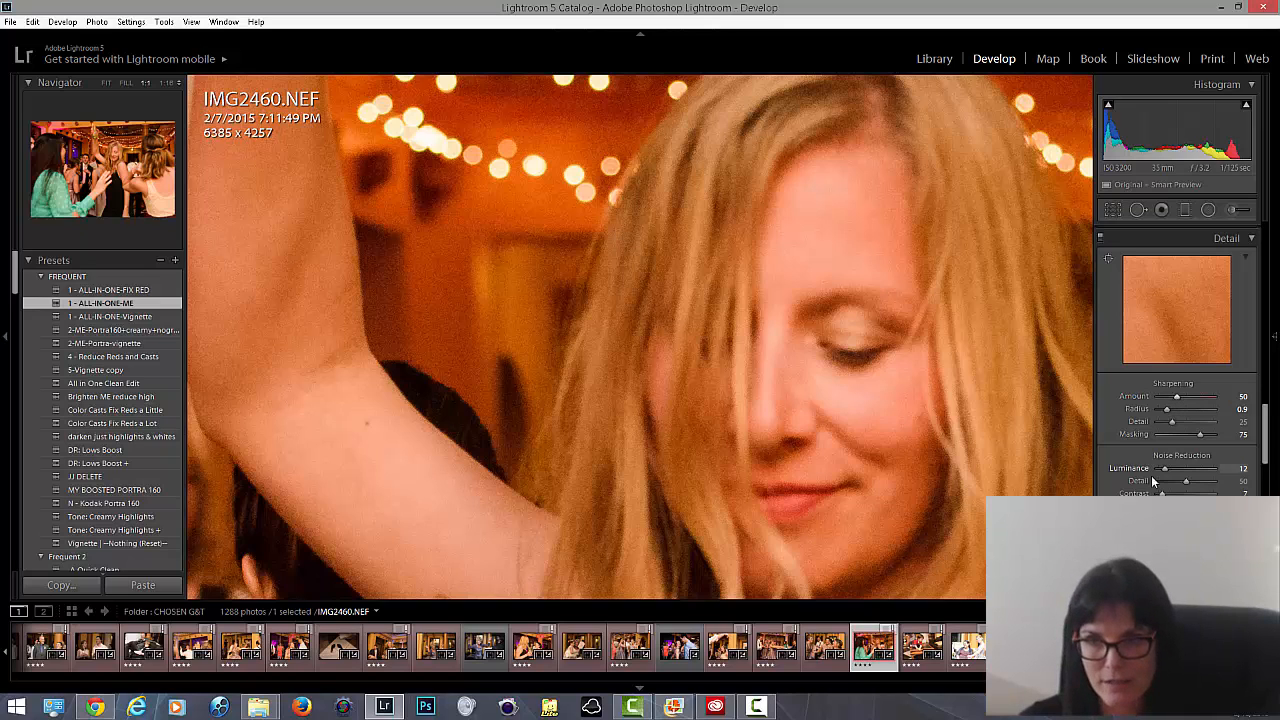
pyautogui.moveTo(1160, 468); pyautogui.dragTo(1172, 468)
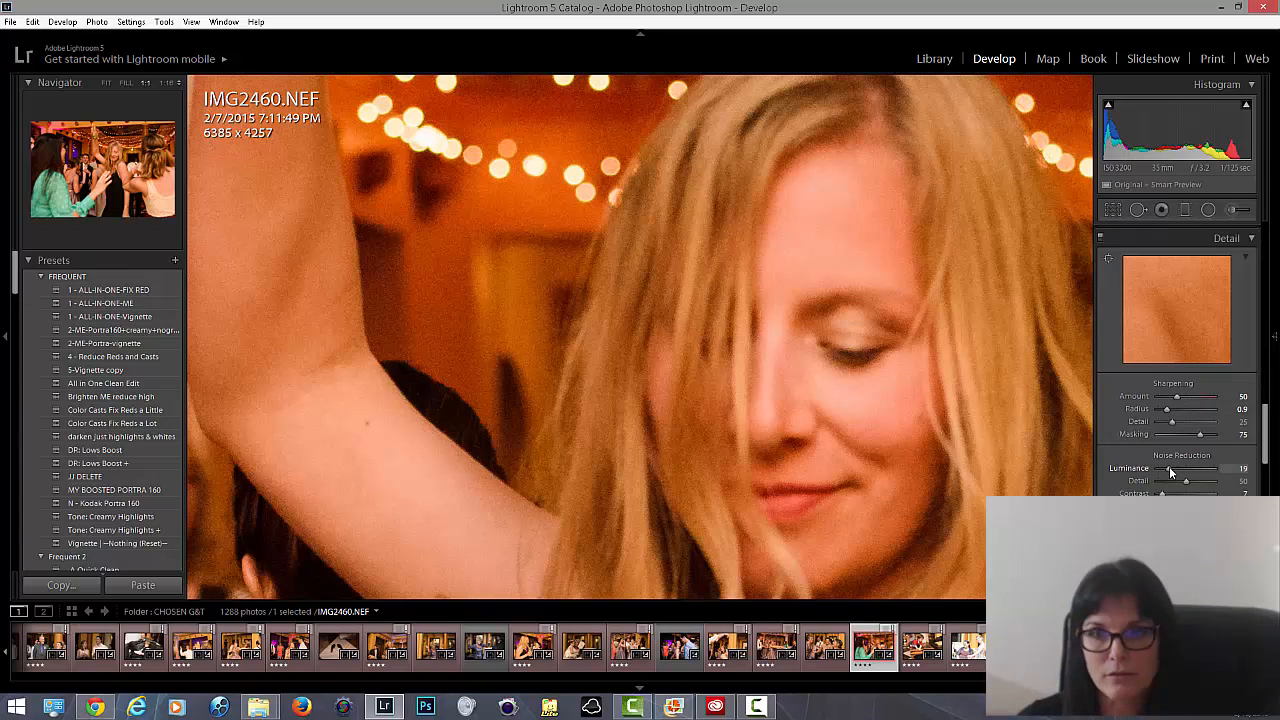
pyautogui.moveTo(1170, 468); pyautogui.dragTo(1235, 468)
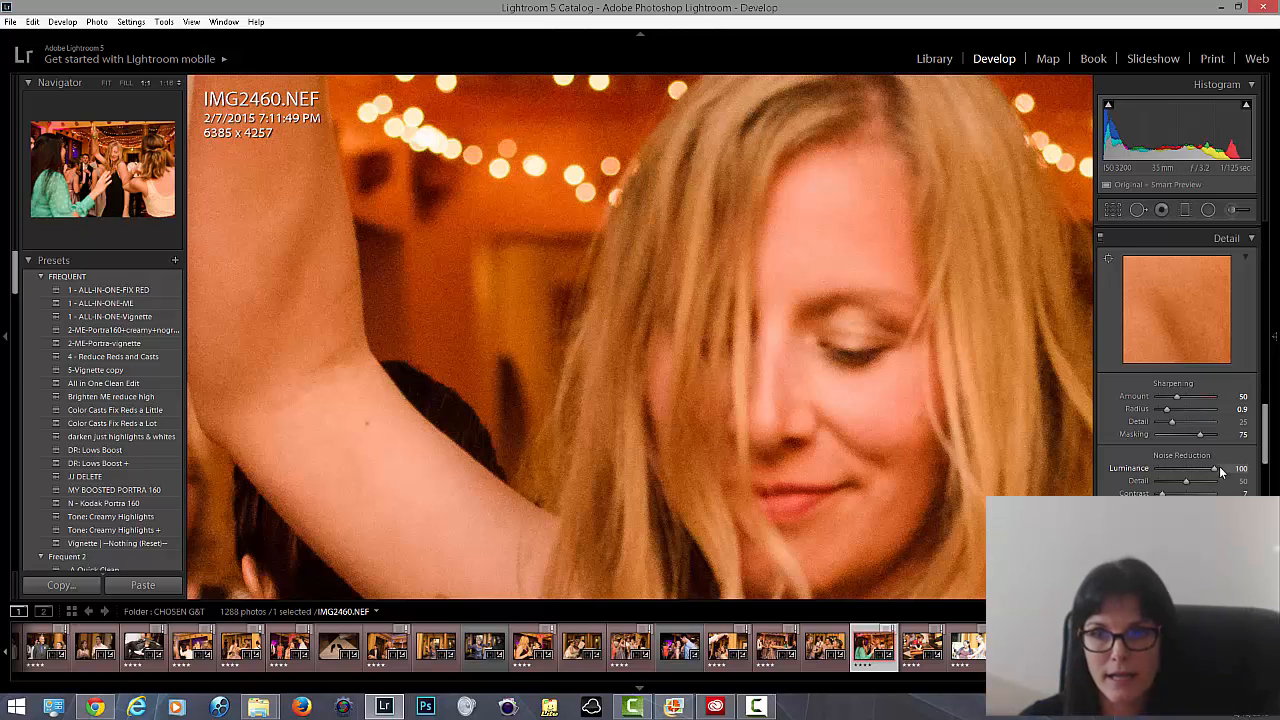
pyautogui.moveTo(1185, 468); pyautogui.dragTo(1235, 468)
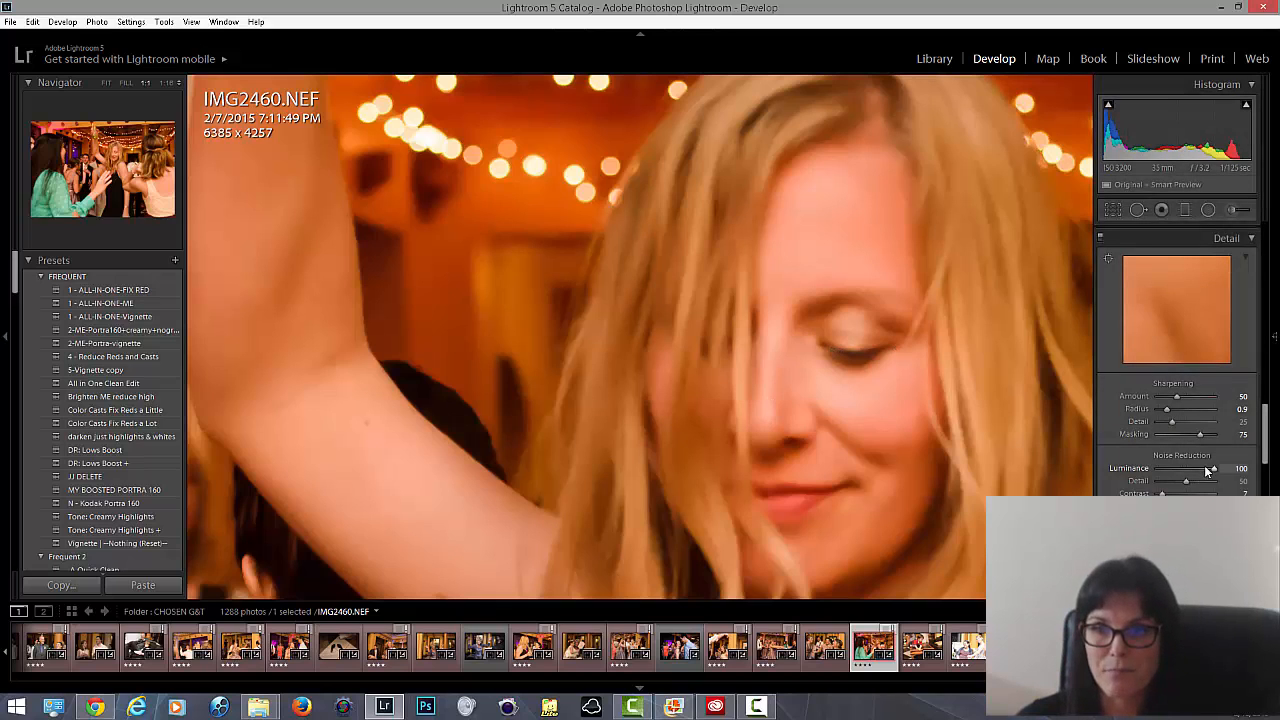
pyautogui.moveTo(1230, 468); pyautogui.dragTo(1170, 468)
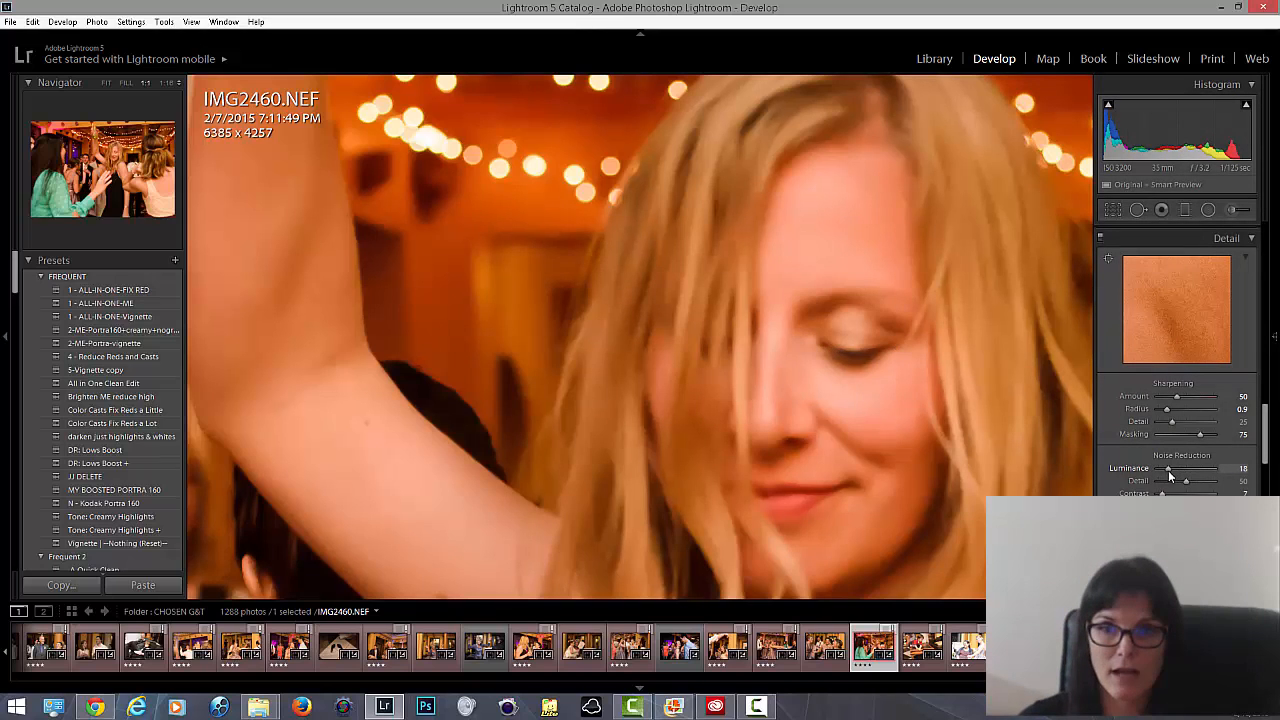
pyautogui.moveTo(1172, 468); pyautogui.dragTo(1168, 468)
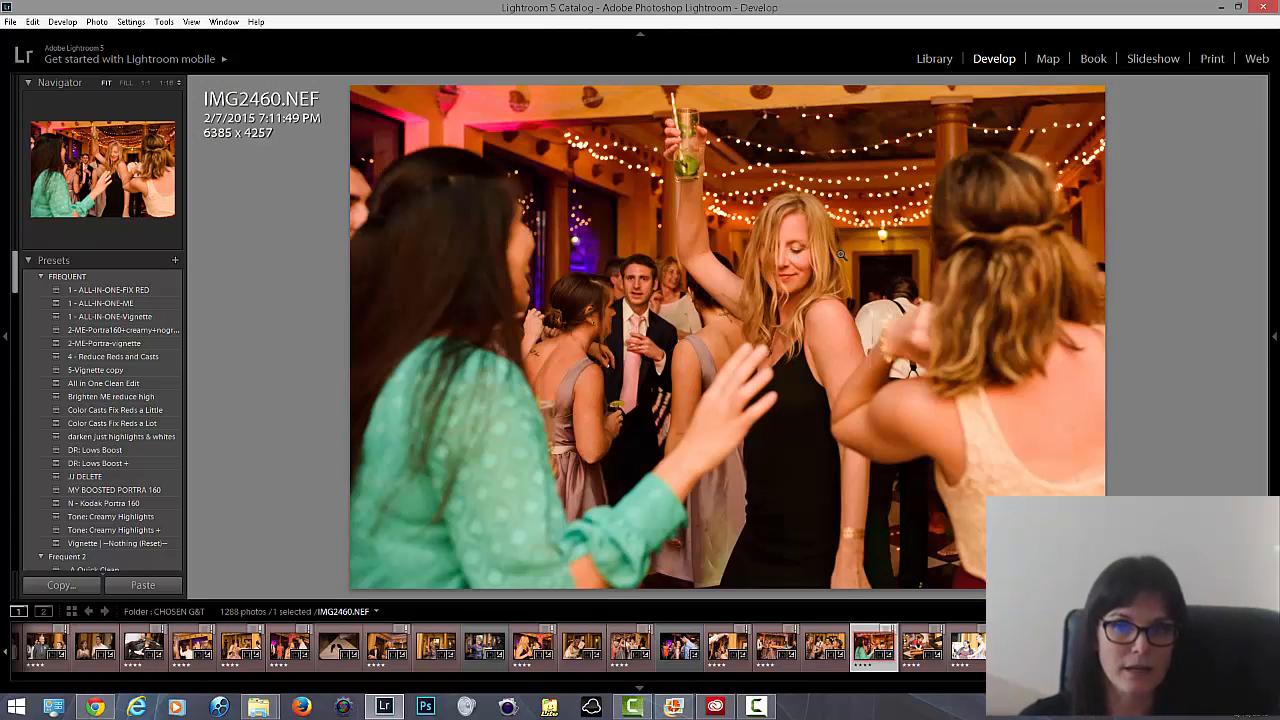
# Show the right panel and scroll down past Detail to Lens Corrections and Effects.
pyautogui.click(1274, 336)
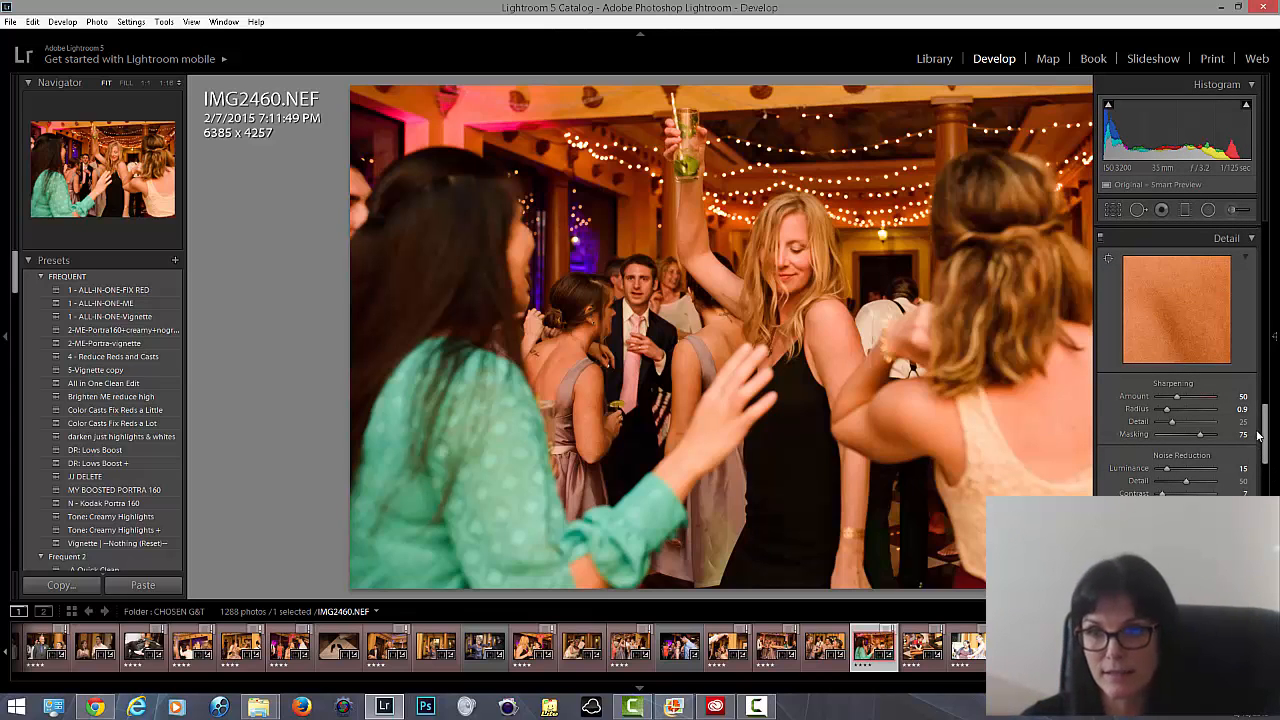
pyautogui.scroll(-3)
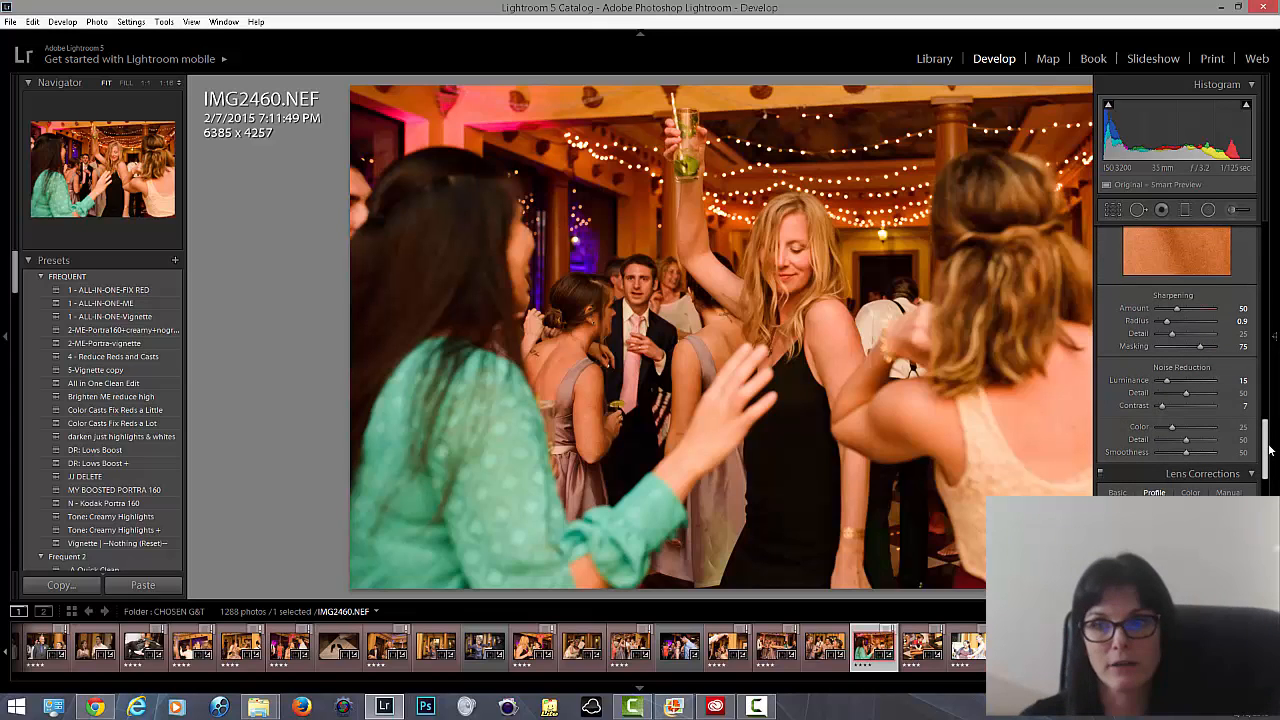
pyautogui.scroll(-3)
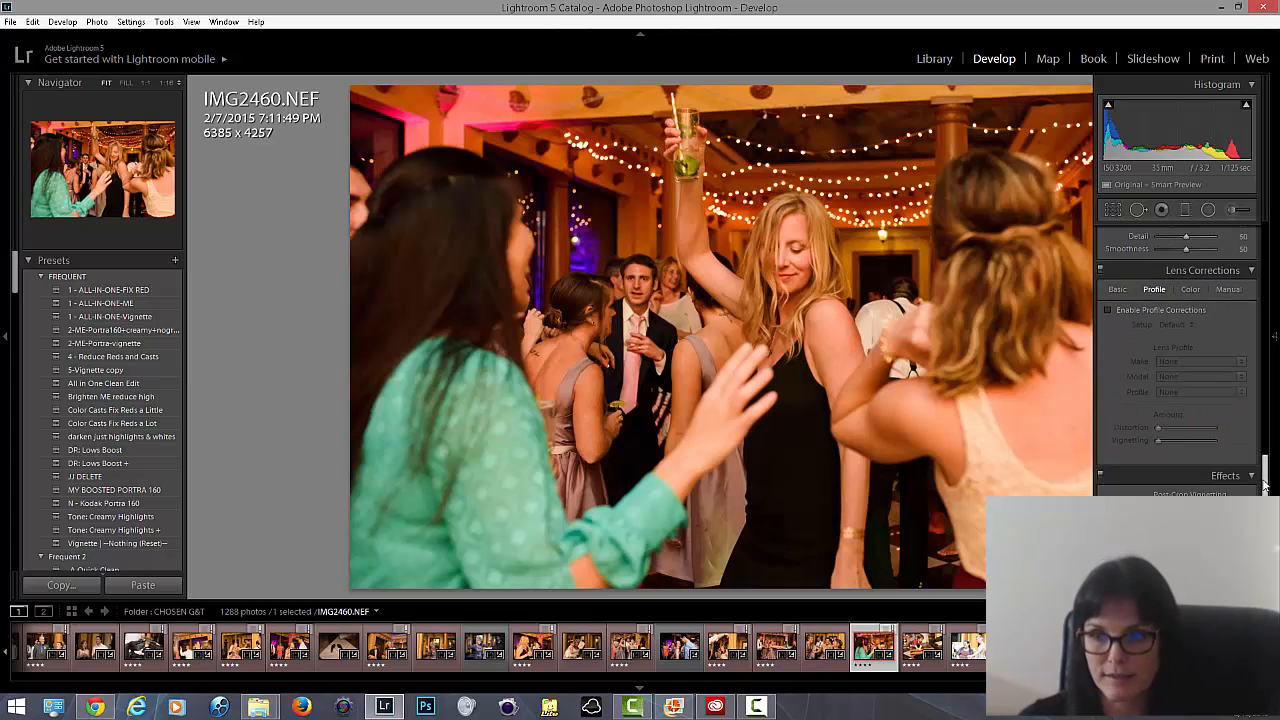
pyautogui.scroll(-3)
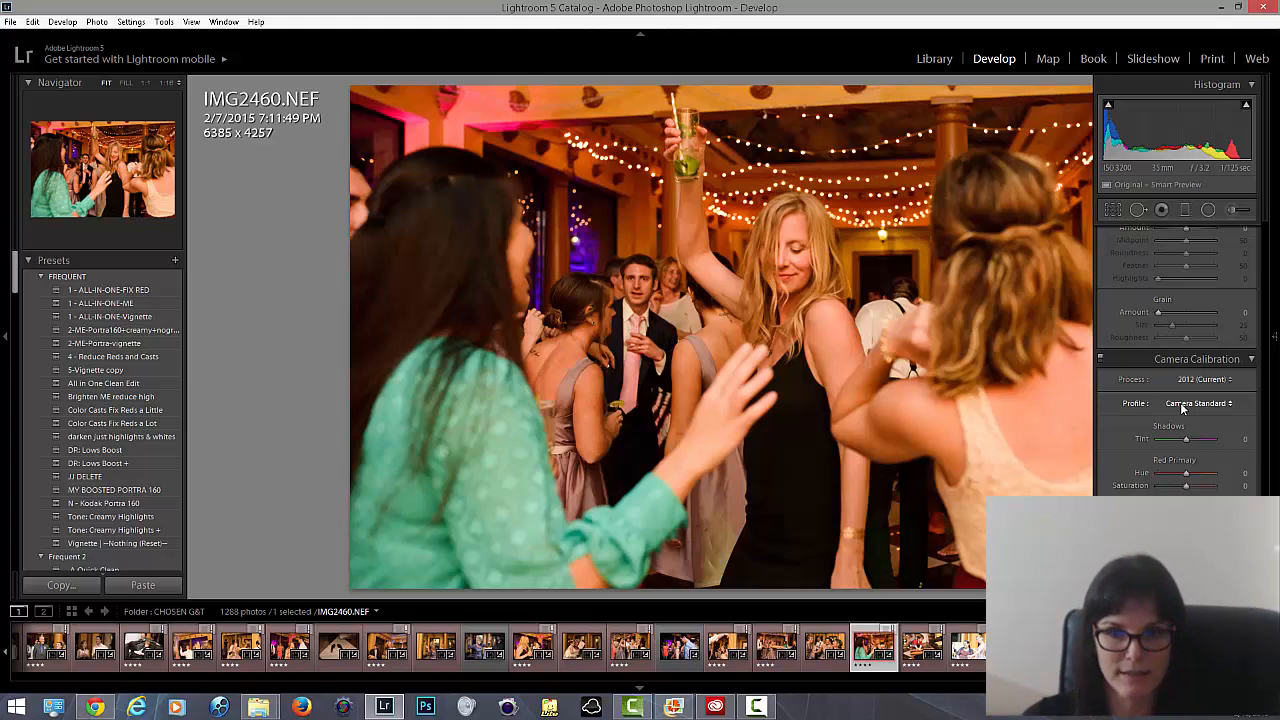
# Browse the filmstrip past IMG2130 and open the signing photo IMG2033.CR2 in Develop.
pyautogui.click(1274, 337)
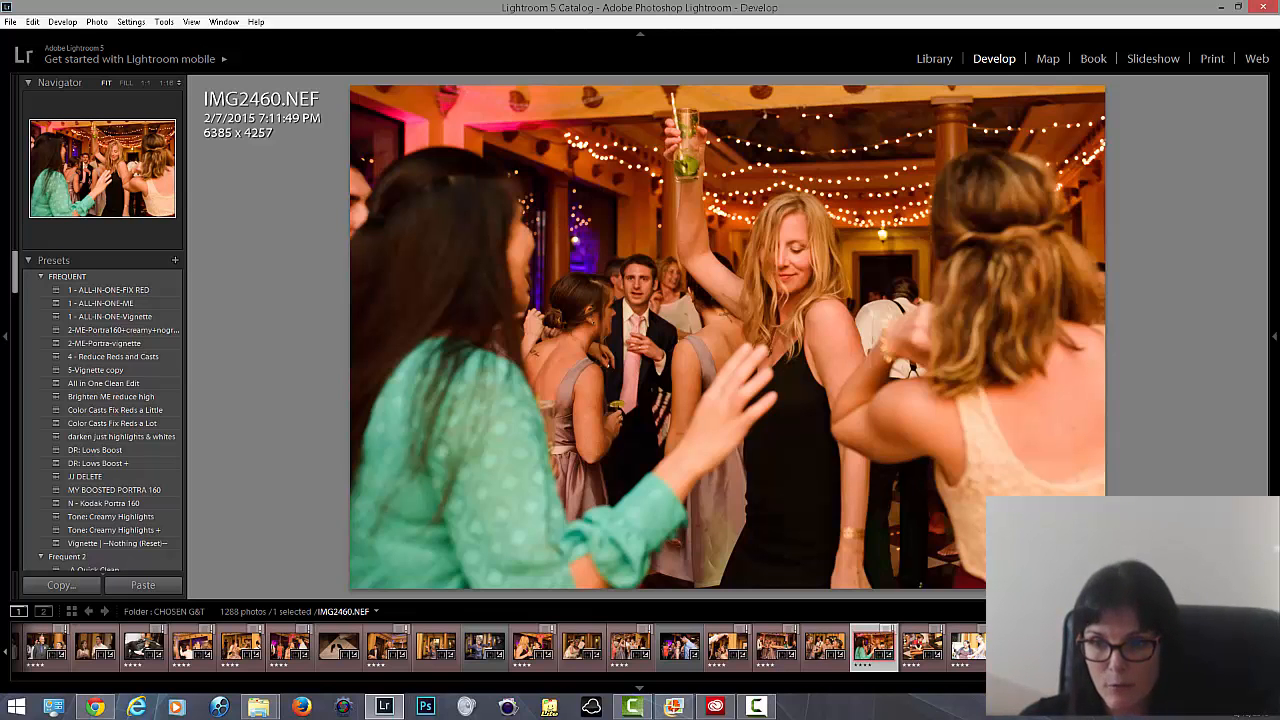
pyautogui.hscroll(3)
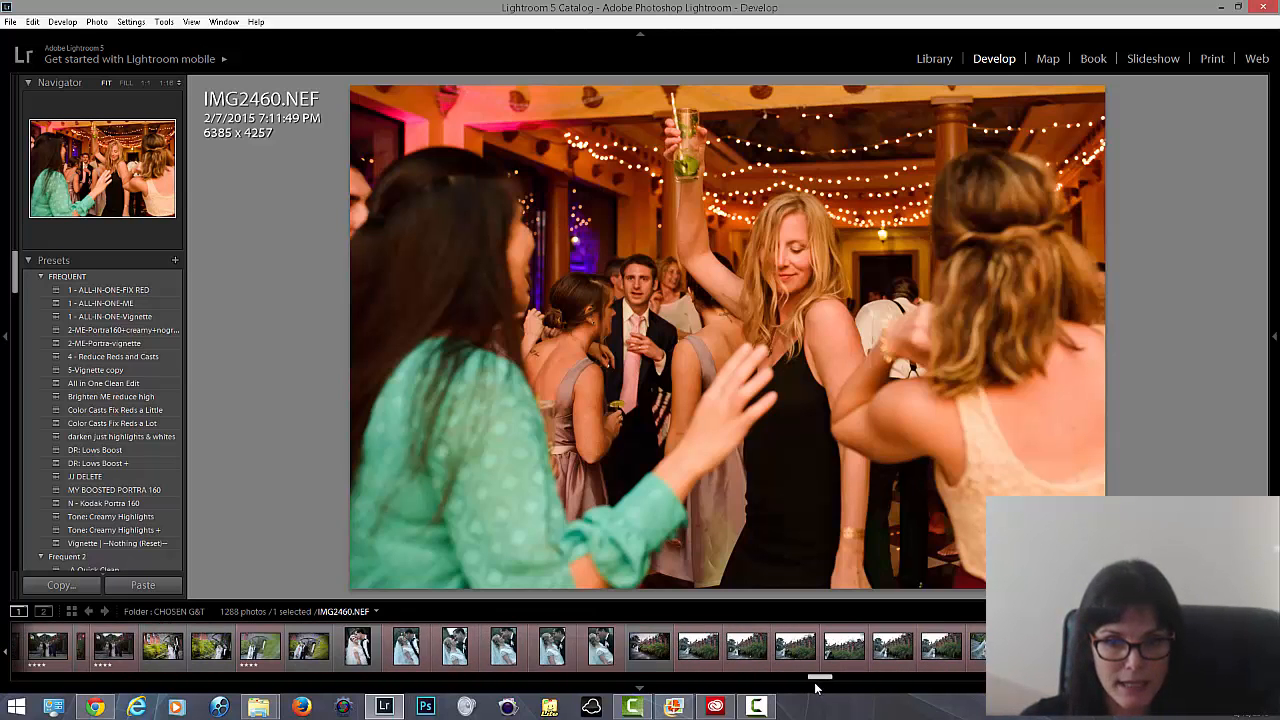
pyautogui.hscroll(3)
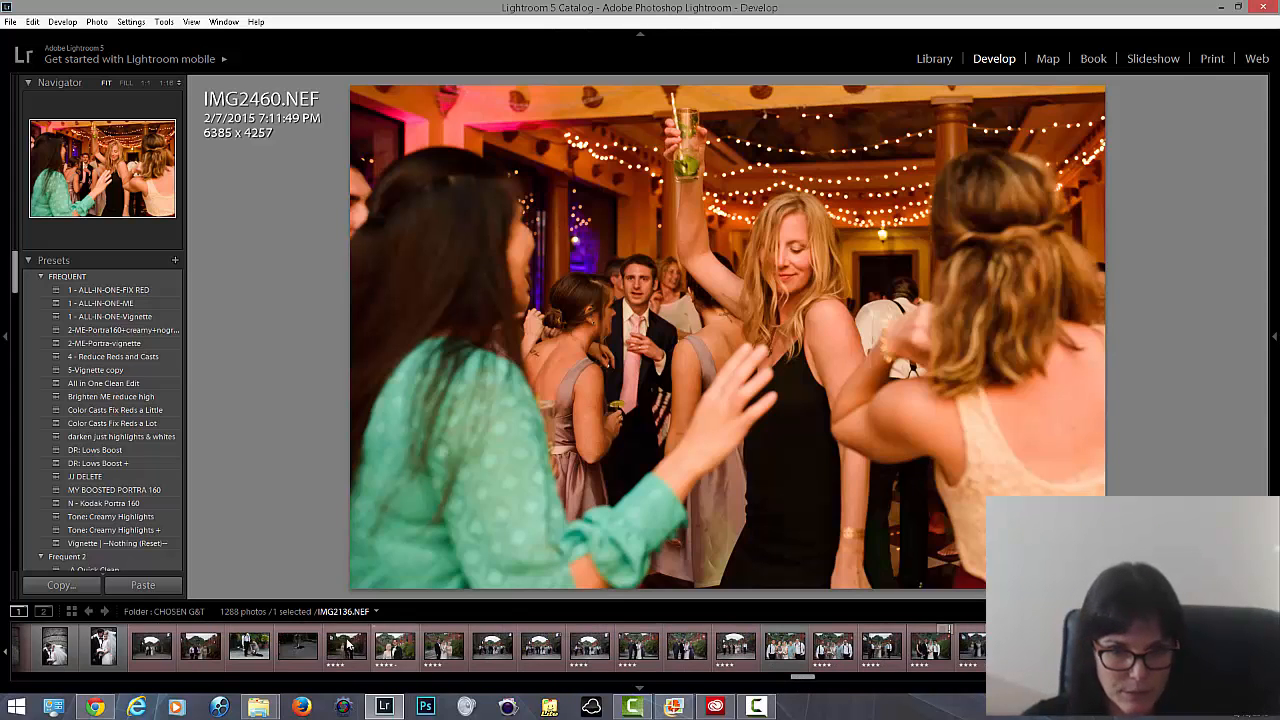
pyautogui.click(345, 645)
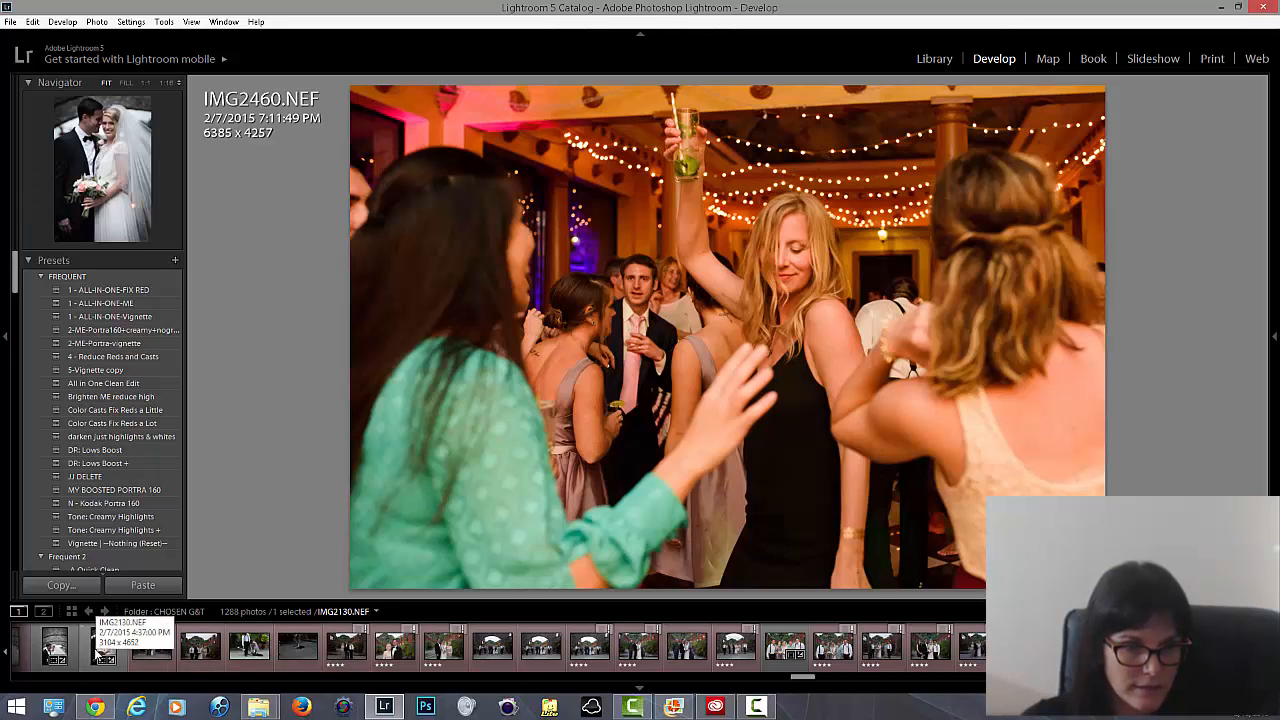
pyautogui.click(102, 647)
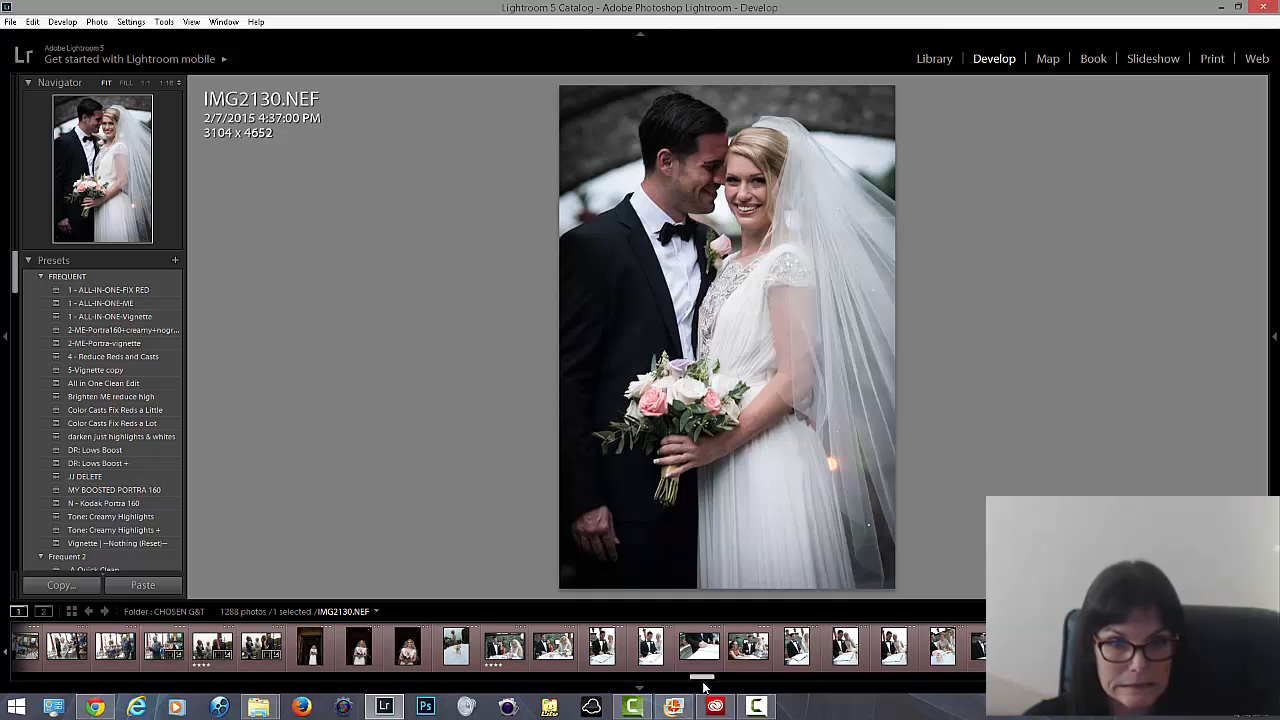
pyautogui.click(503, 646)
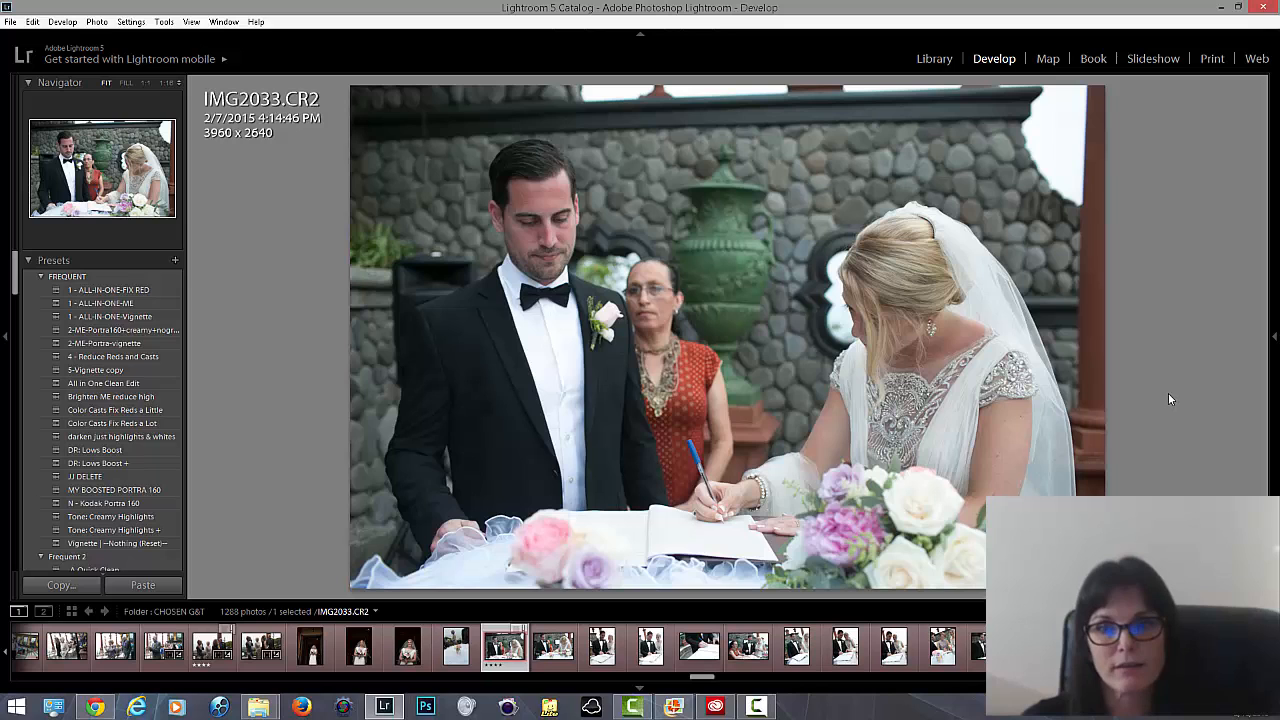
pyautogui.click(1274, 337)
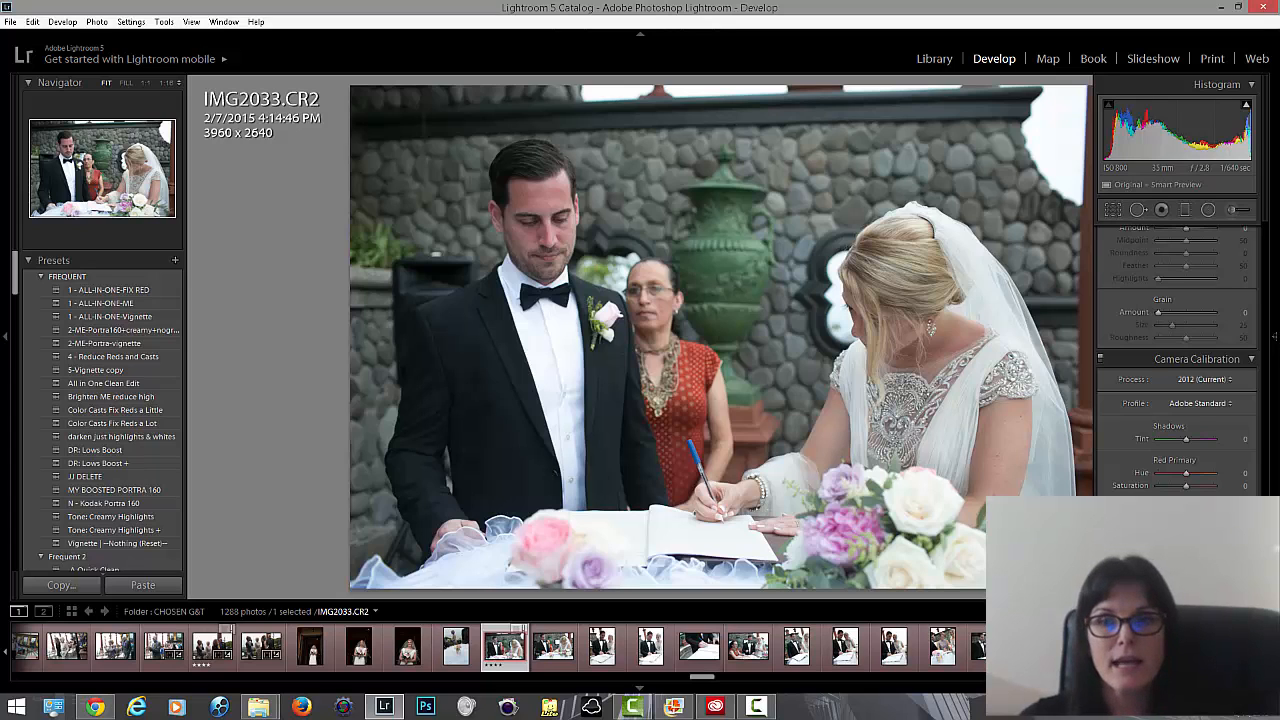
# Change IMG2033's calibration profile from Adobe Standard to Agfa Scala 200X.
pyautogui.click(1197, 403)
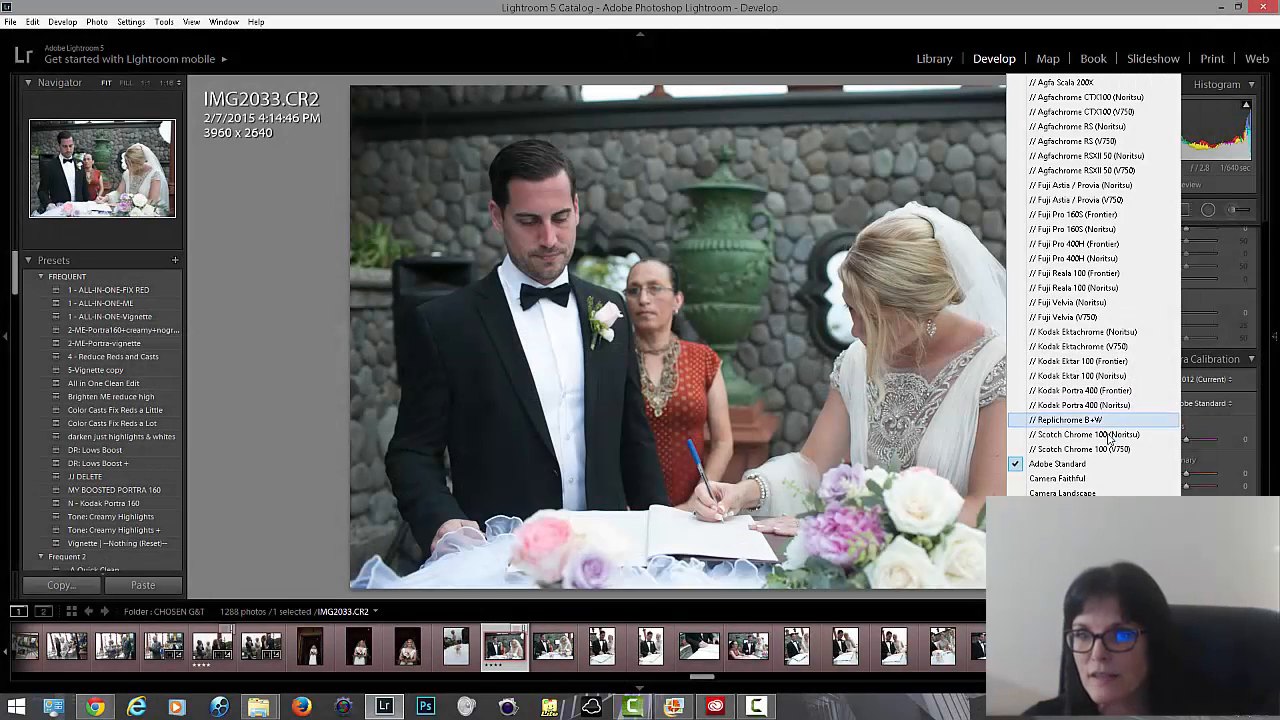
pyautogui.moveTo(1085, 258)
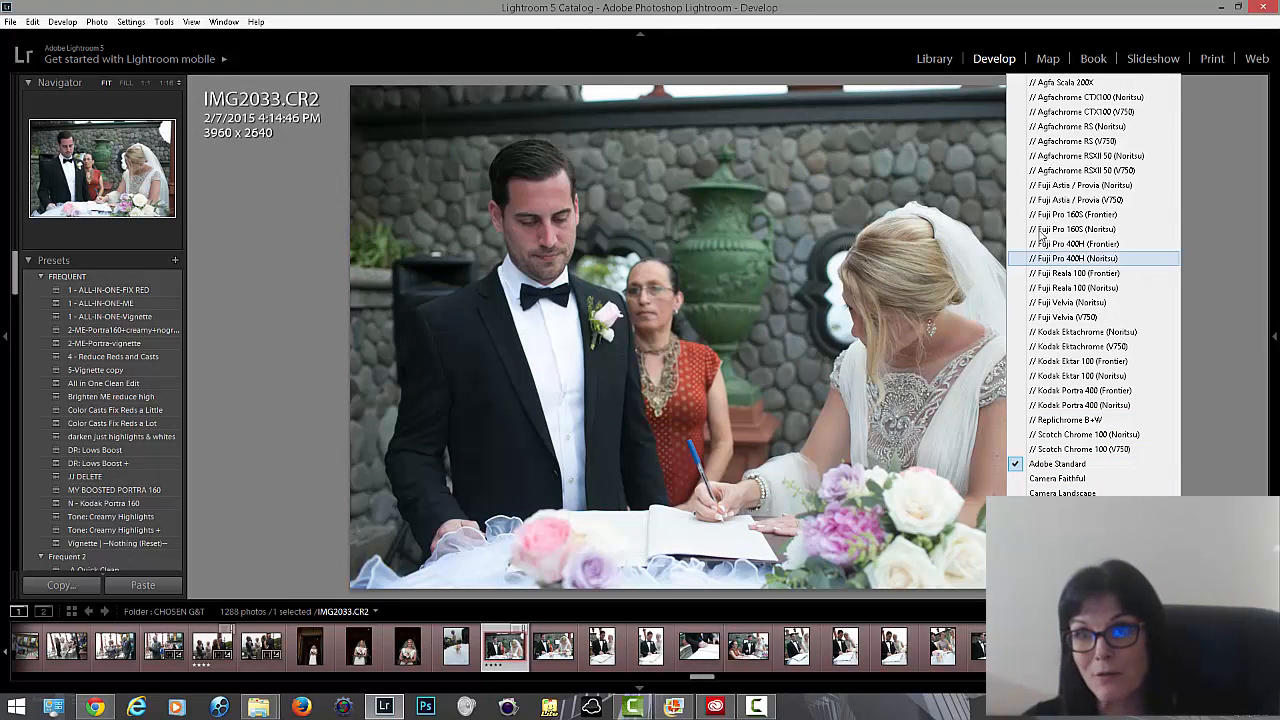
pyautogui.moveTo(1050, 82)
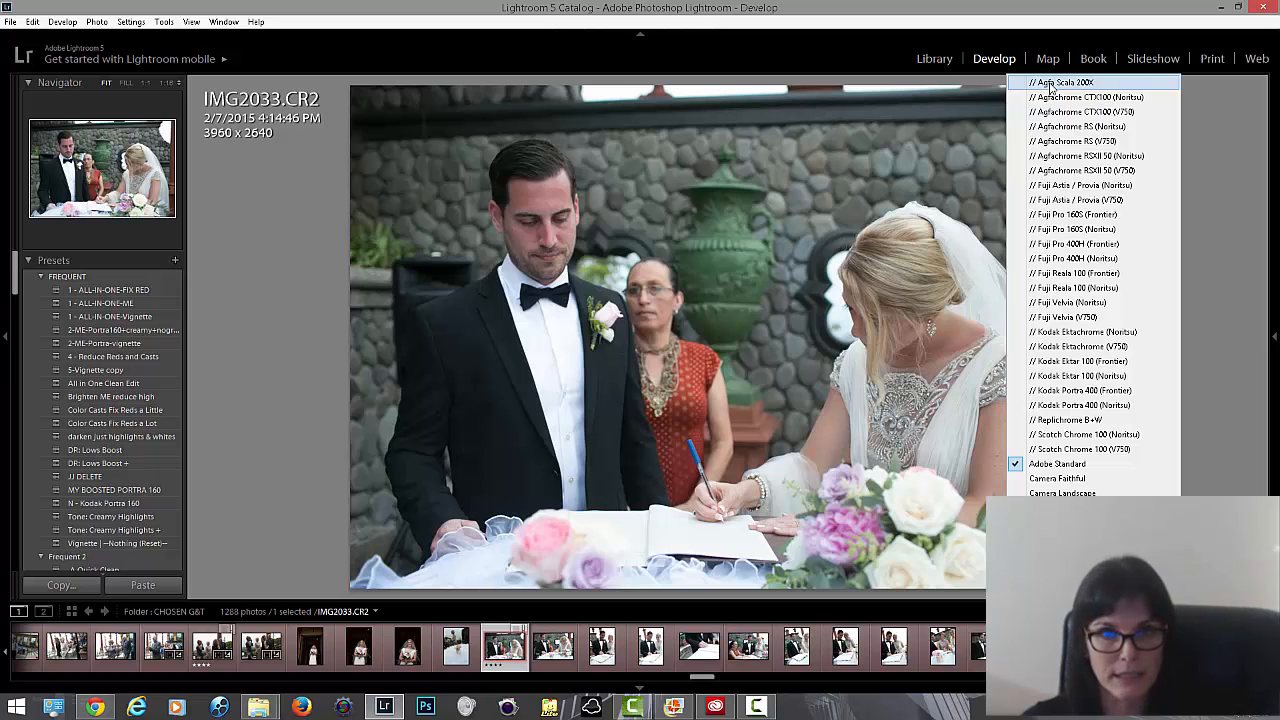
pyautogui.click(1050, 88)
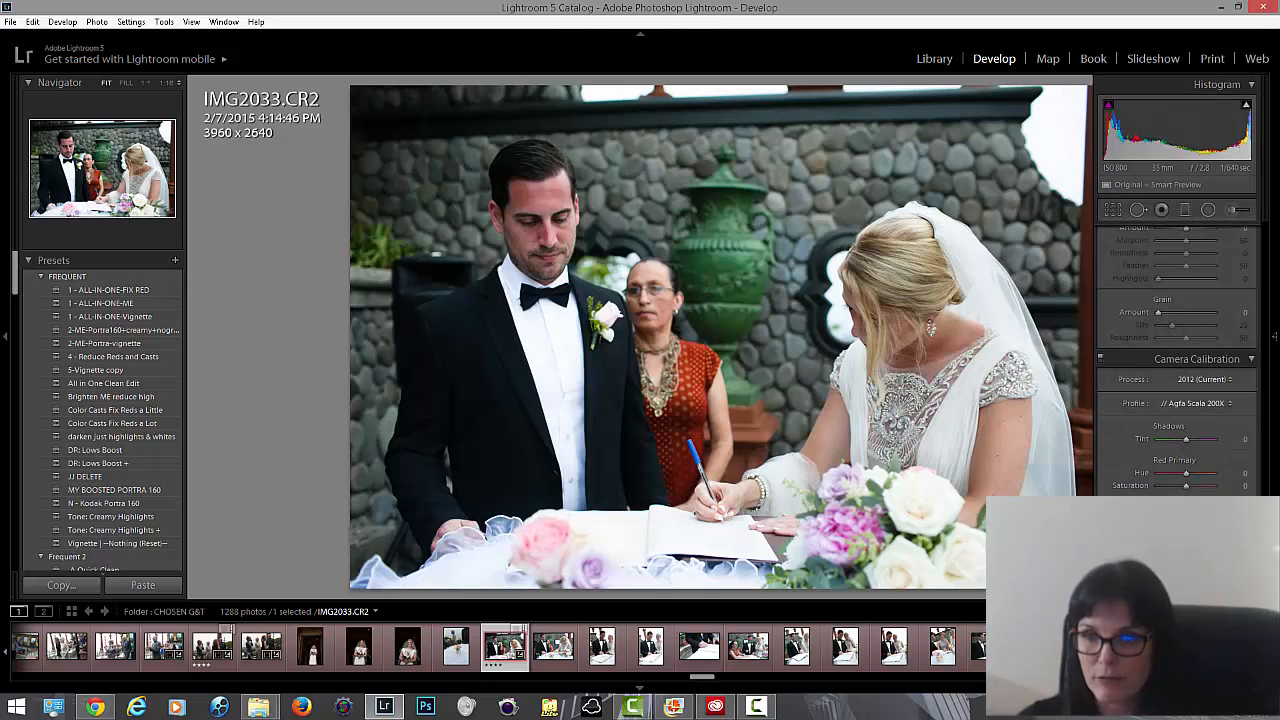
# Try Fuji Pro 400H (Frontier), then set the profile to Fuji Reala 100 (Frontier).
pyautogui.click(1185, 403)
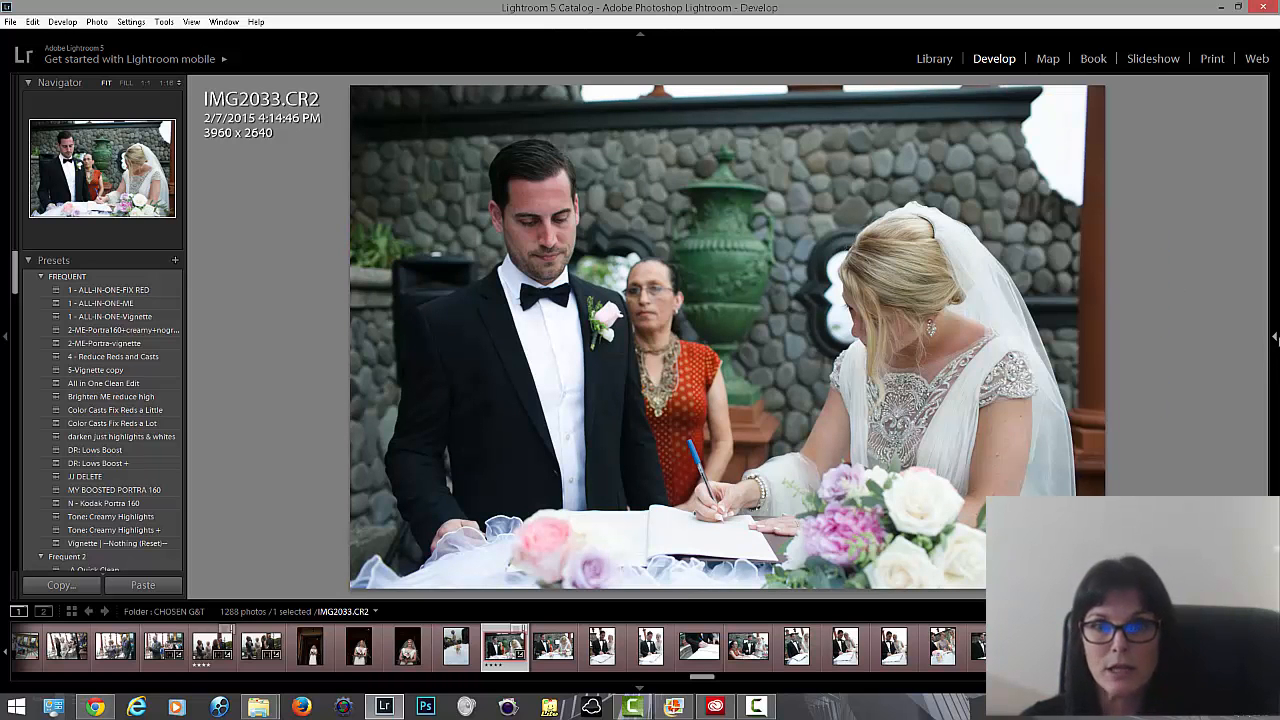
pyautogui.click(1210, 404)
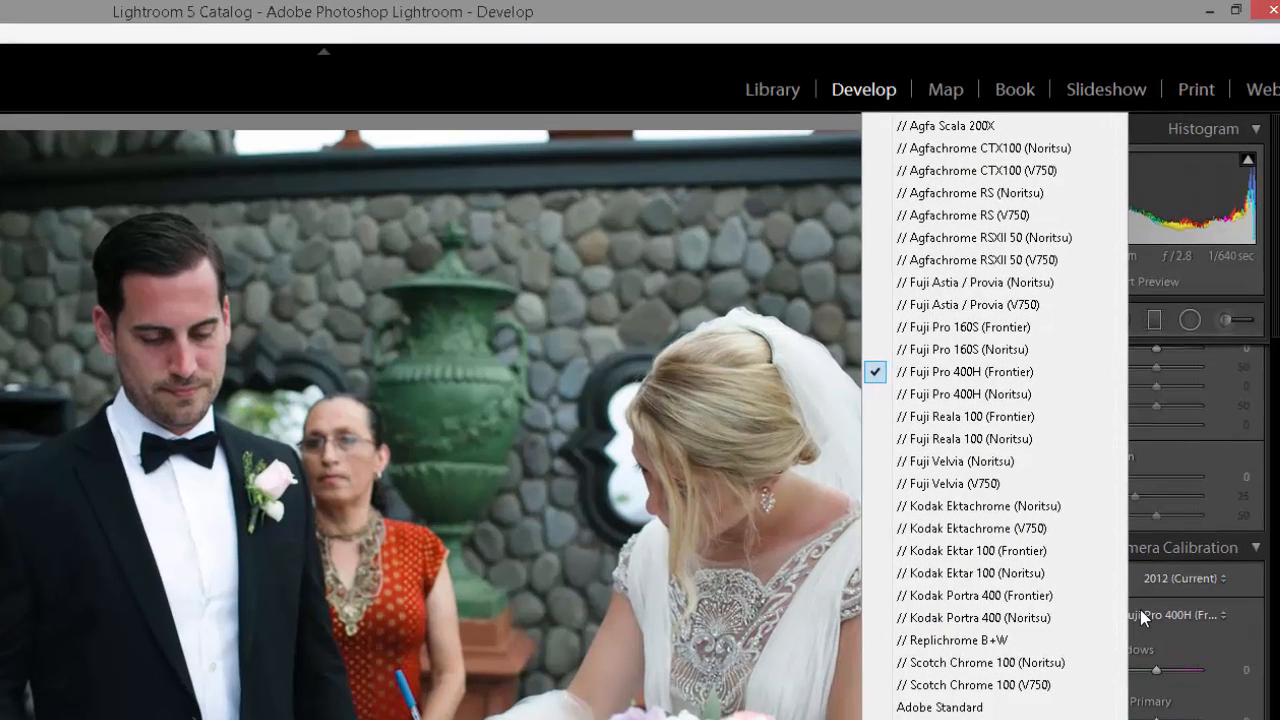
pyautogui.moveTo(965, 416)
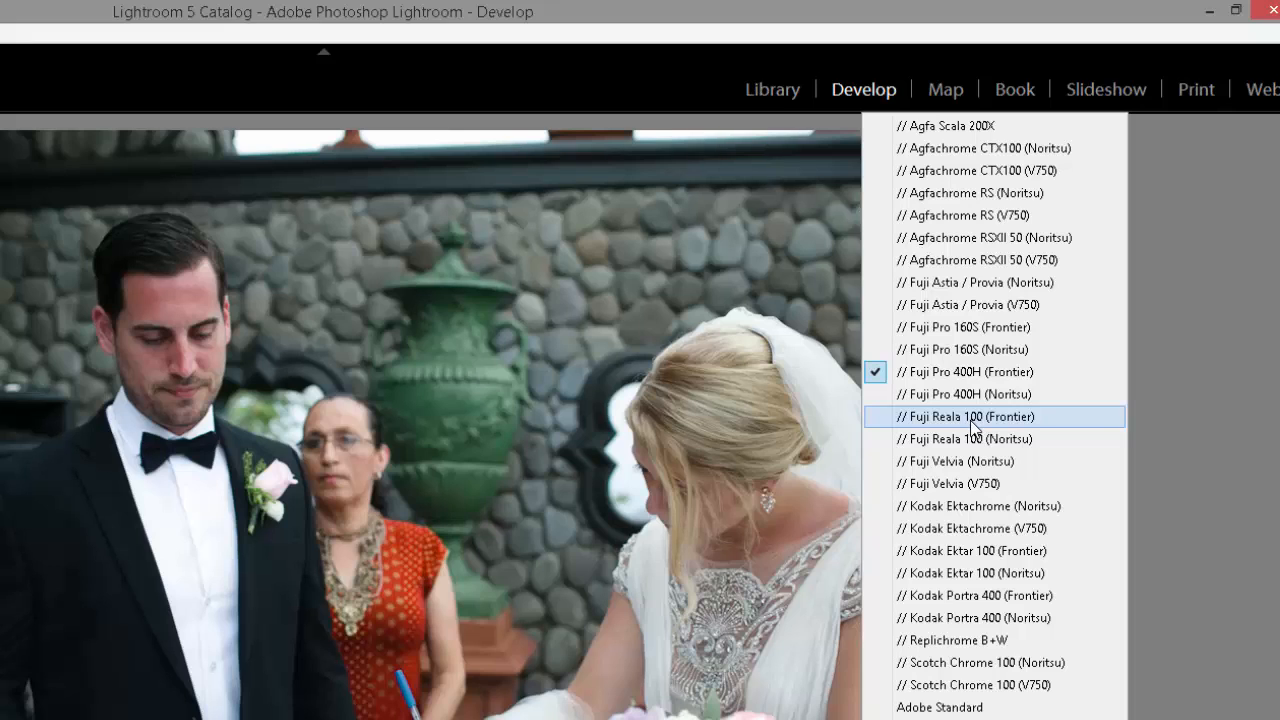
pyautogui.click(967, 416)
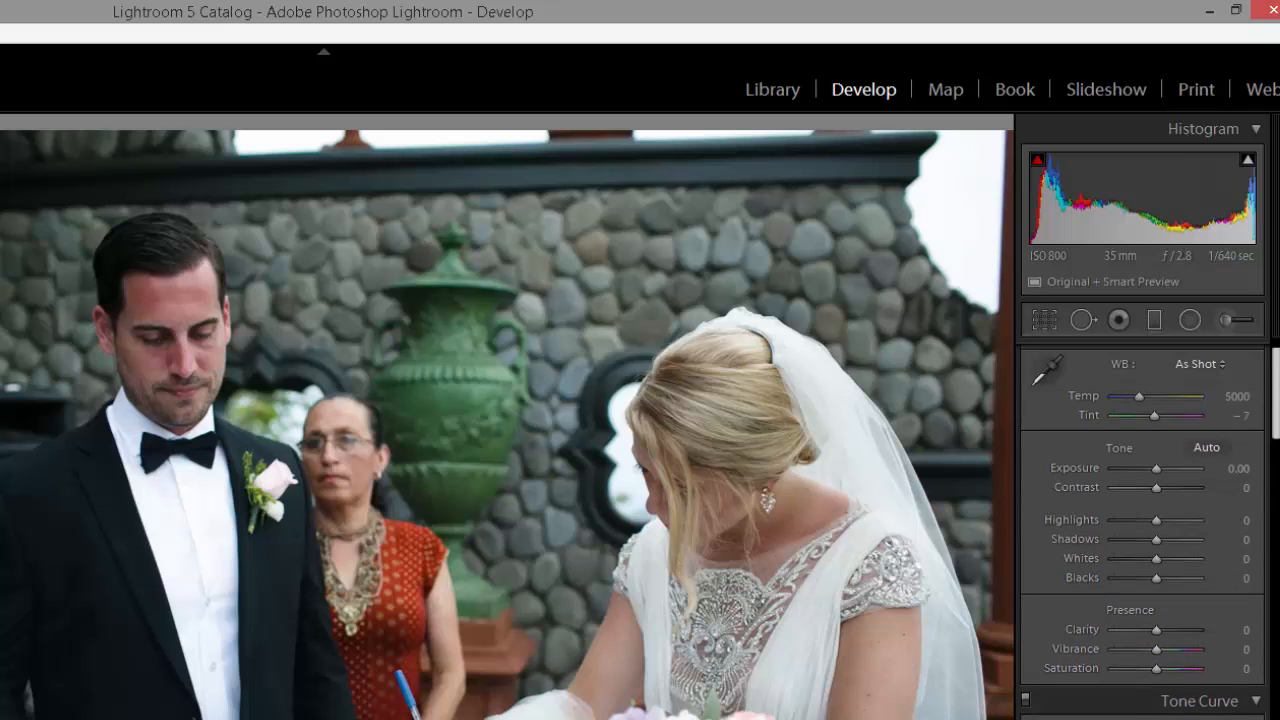
# Scroll down to Camera Calibration and pick Kodak Portra 160 2C as the profile.
pyautogui.scroll(-3)
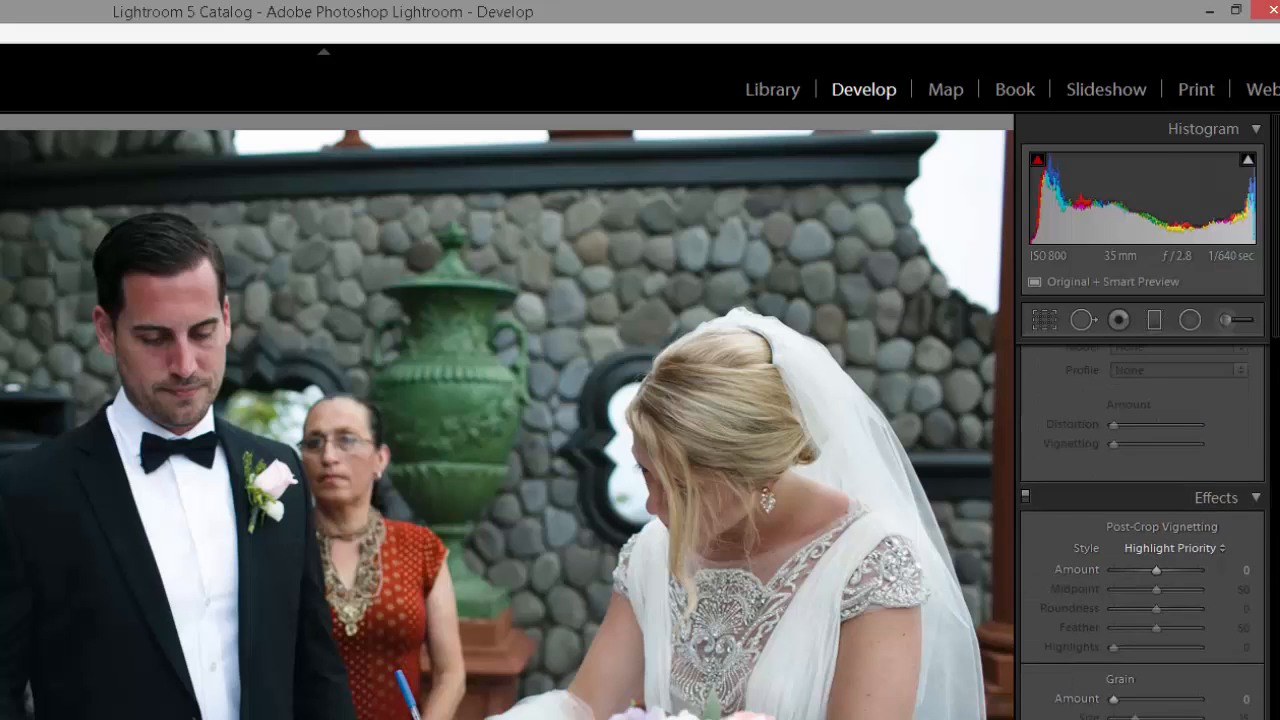
pyautogui.scroll(-3)
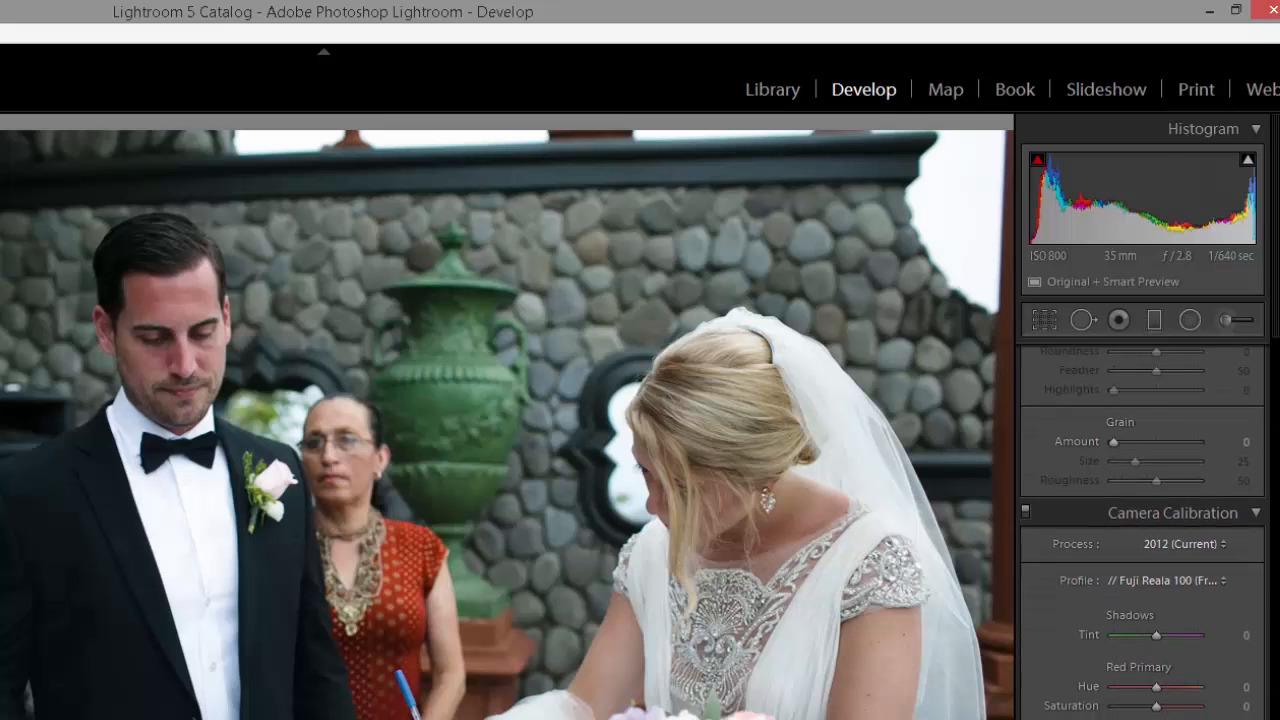
pyautogui.click(1180, 581)
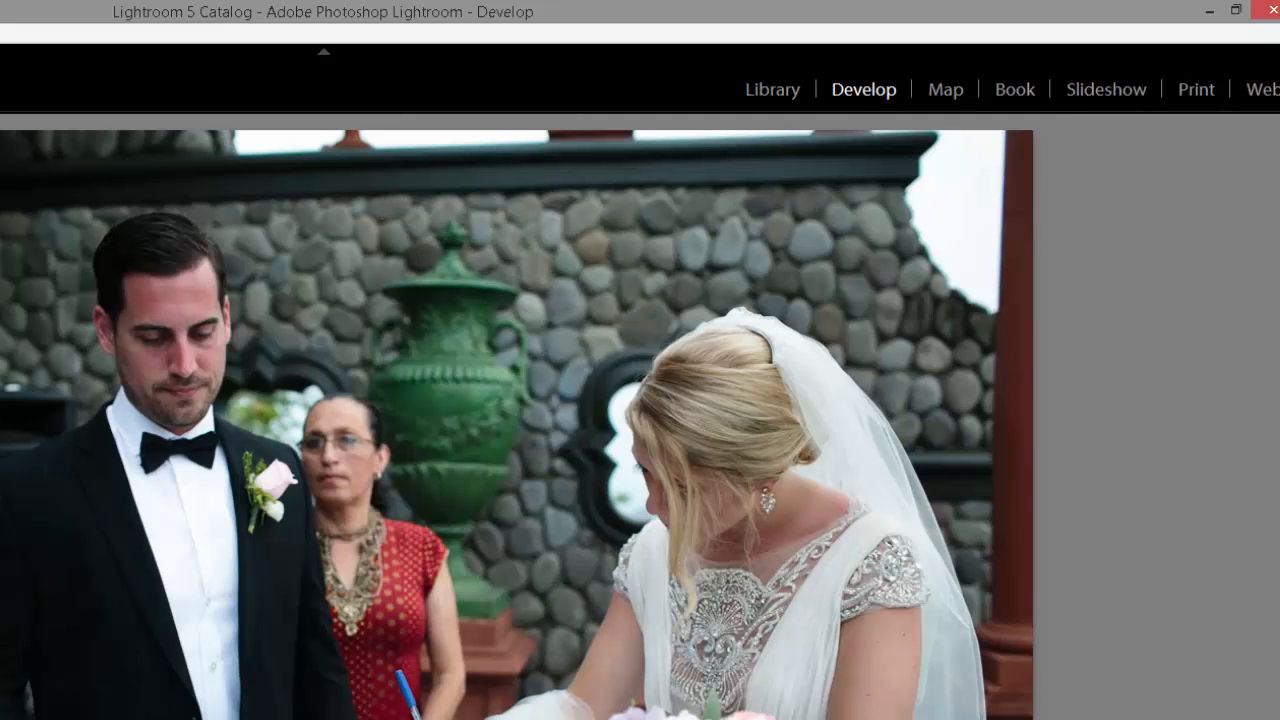
pyautogui.click(1210, 580)
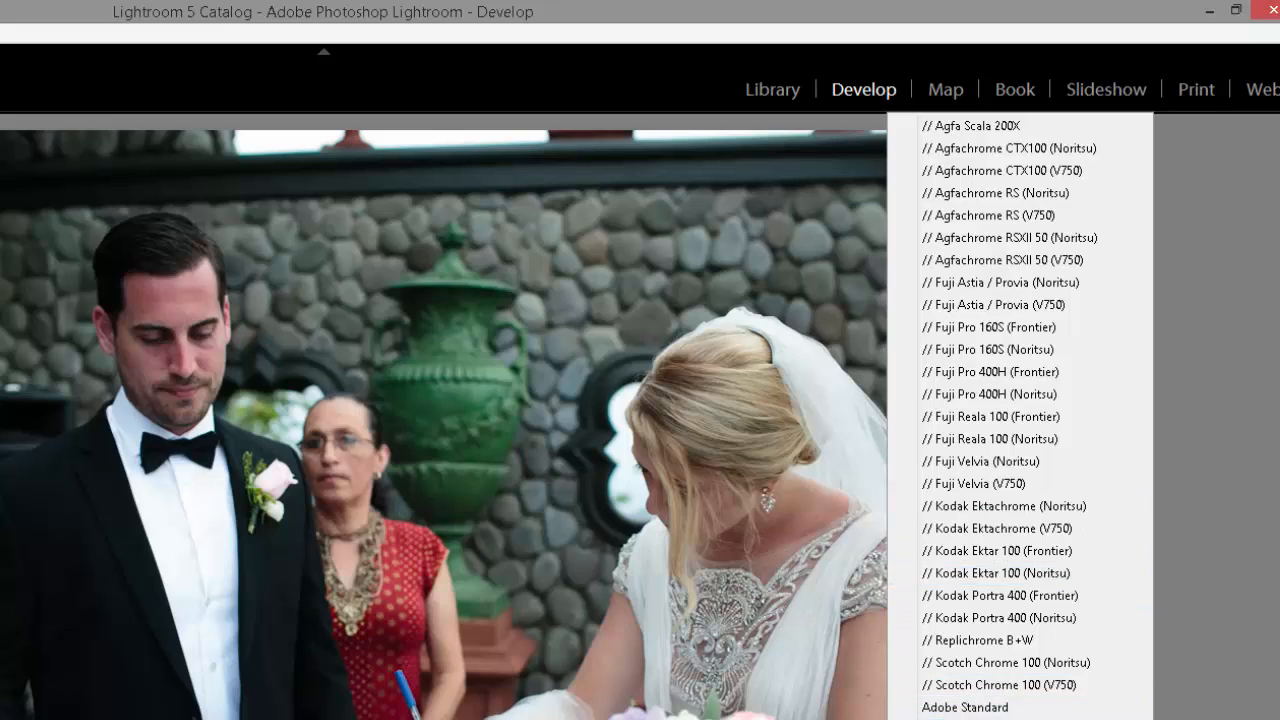
pyautogui.moveTo(965, 707)
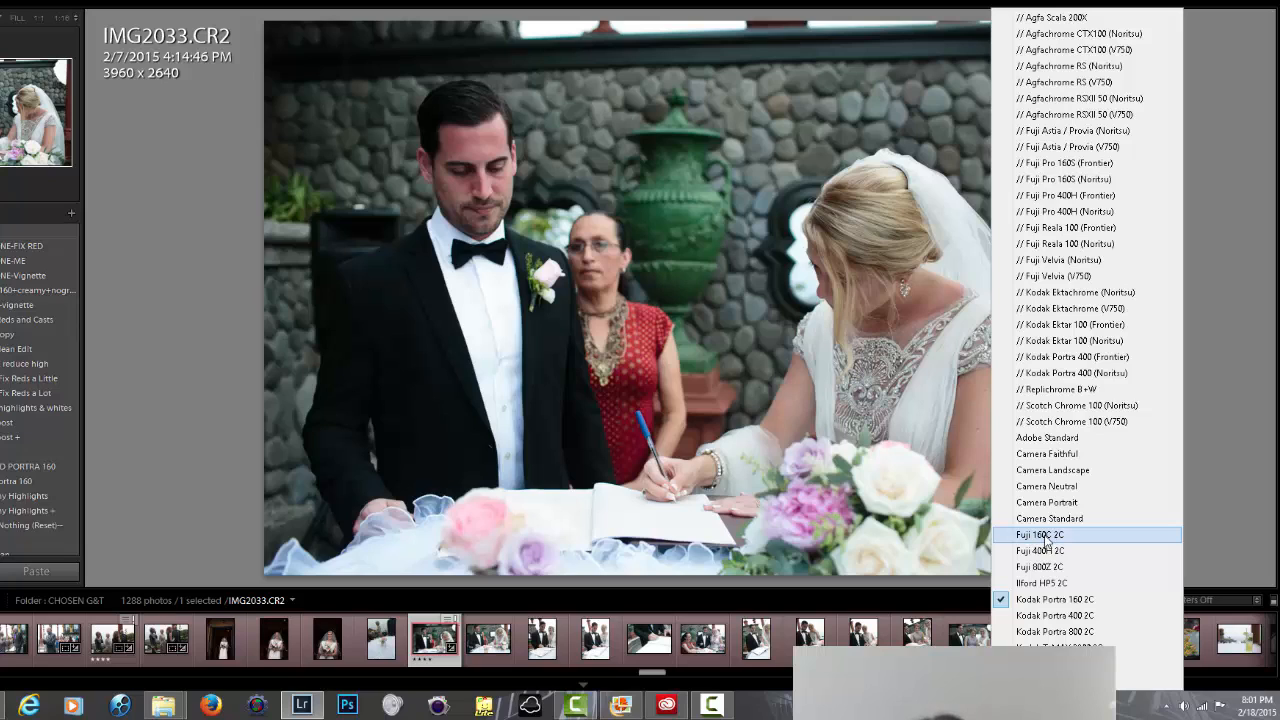
pyautogui.moveTo(1085, 421)
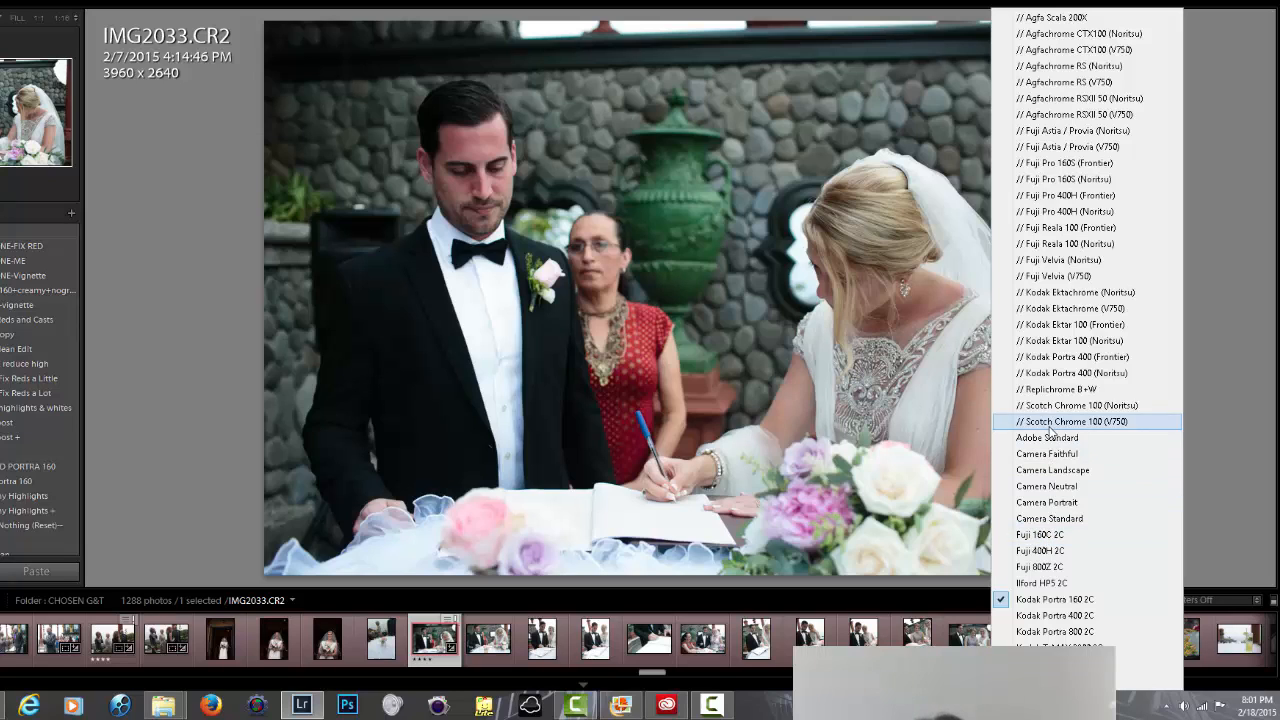
pyautogui.moveTo(1050, 17)
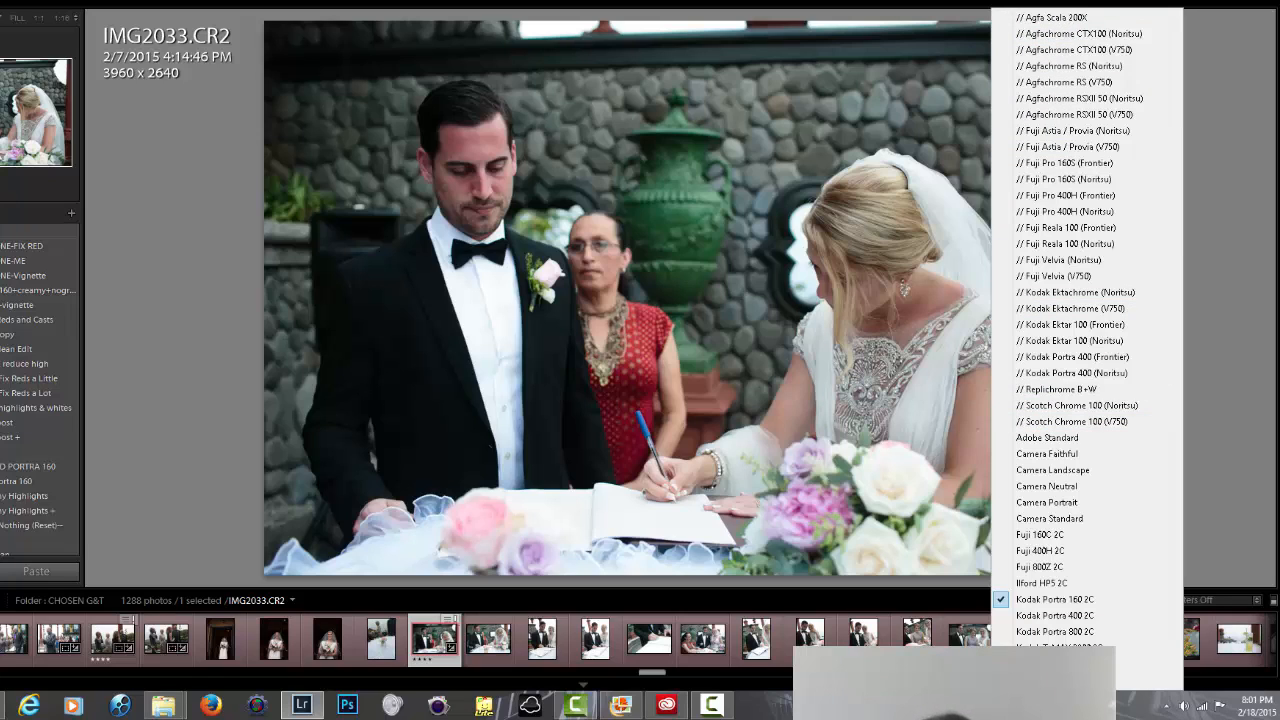
pyautogui.click(1054, 599)
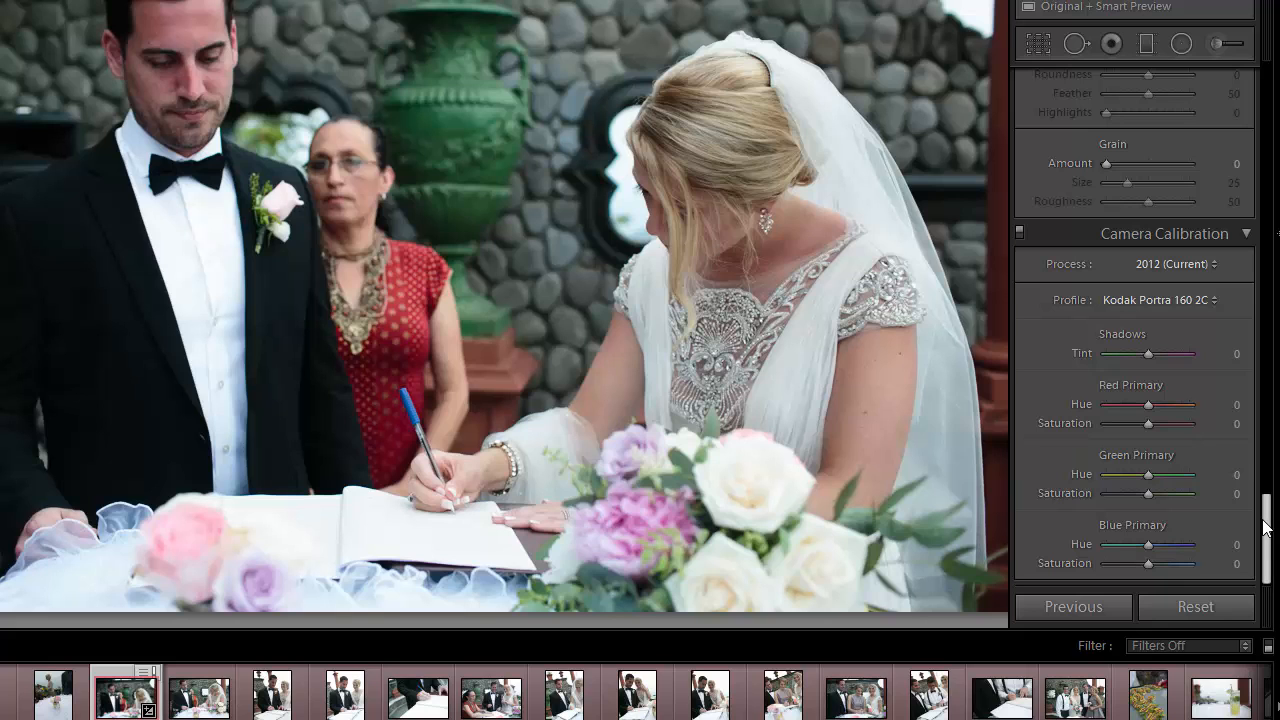
# Scroll the right-hand panels while viewing the bride's bouquet portrait IMG2031.
pyautogui.scroll(3)
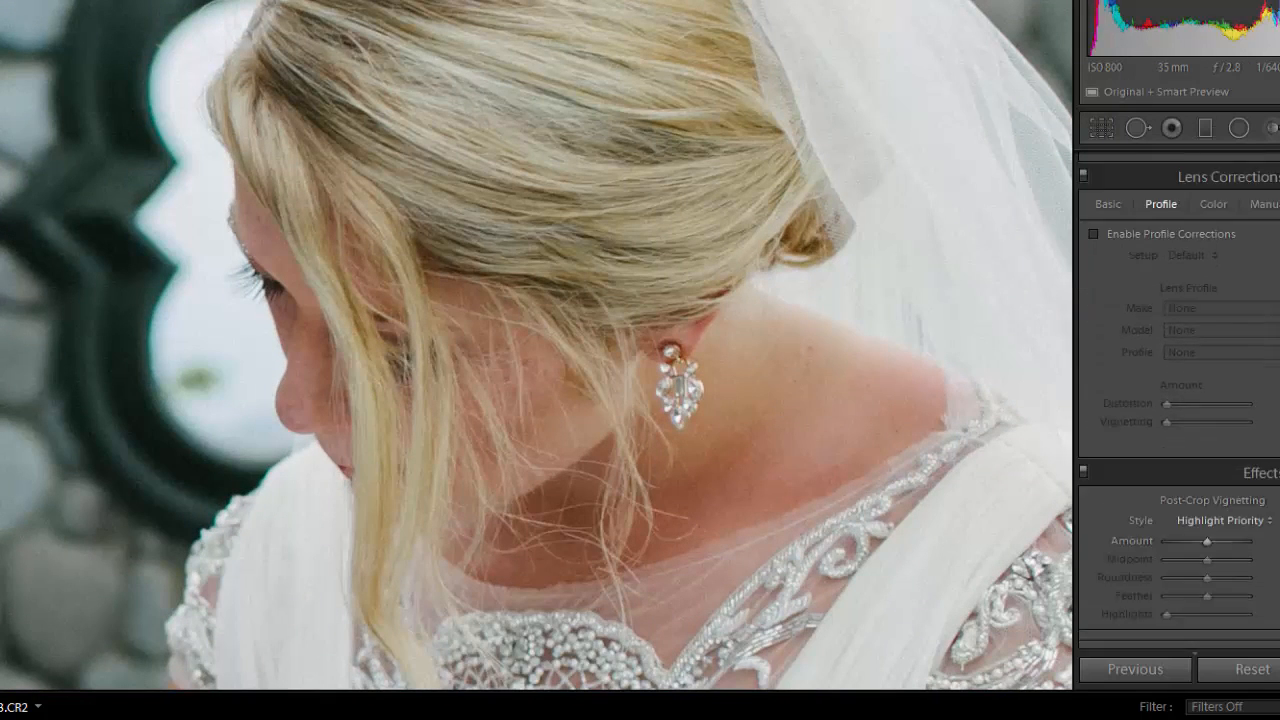
pyautogui.scroll(-3)
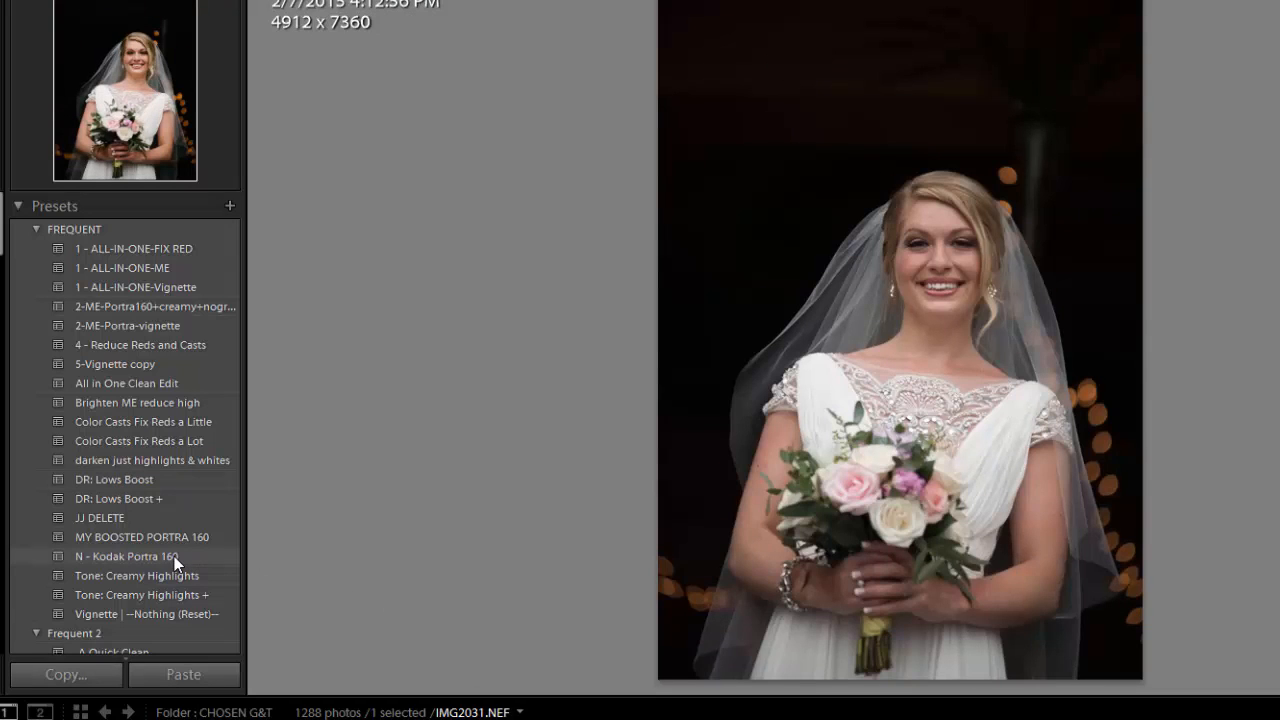
pyautogui.moveTo(170, 558)
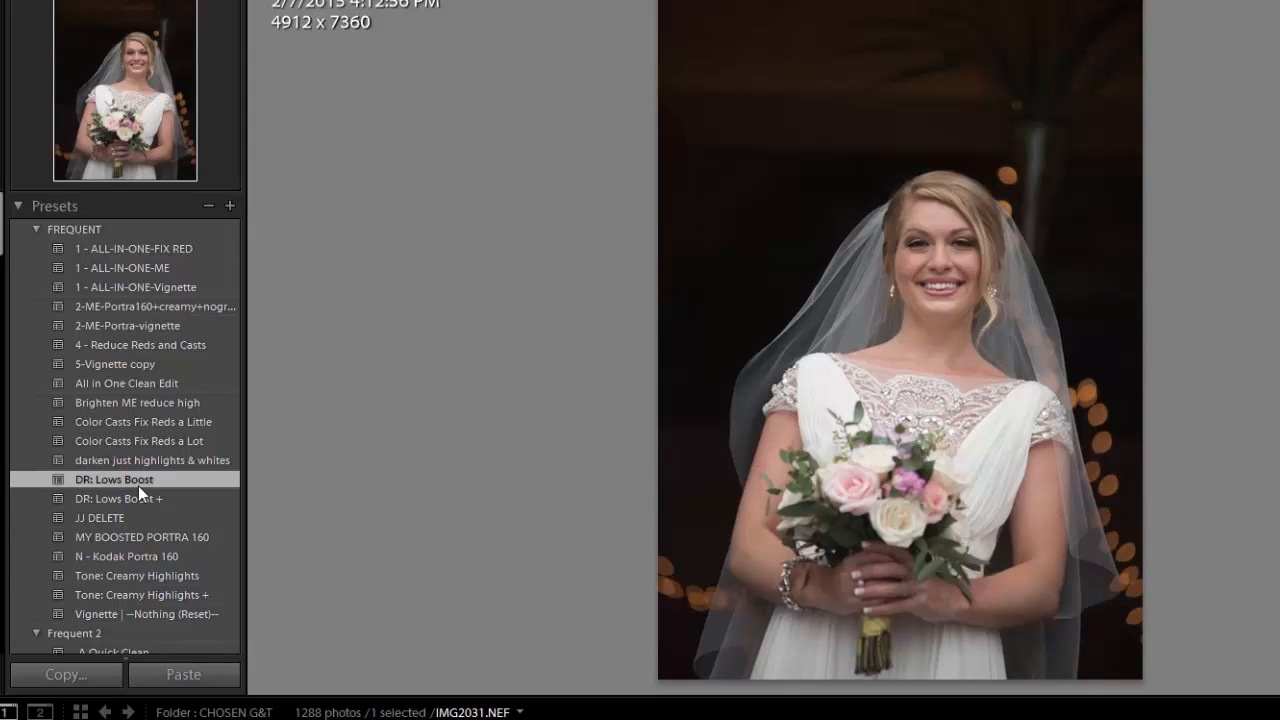
pyautogui.moveTo(157, 575)
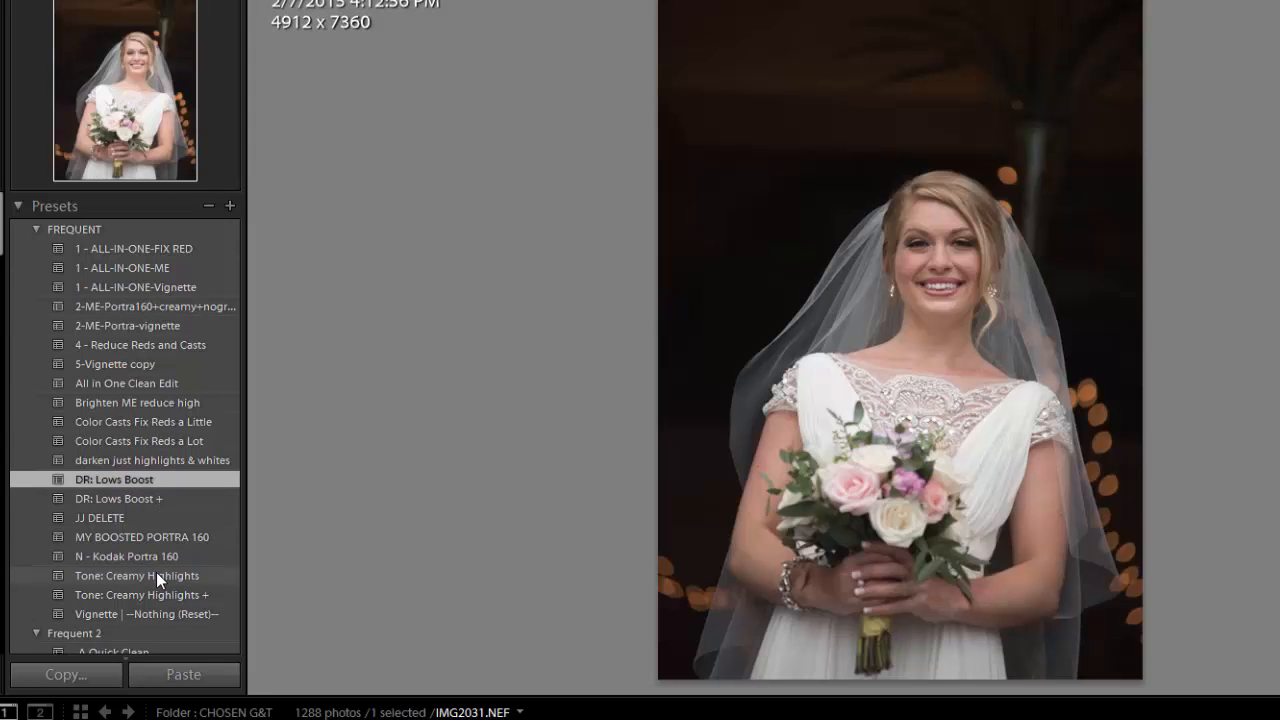
pyautogui.moveTo(143, 421)
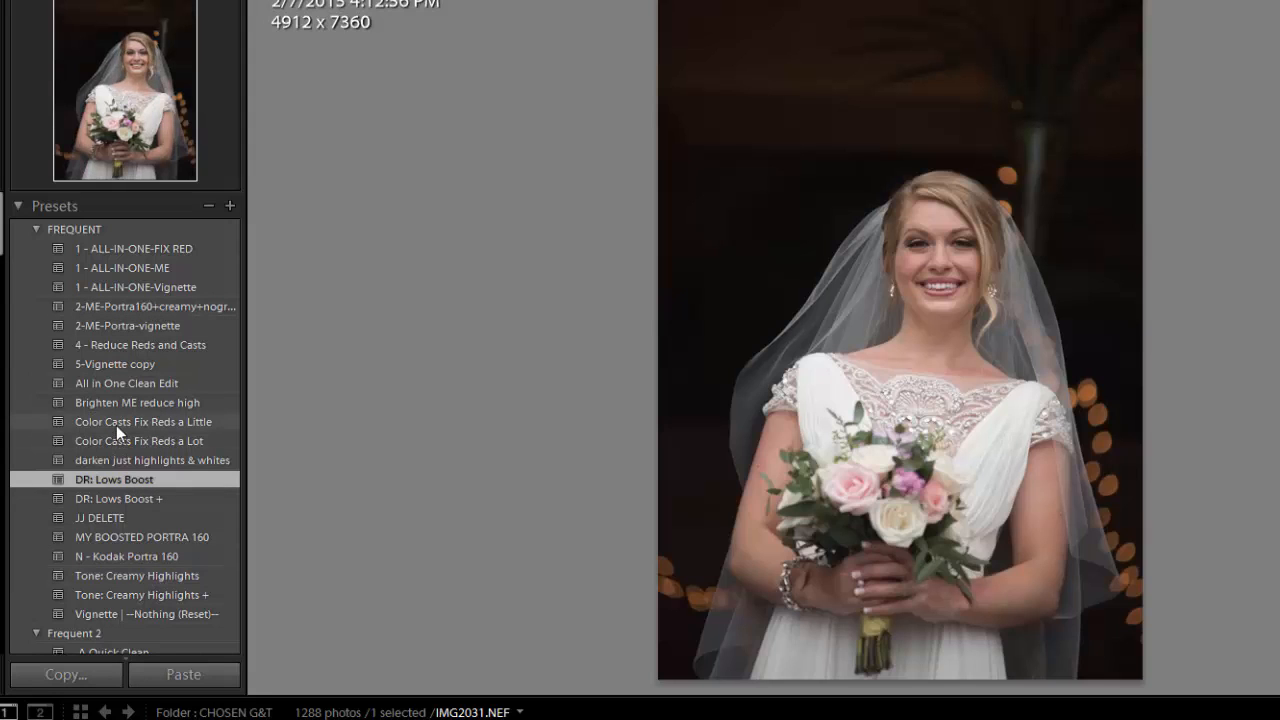
# Compare Color Casts Fix Reds a Lot and a Little, settling on Fix Reds a Little.
pyautogui.click(143, 421)
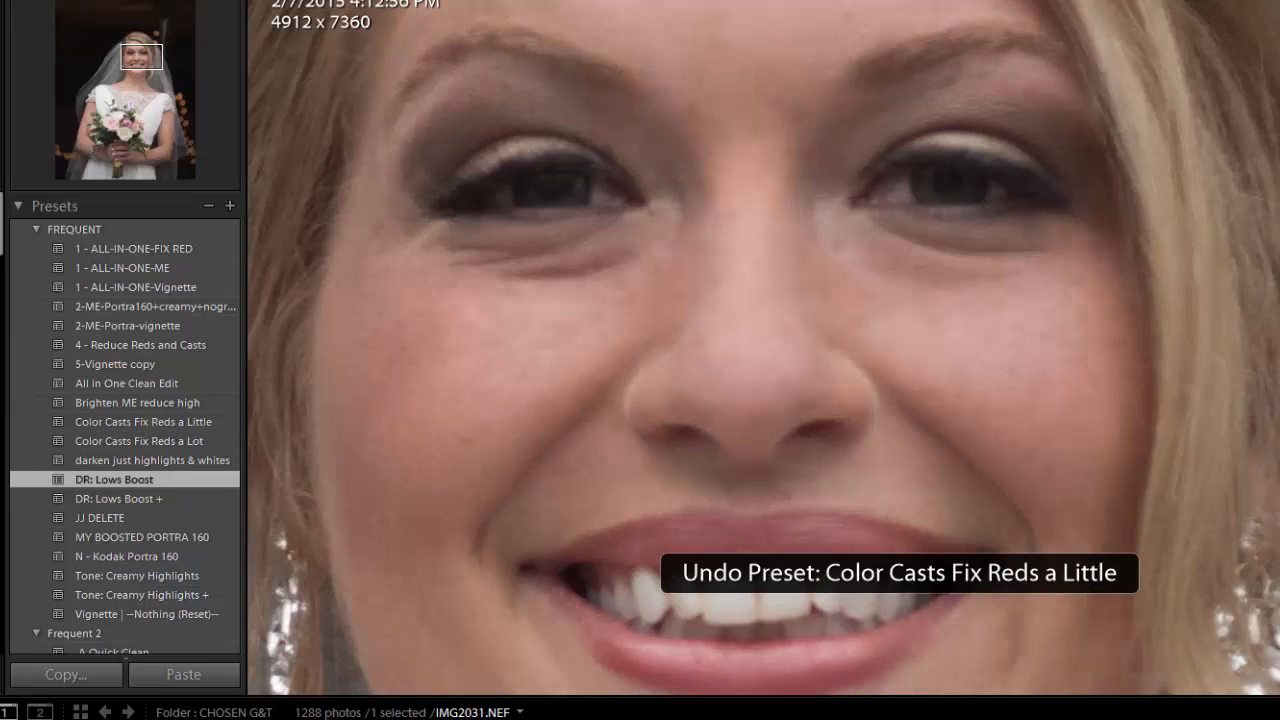
pyautogui.click(138, 441)
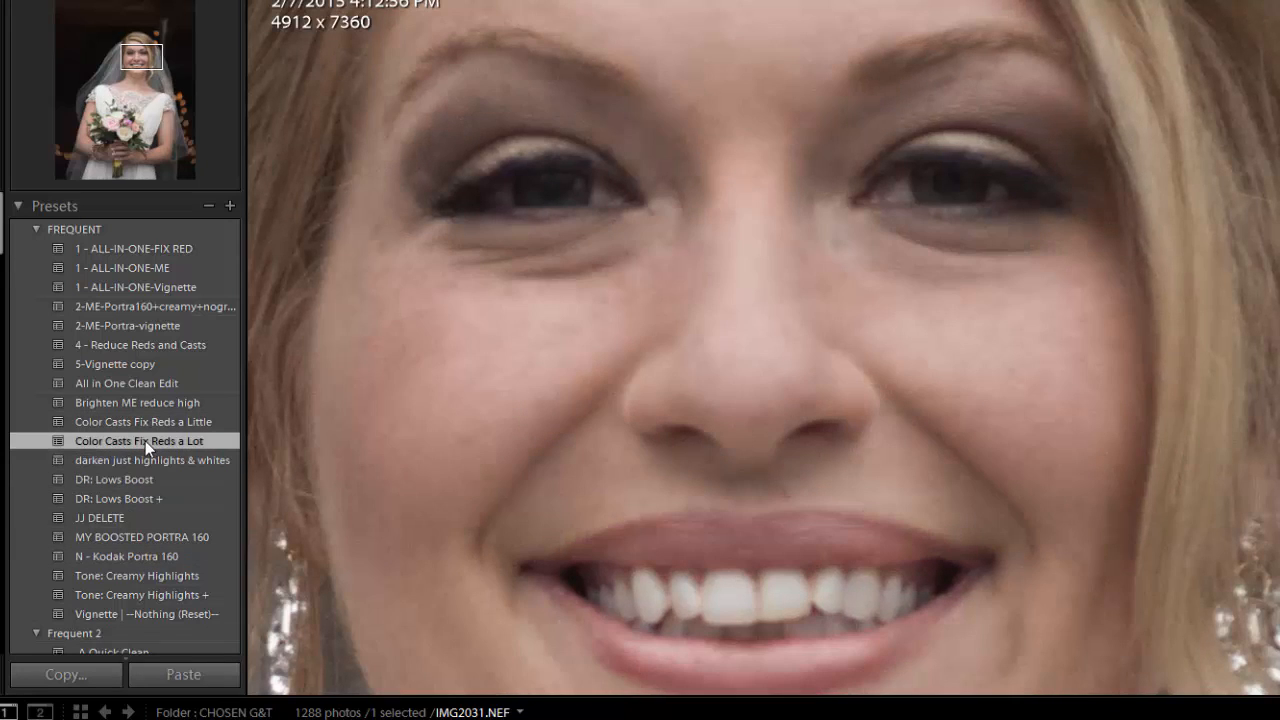
pyautogui.click(139, 441)
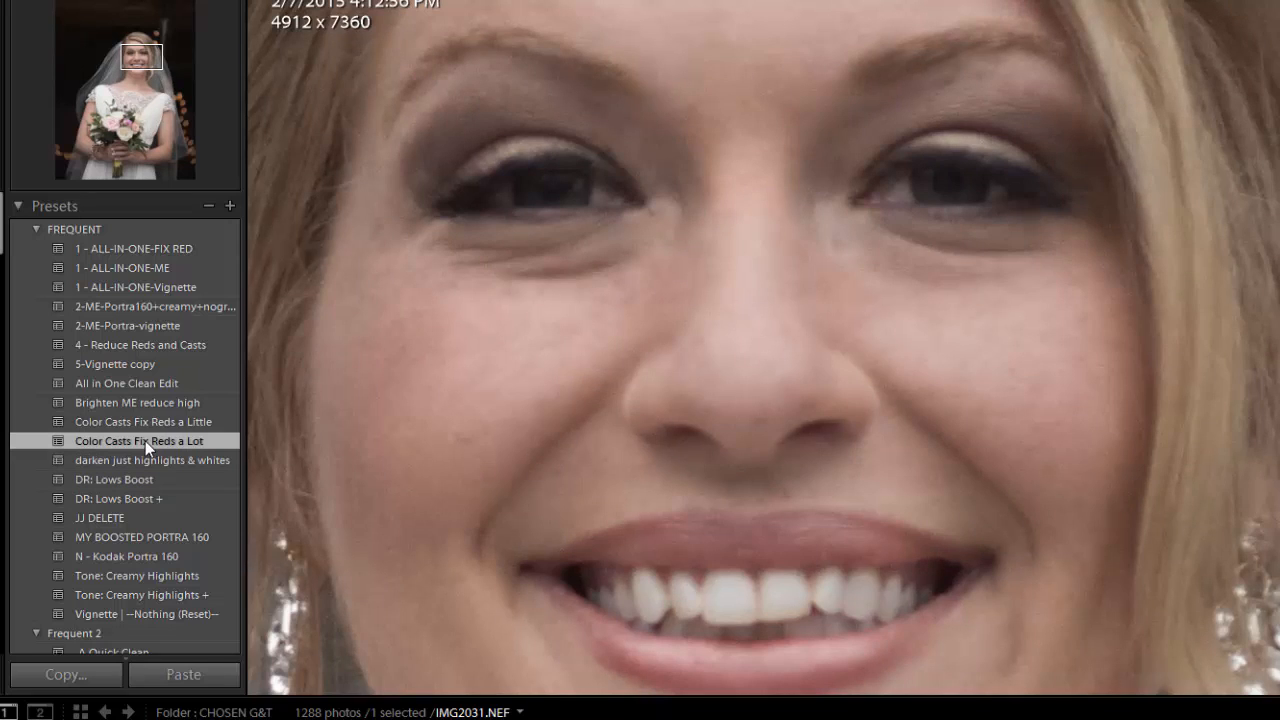
pyautogui.click(140, 421)
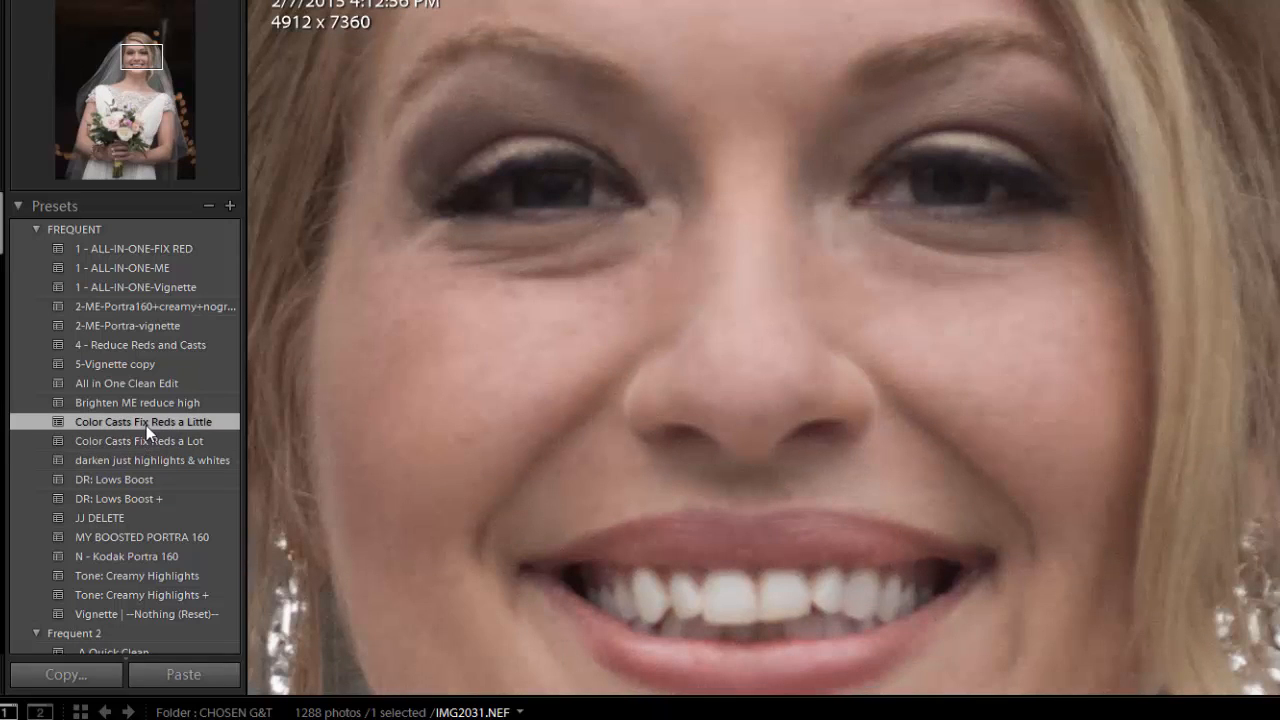
pyautogui.moveTo(696, 484)
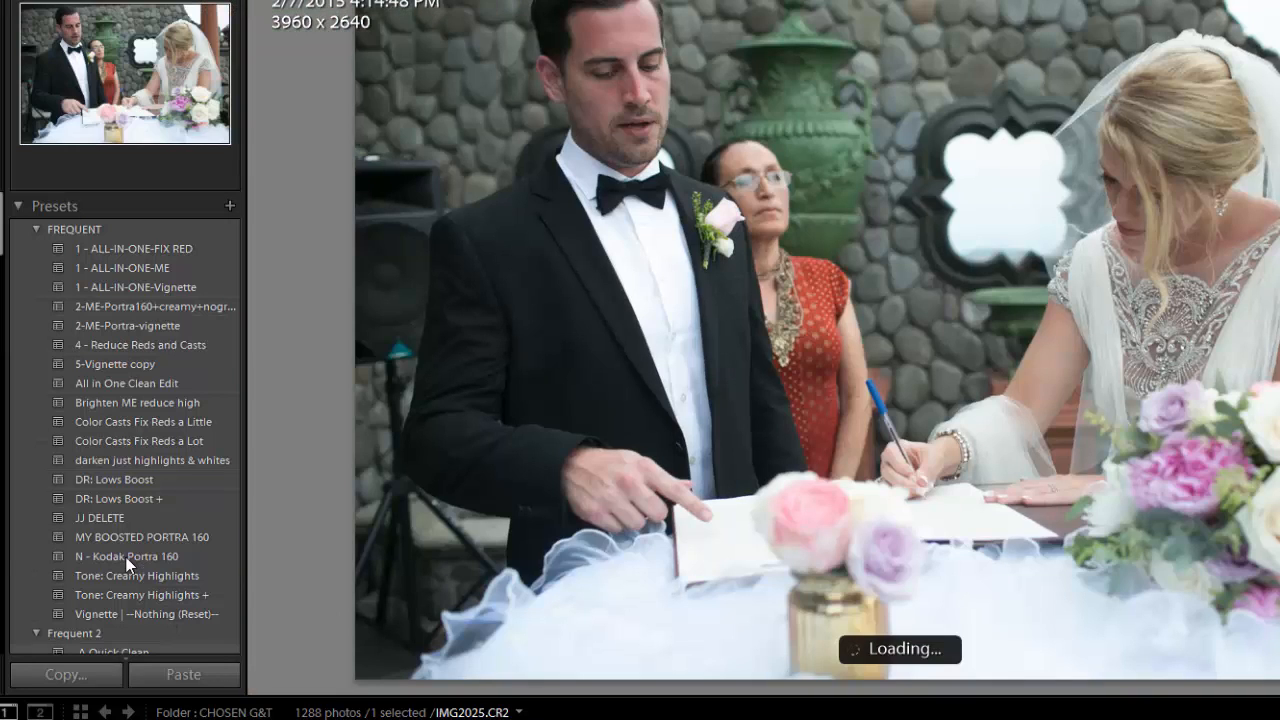
# Apply a preset from the Presets panel to the bride's portrait IMG2031.
pyautogui.click(127, 556)
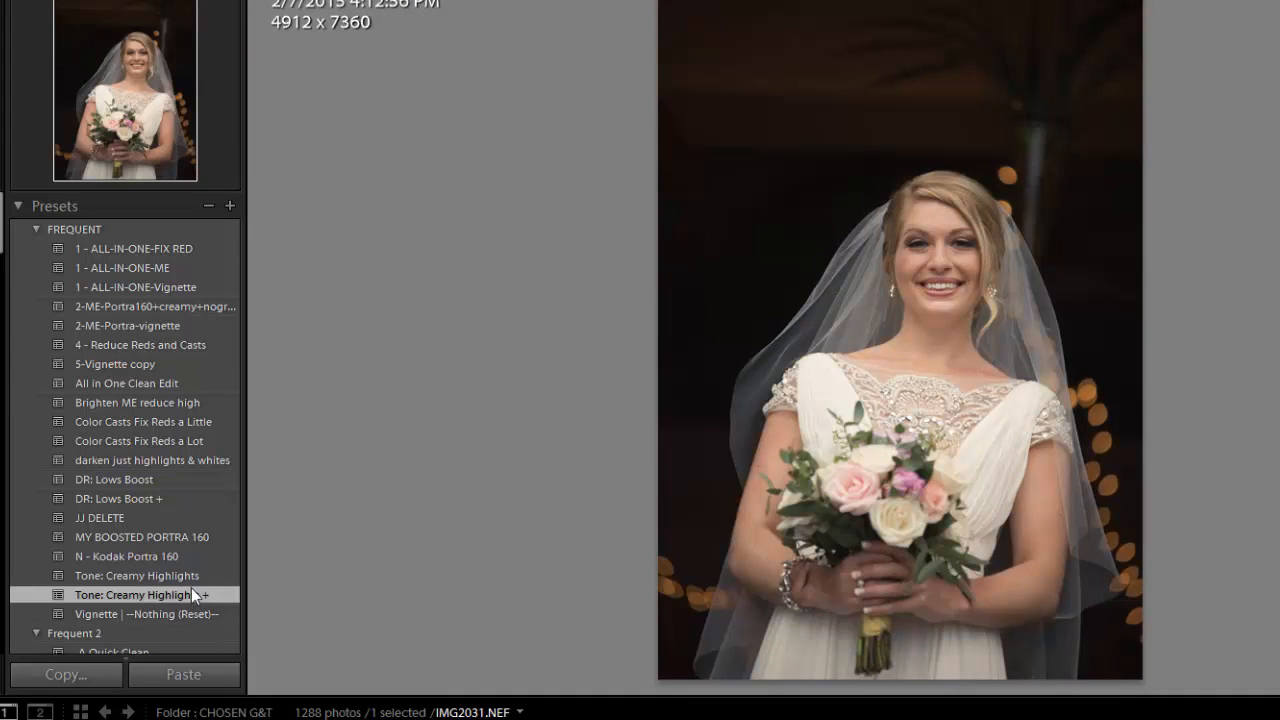
# Swap Tone: Creamy Highlights + for the plain Tone: Creamy Highlights preset.
pyautogui.click(137, 575)
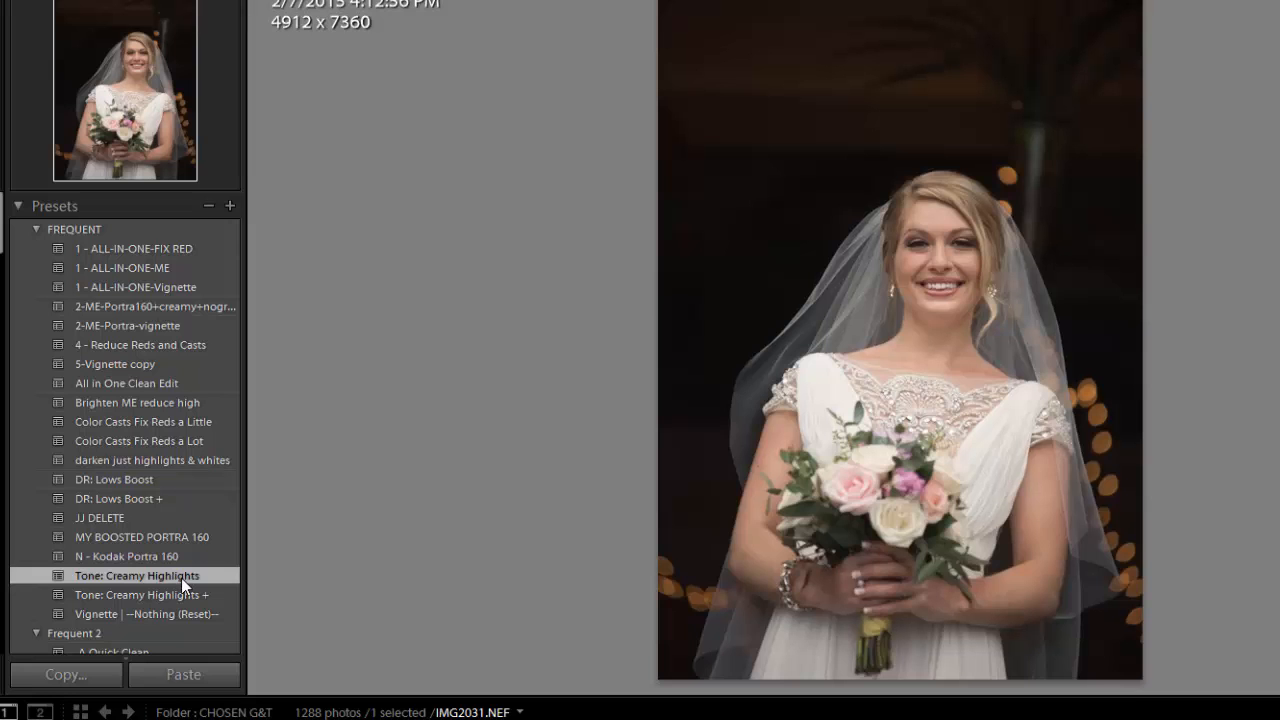
pyautogui.click(137, 575)
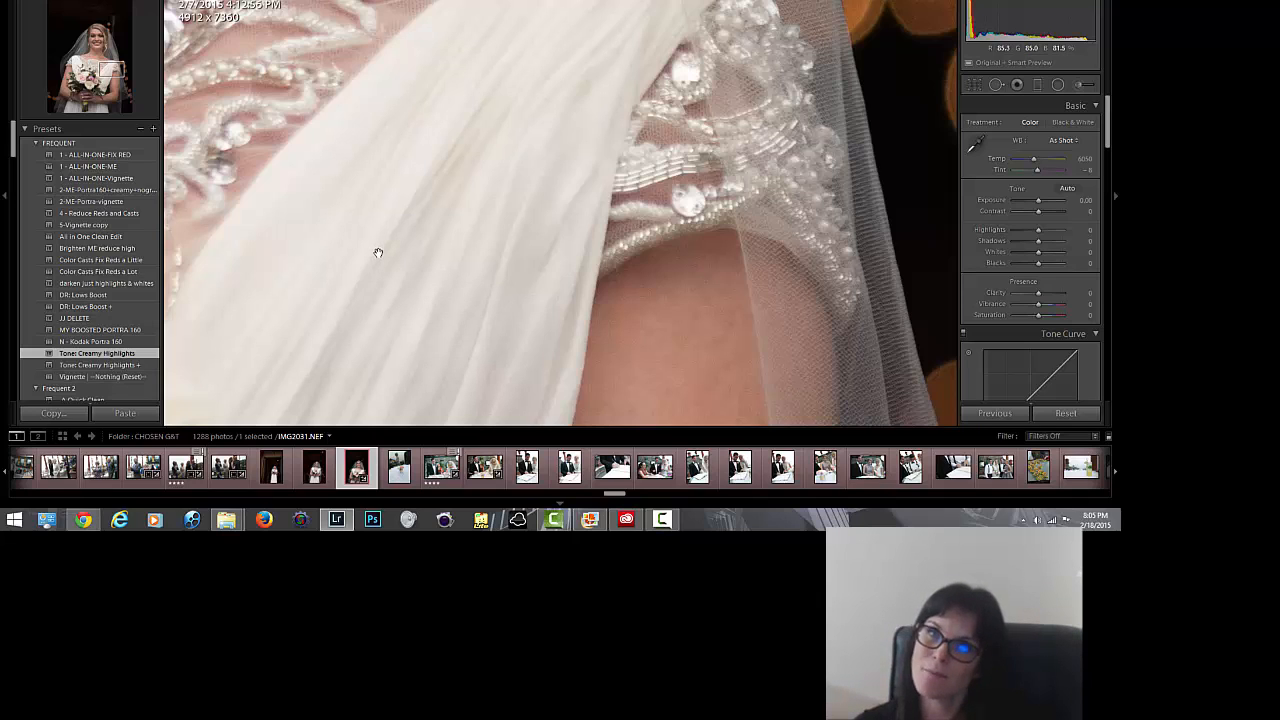
pyautogui.moveTo(420, 92)
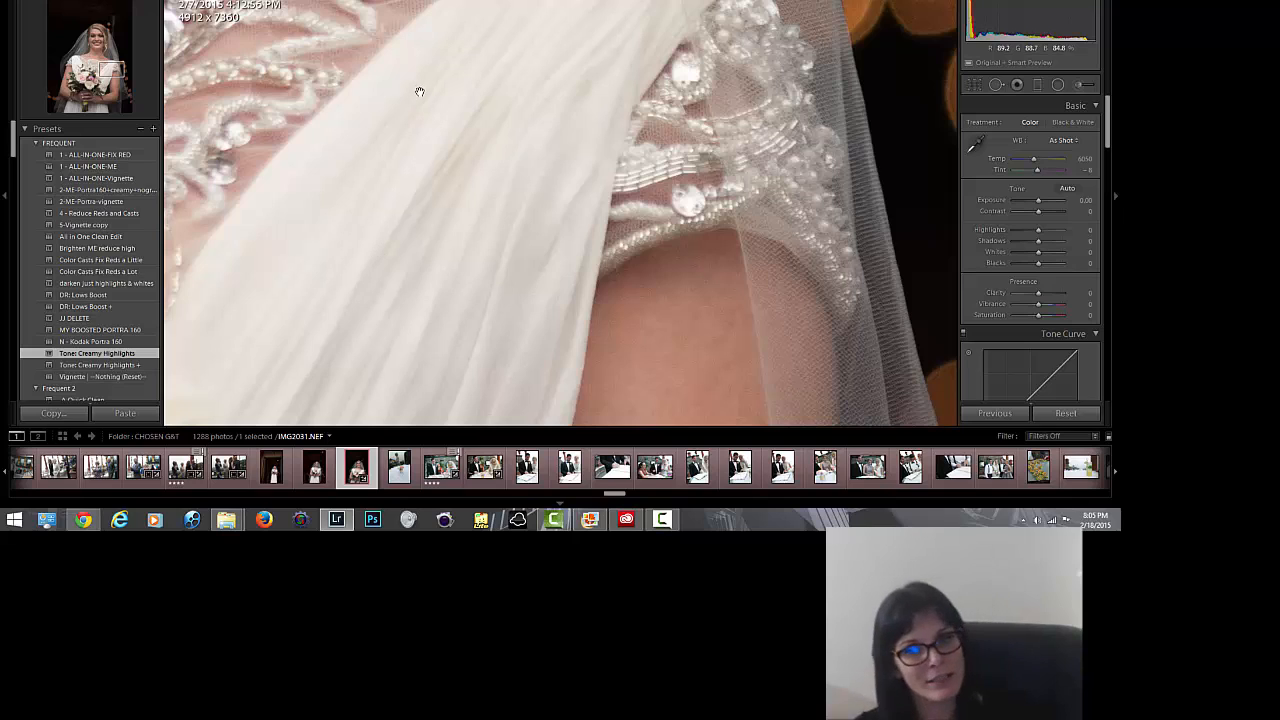